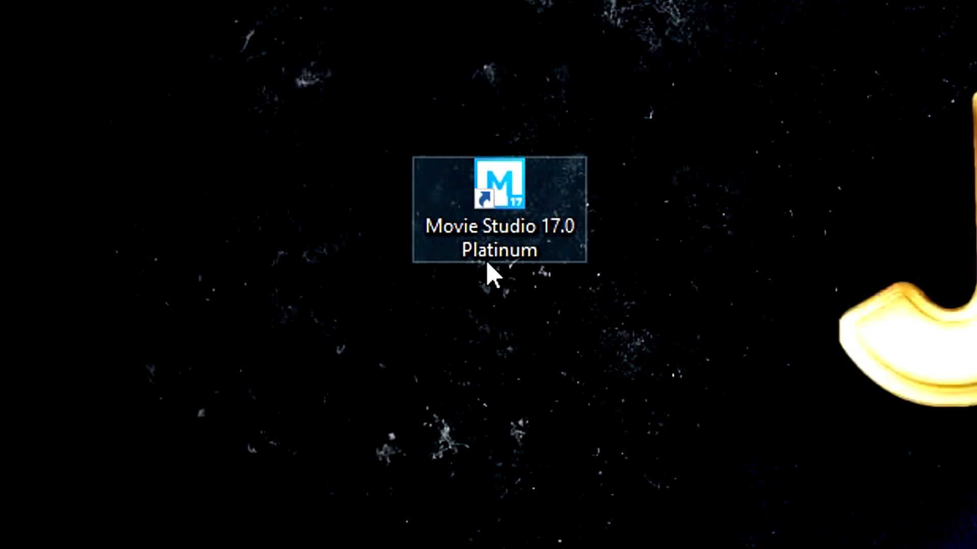
mouse_move(536, 249)
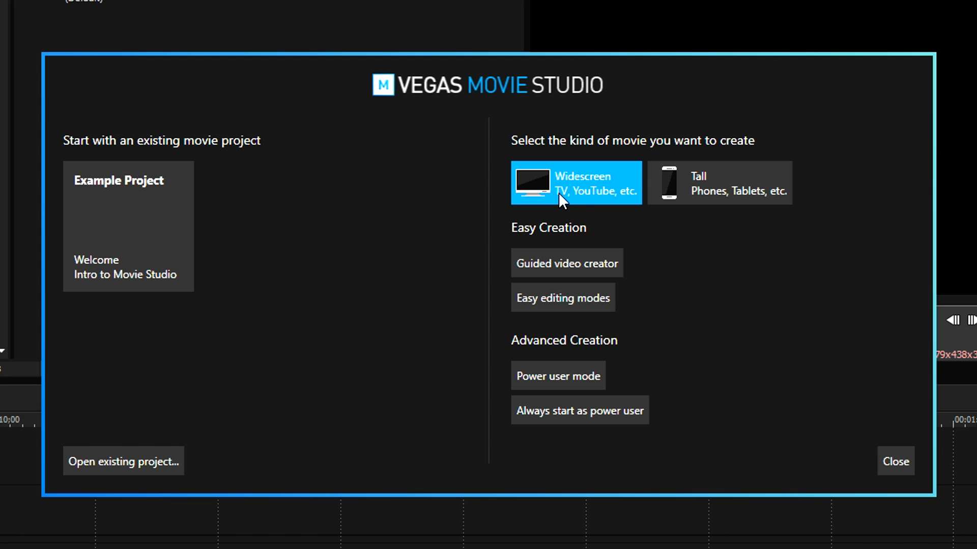
mouse_move(603, 211)
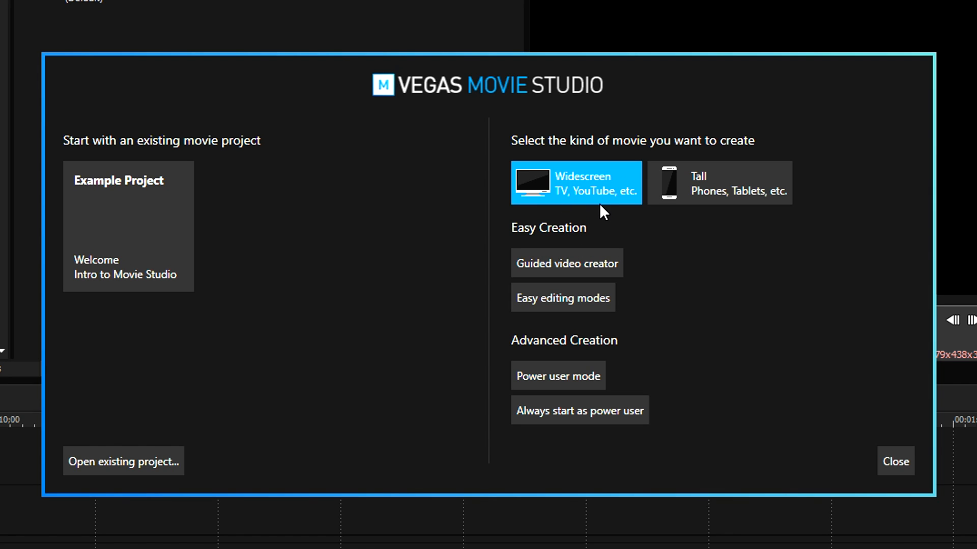
mouse_move(604, 203)
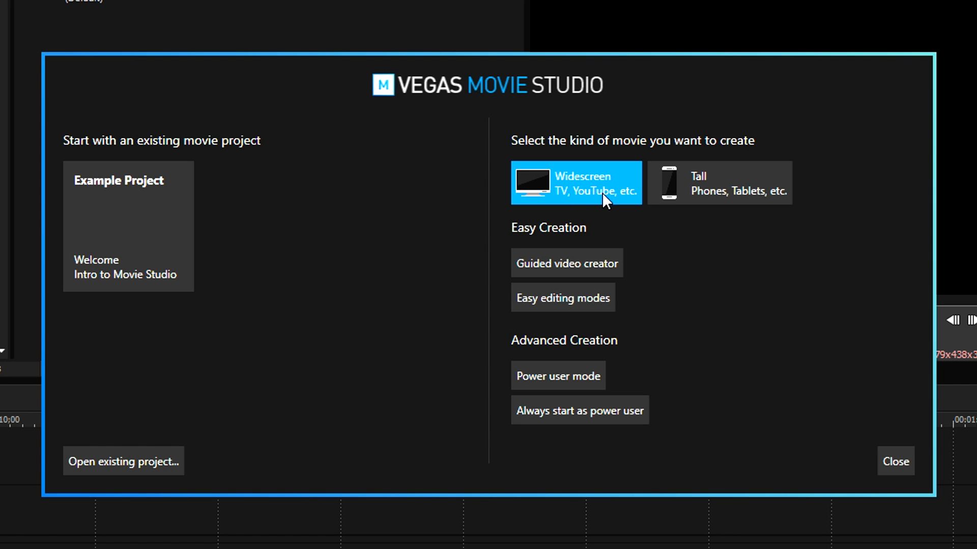
mouse_move(614, 203)
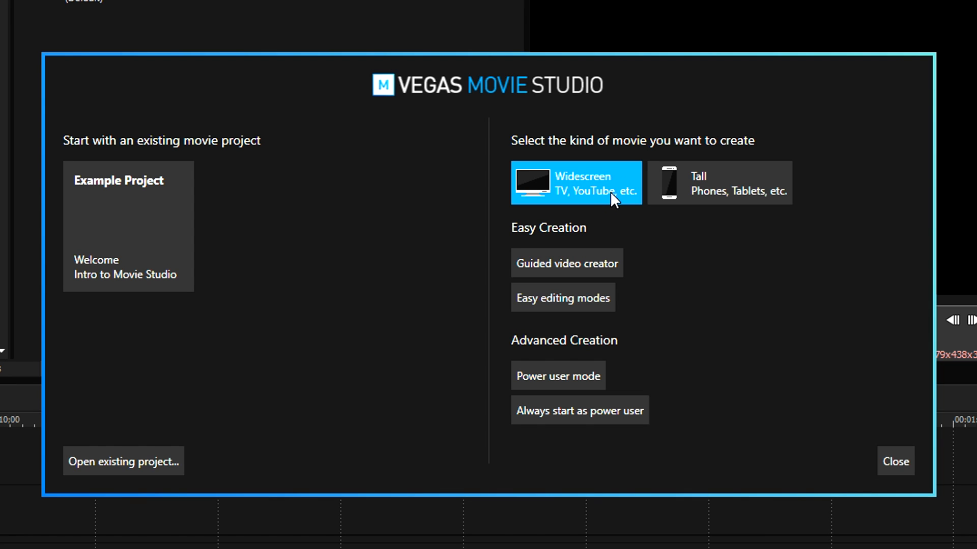
mouse_move(698, 196)
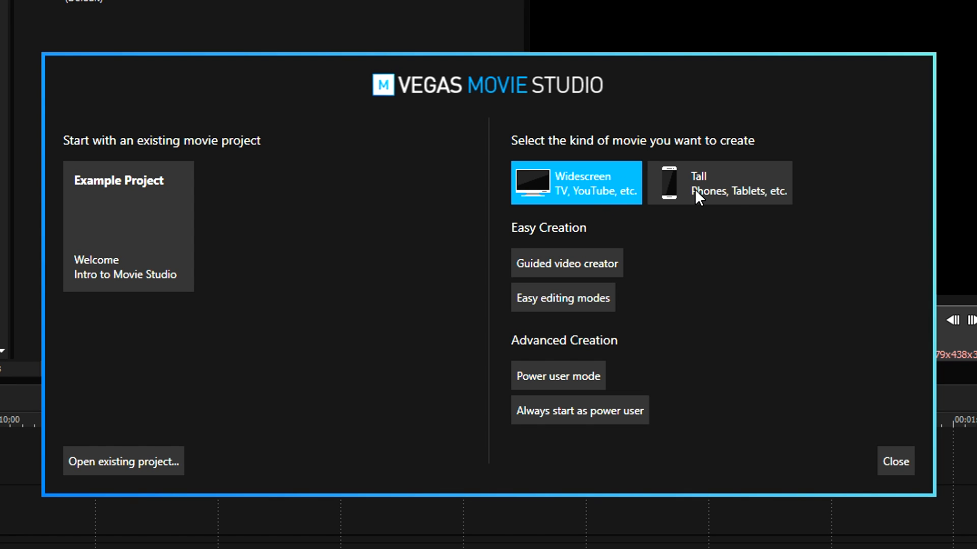
Step: Try the Tall movie format, then settle on Widescreen (TV, YouTube, etc.) for the project
click(719, 183)
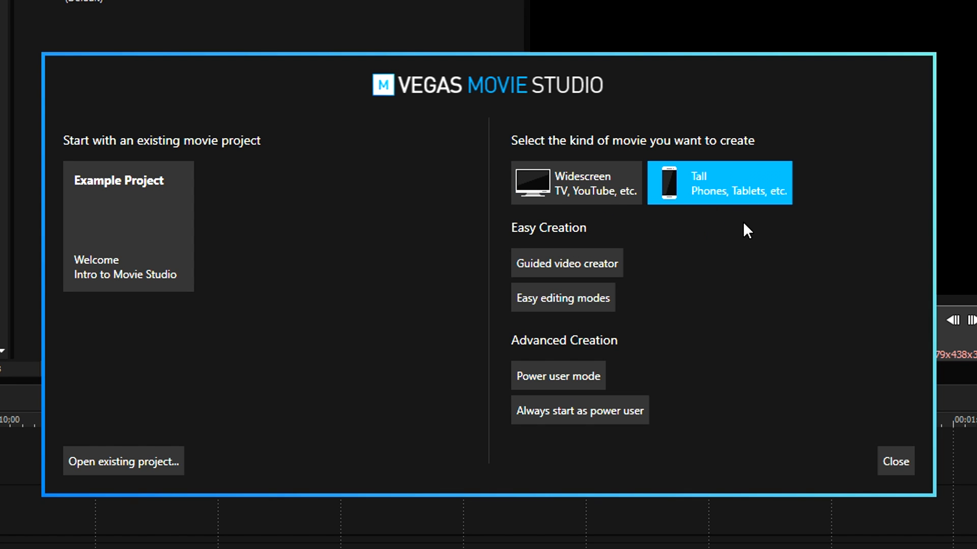
mouse_move(585, 197)
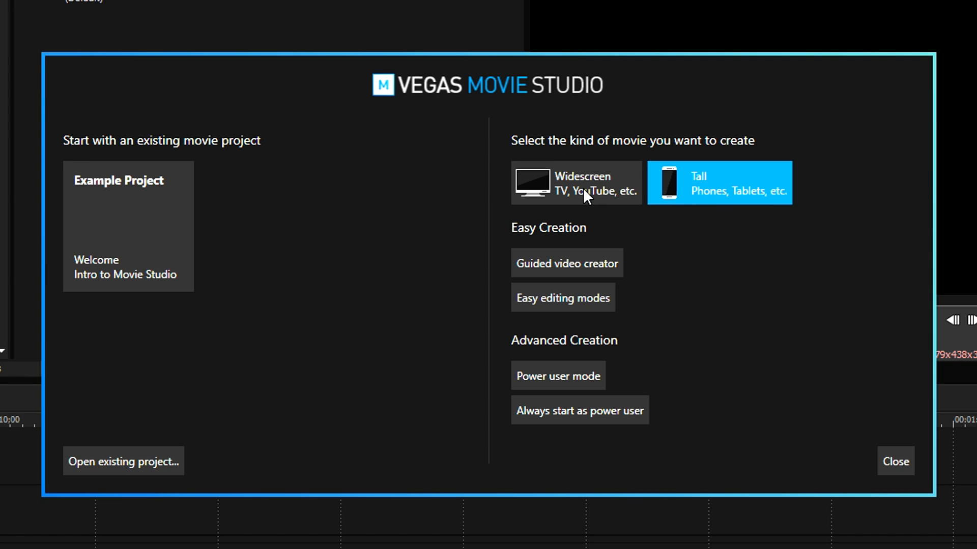
click(575, 183)
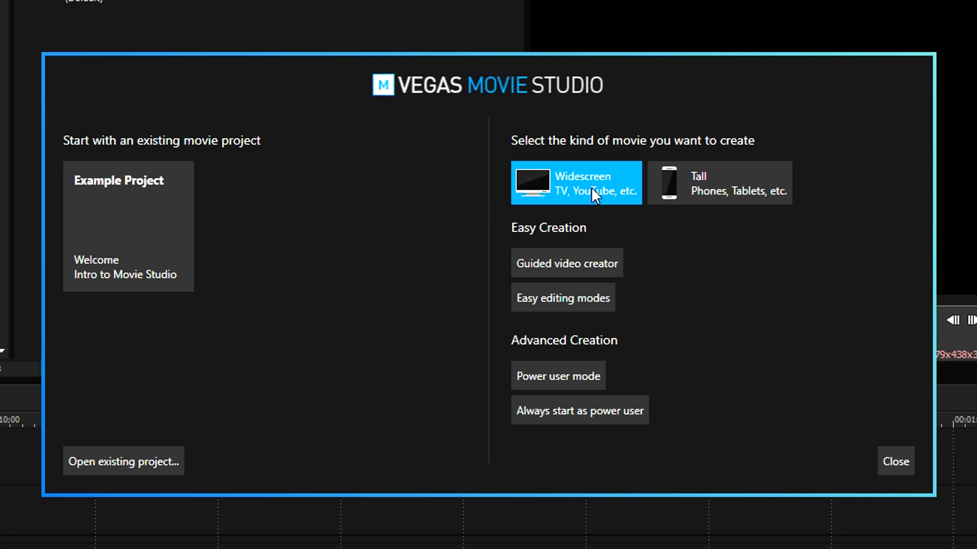
mouse_move(553, 181)
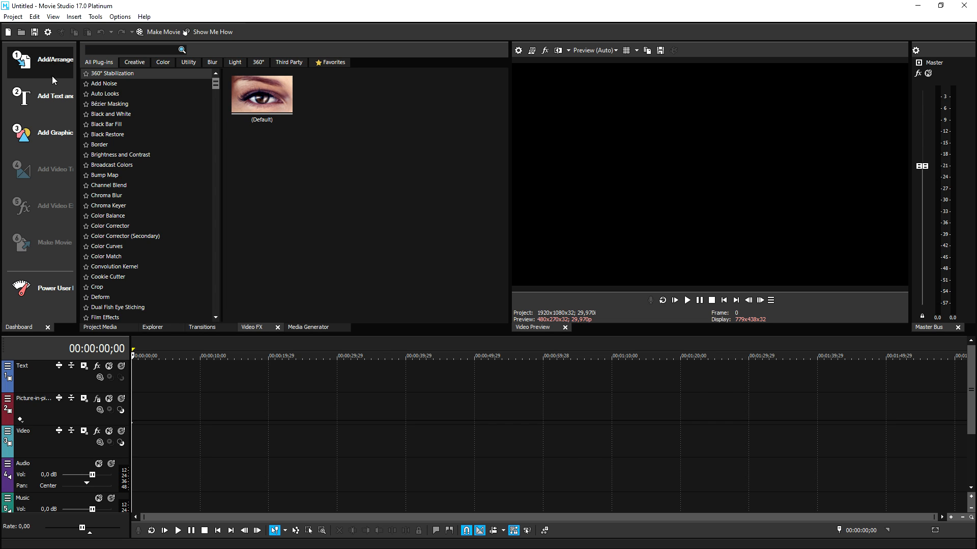
mouse_move(55, 59)
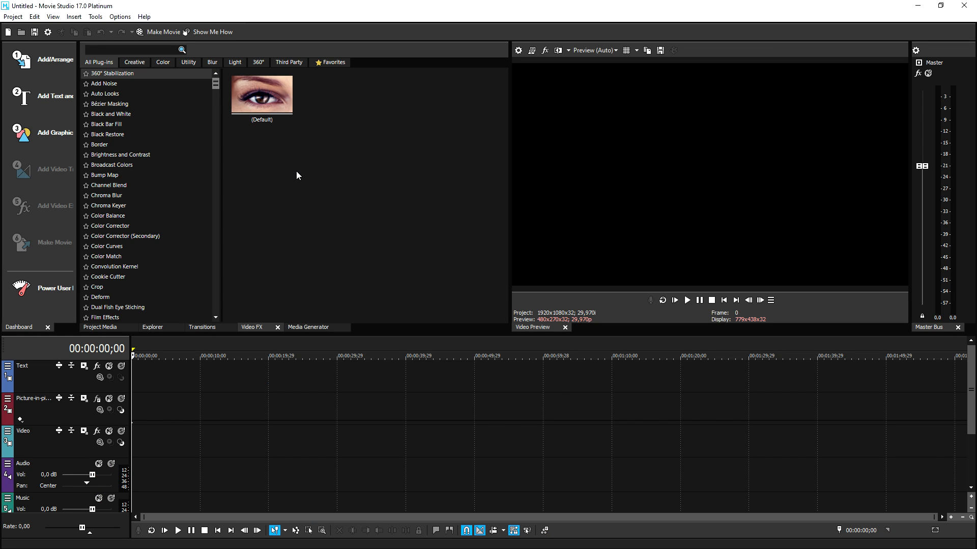
Step: Switch the lower panel to the Media Generator tab to list generator presets like checkerboards
click(307, 327)
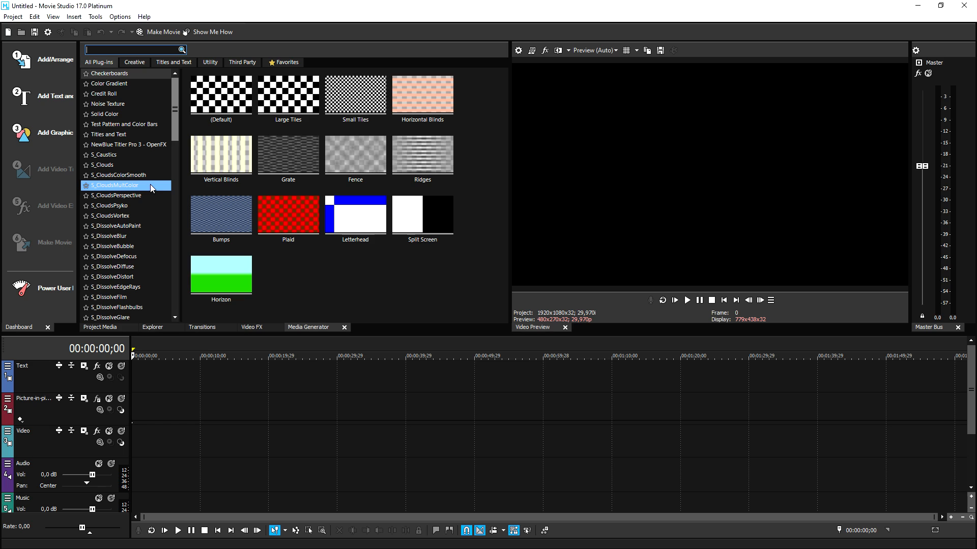
click(220, 94)
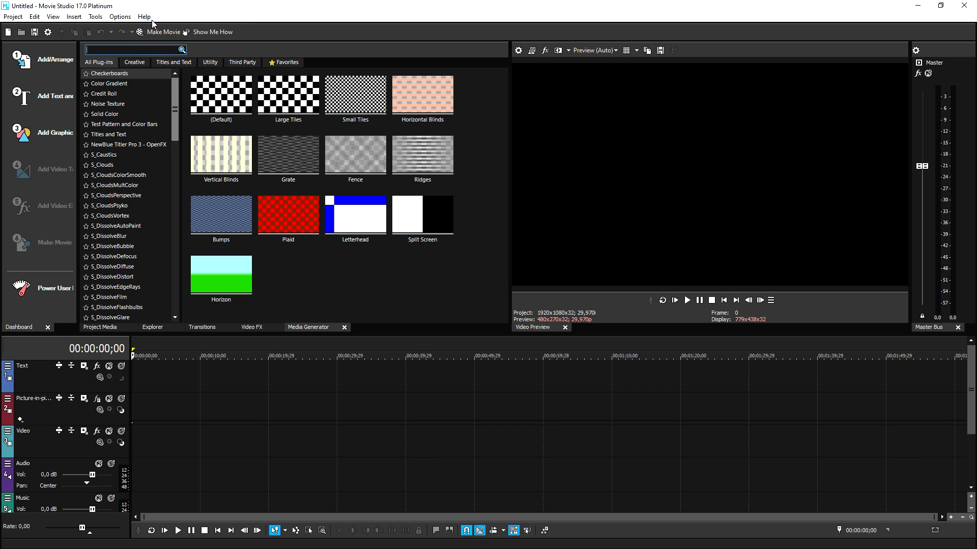
mouse_move(62, 104)
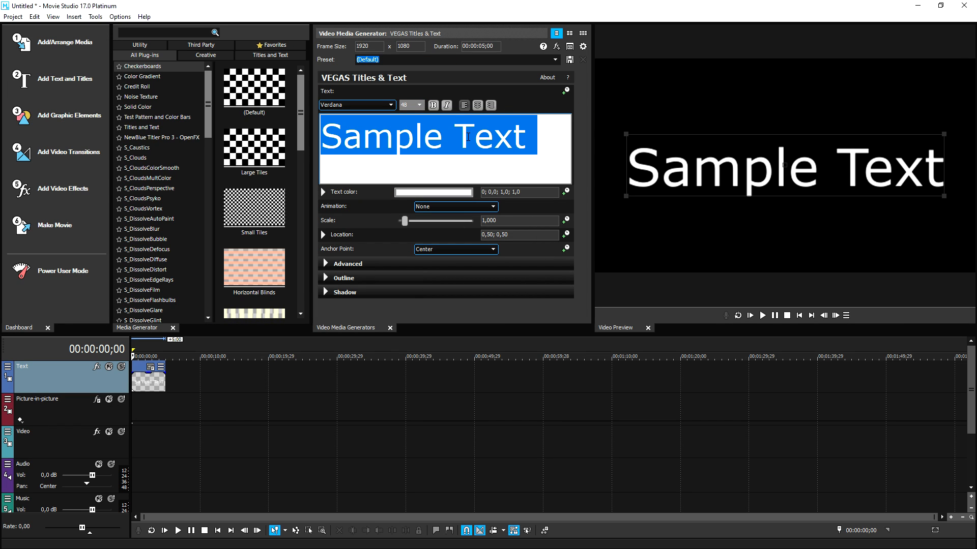
Step: Replace the title's Sample Text with 'Alex', then go to Add/Arrange Media
text(Alex)
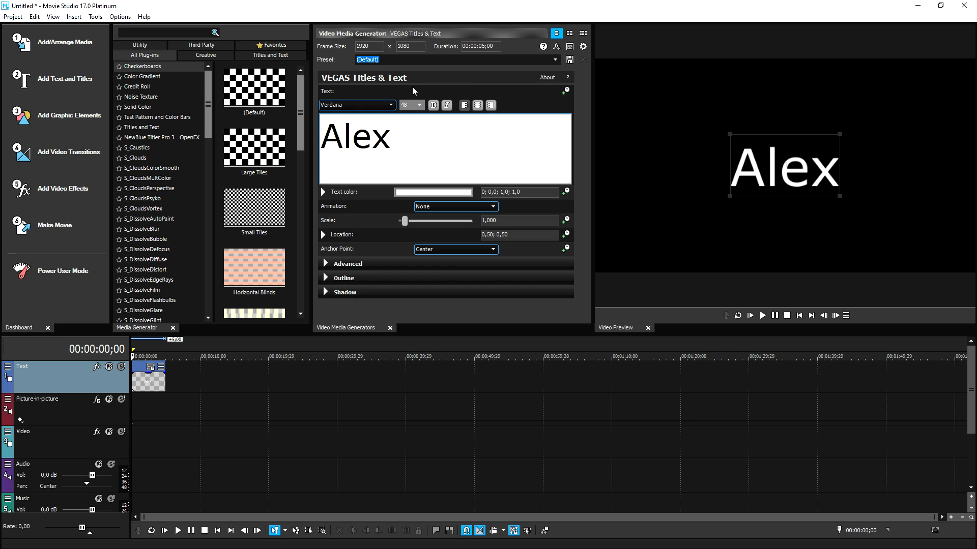
click(391, 136)
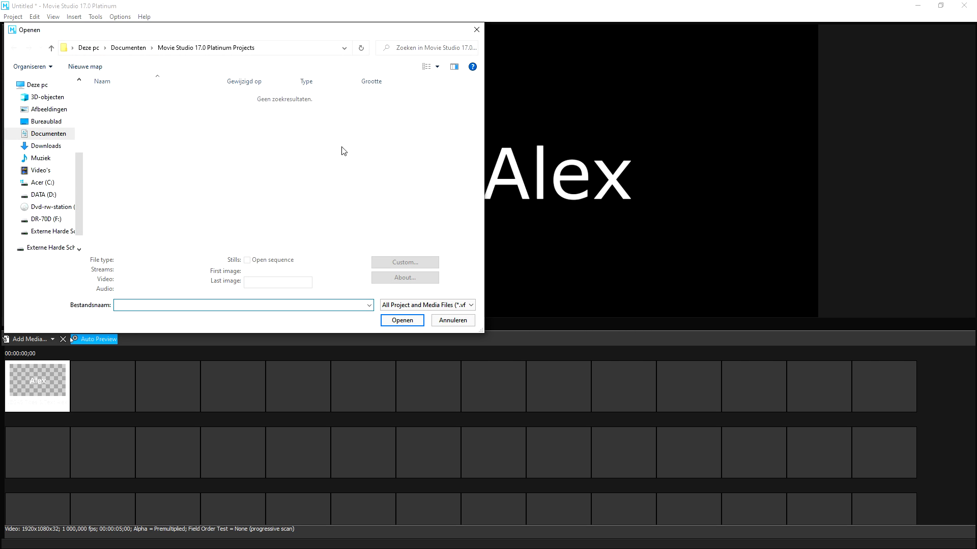
mouse_move(336, 163)
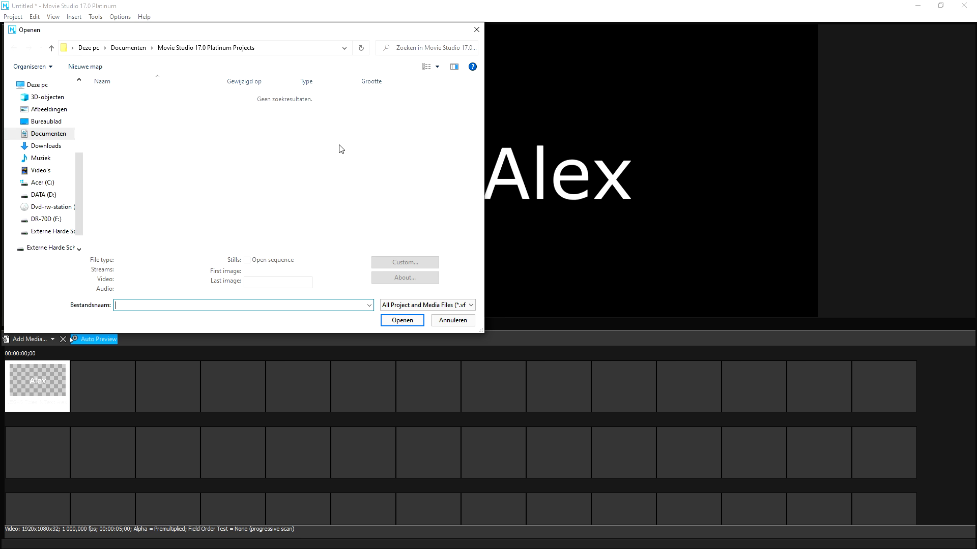
mouse_move(425, 259)
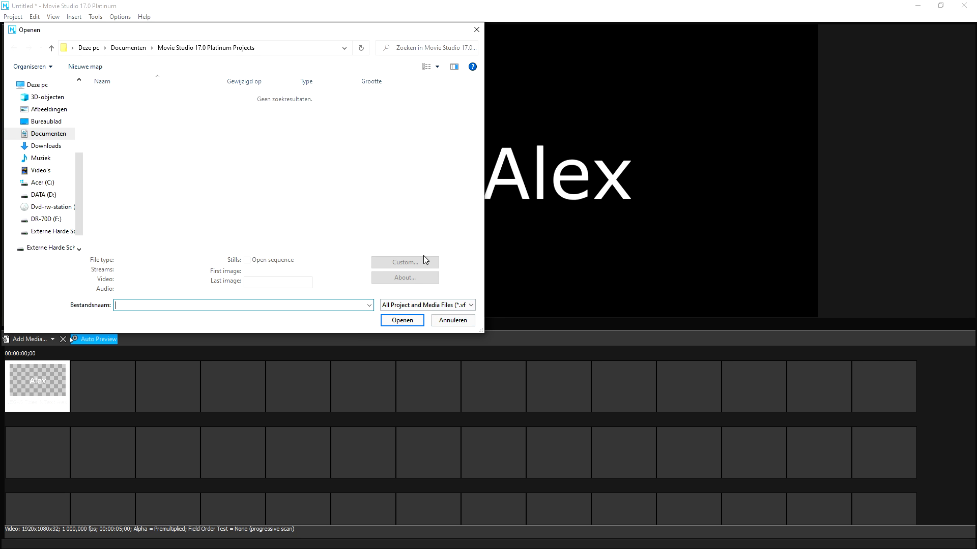
Step: Cancel the Open dialog with Annuleren without adding any media
click(452, 320)
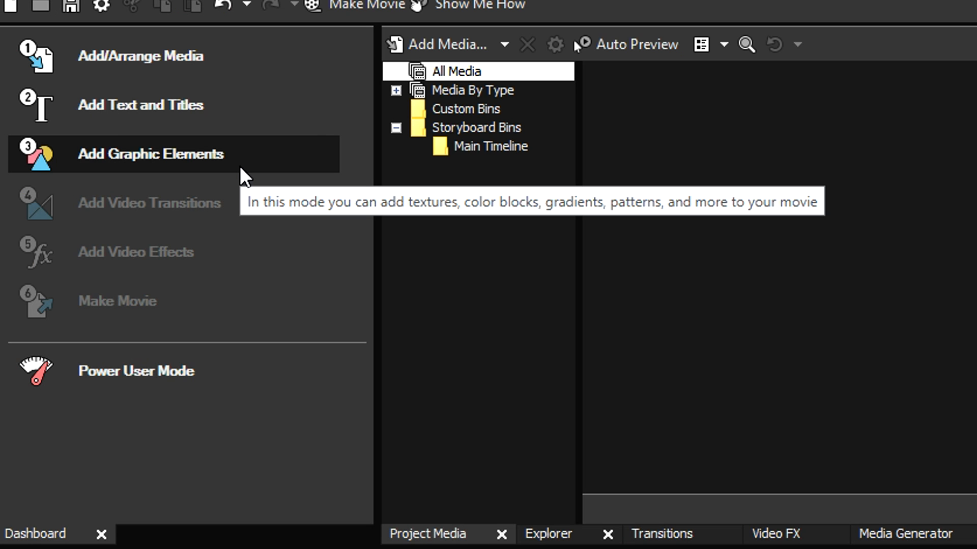
mouse_move(242, 173)
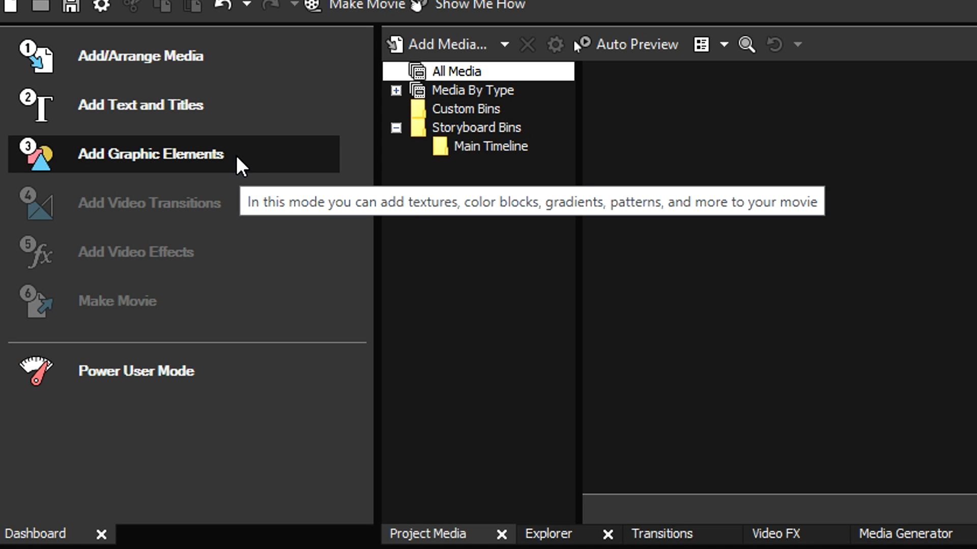
Step: Enter Add Graphic Elements and browse Credit Roll, Noise Texture and Solid Color presets
click(150, 154)
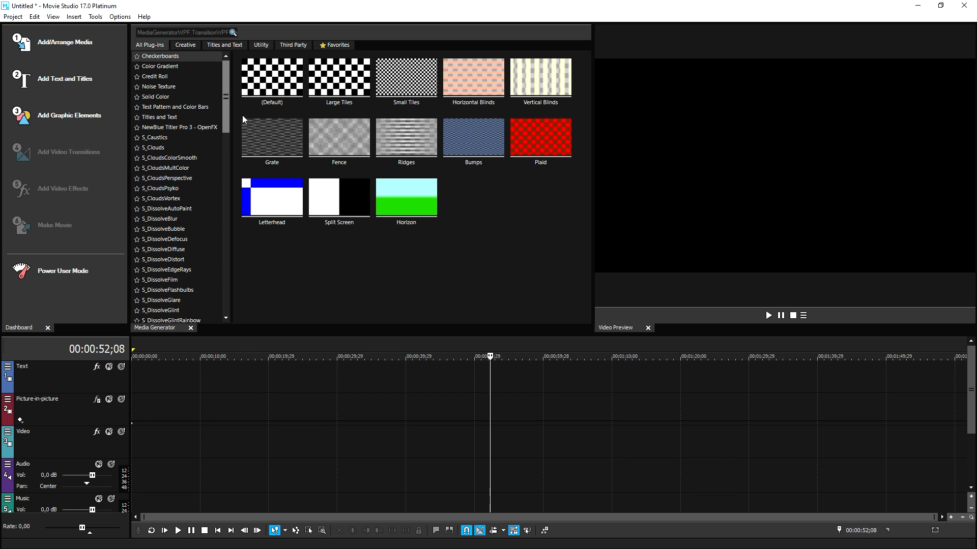
click(160, 66)
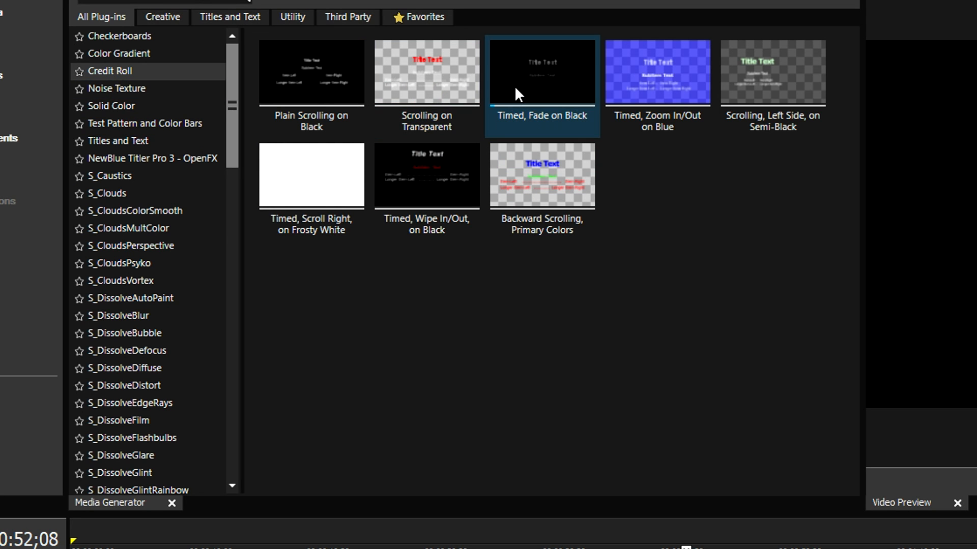
click(427, 72)
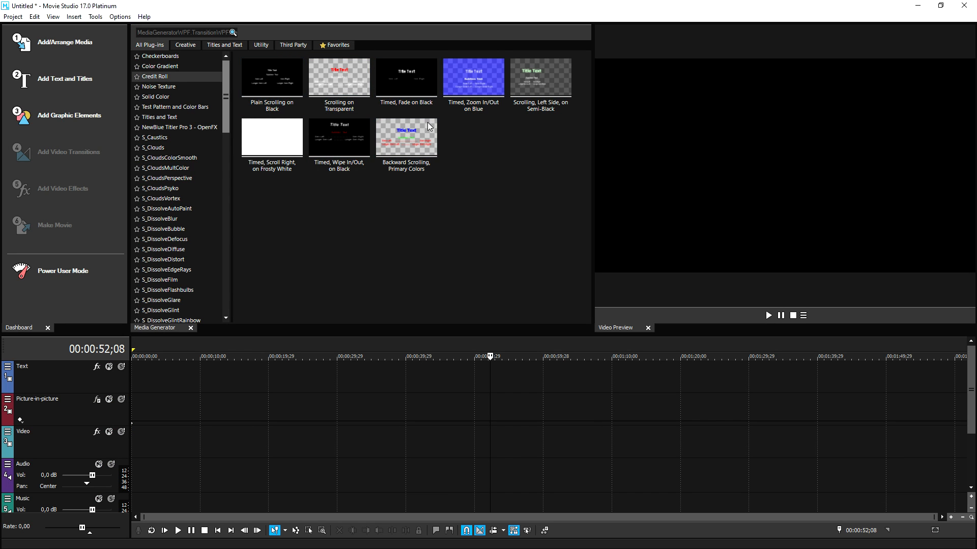
click(156, 97)
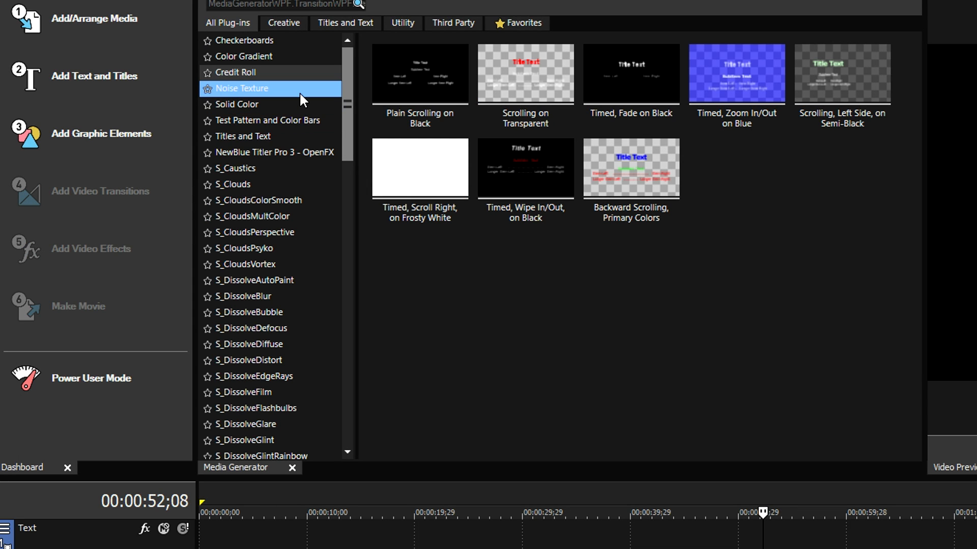
click(237, 103)
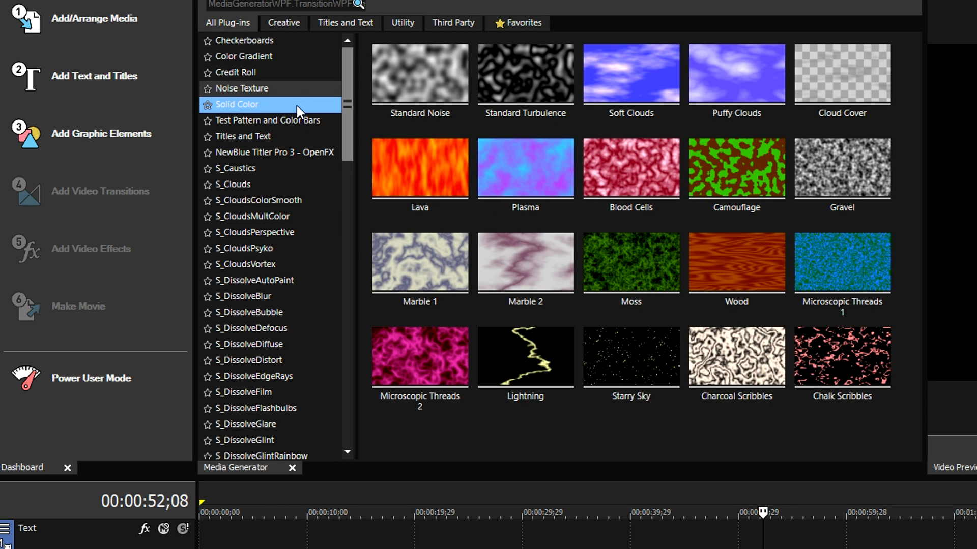
Step: Browse the Test Pattern and Titles and Text generator presets
click(269, 120)
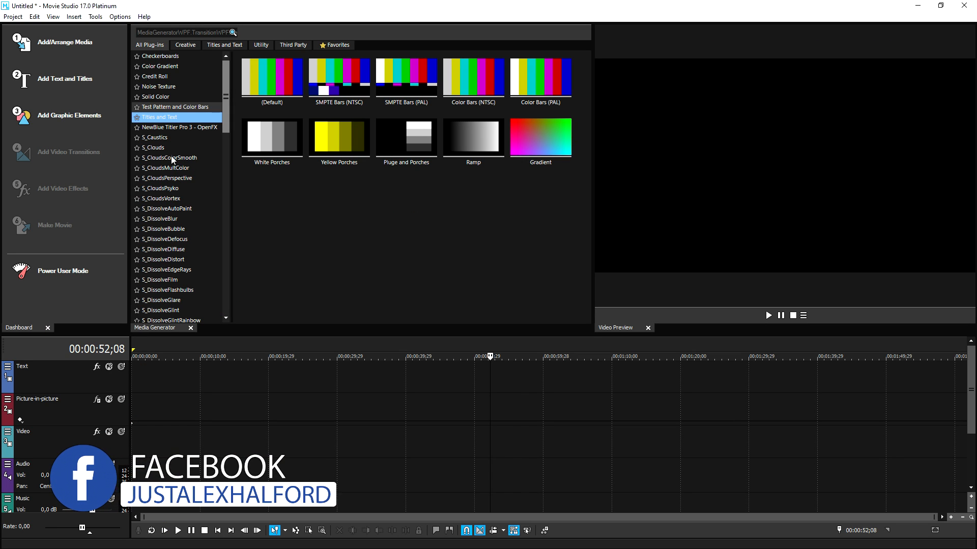
click(168, 158)
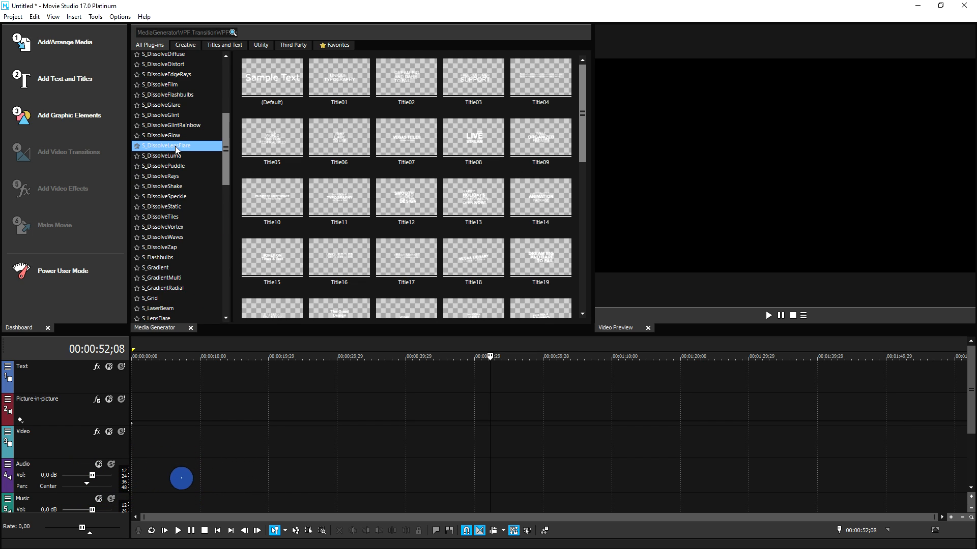
scroll(down, 3)
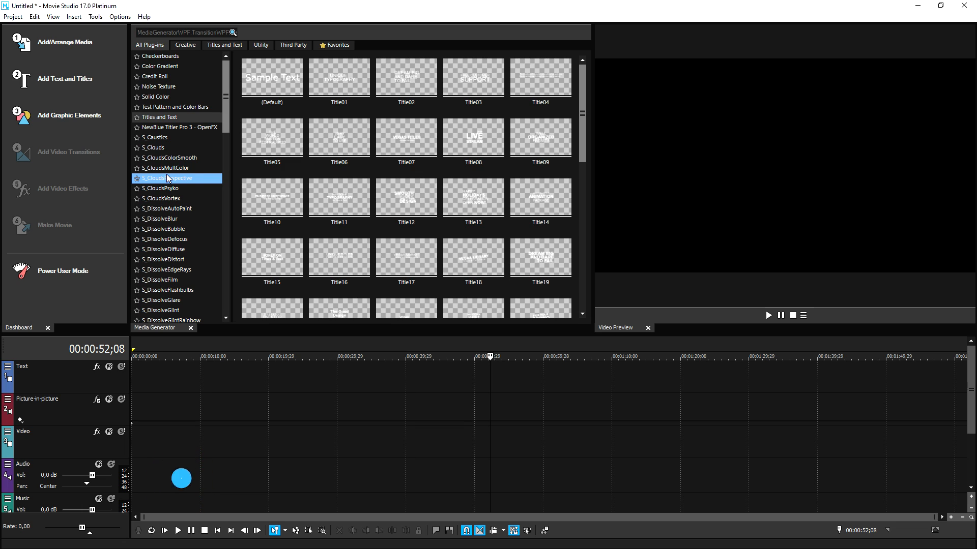
click(176, 167)
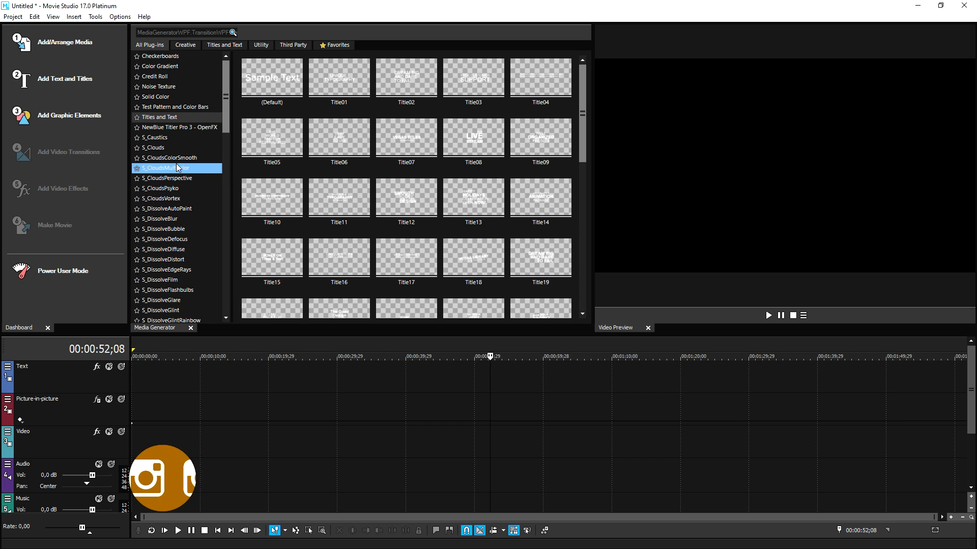
click(149, 44)
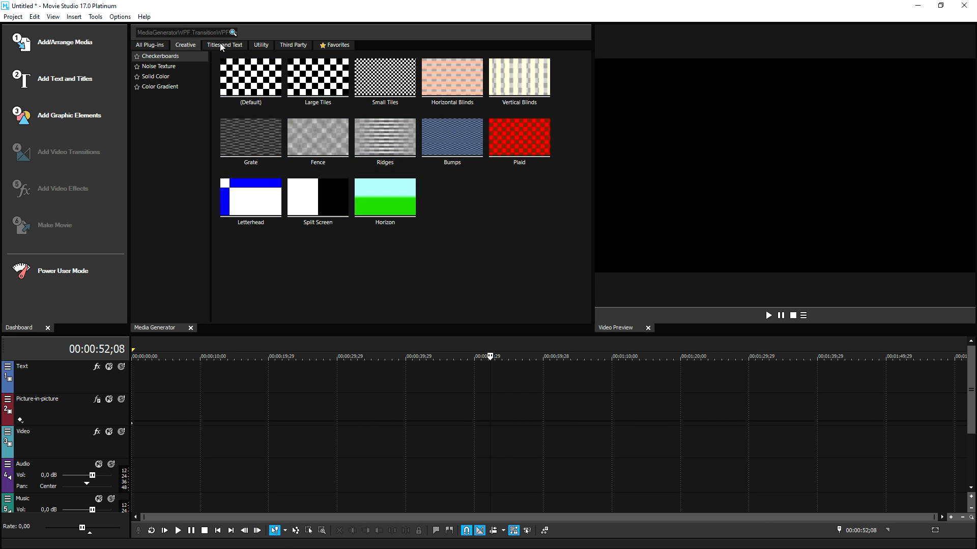
Step: Browse Titles and Text, then Test Pattern, then Third Party generators like Dissolve and Clouds
click(224, 45)
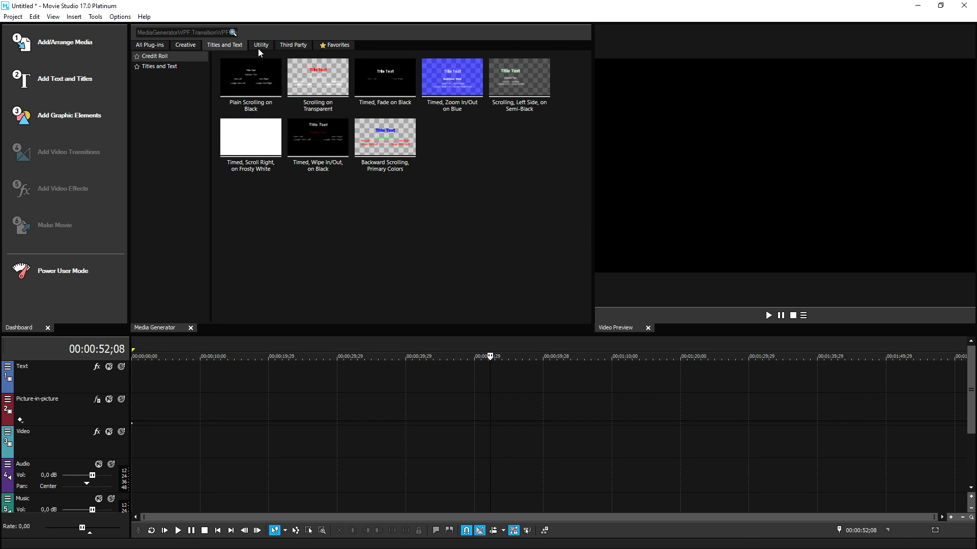
click(261, 45)
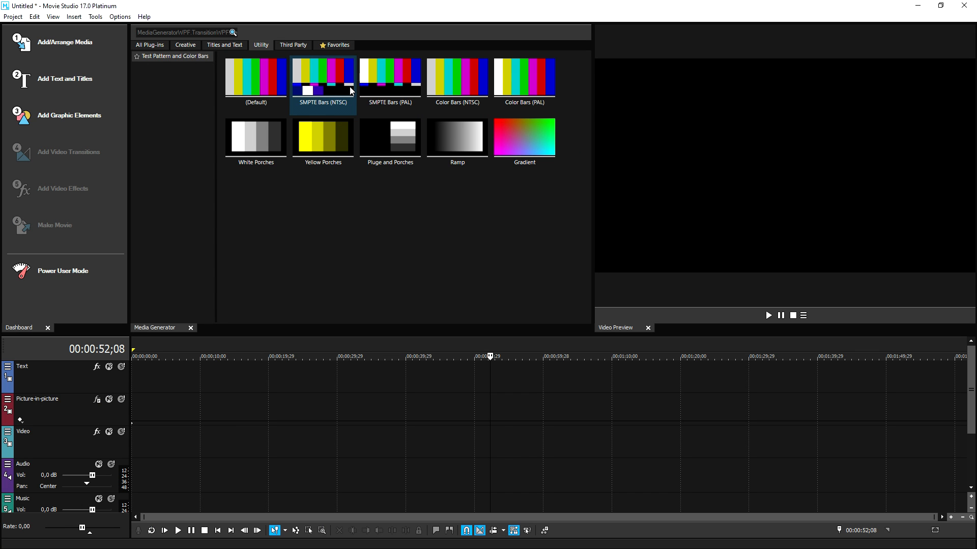
mouse_move(310, 84)
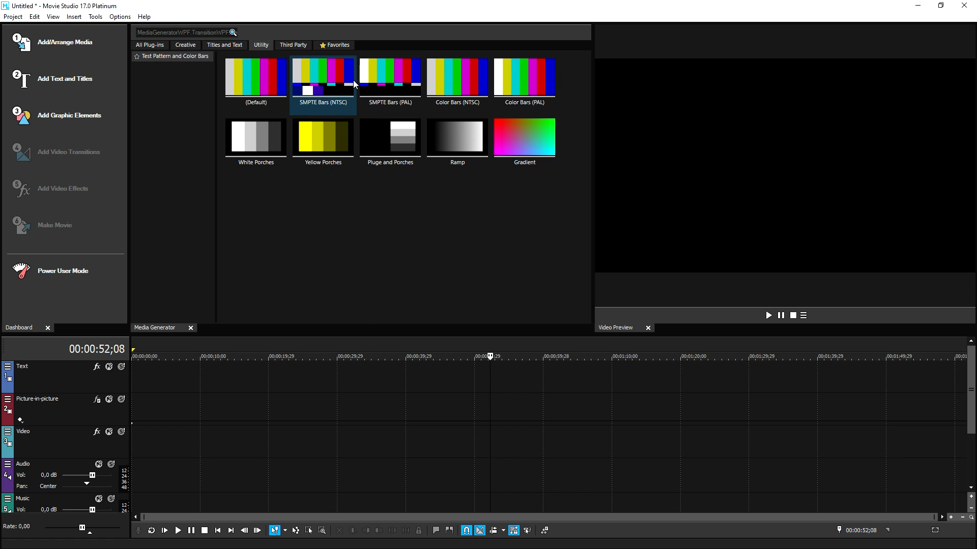
click(389, 137)
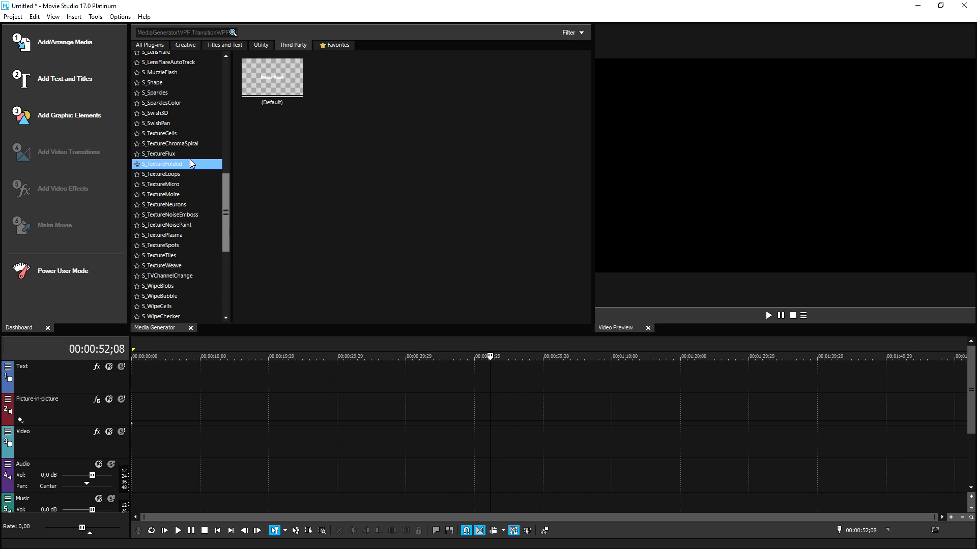
scroll(down, 3)
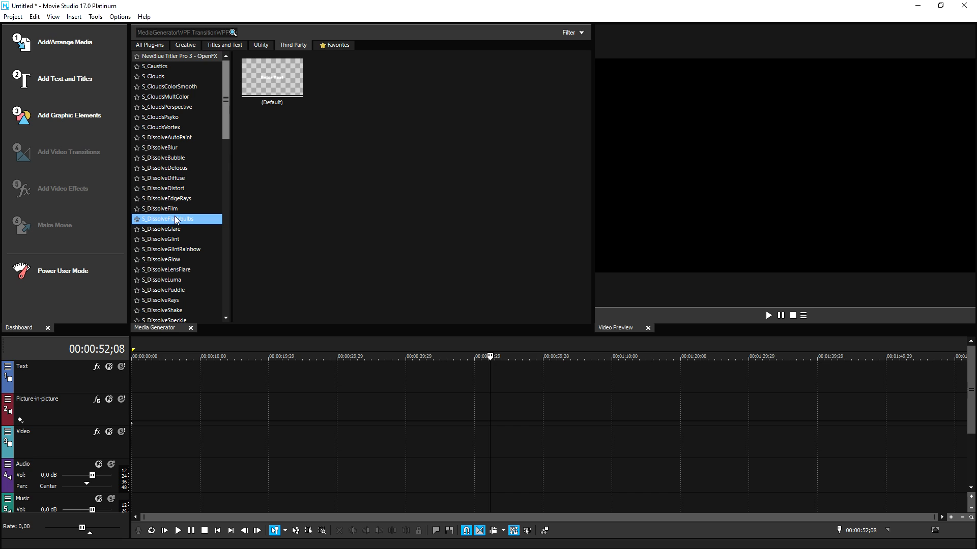
click(177, 198)
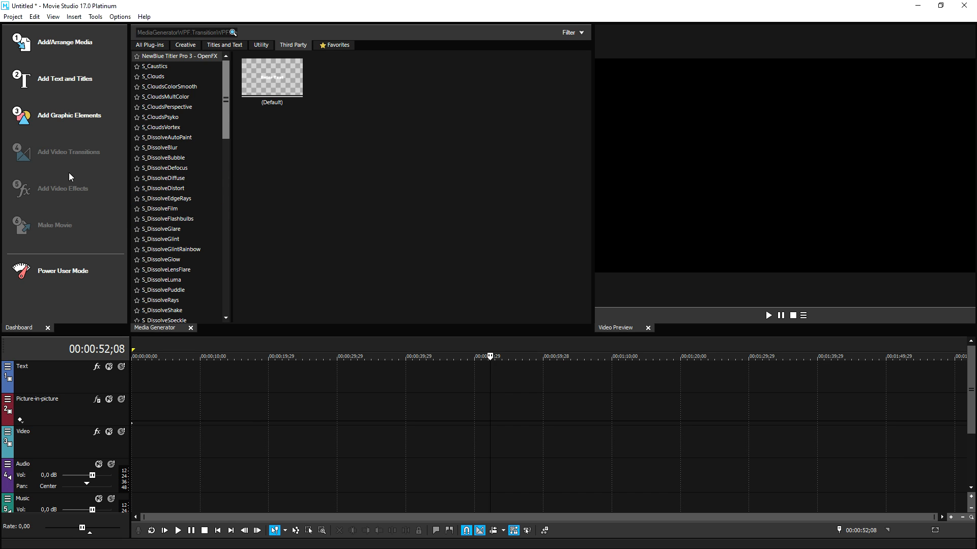
mouse_move(69, 152)
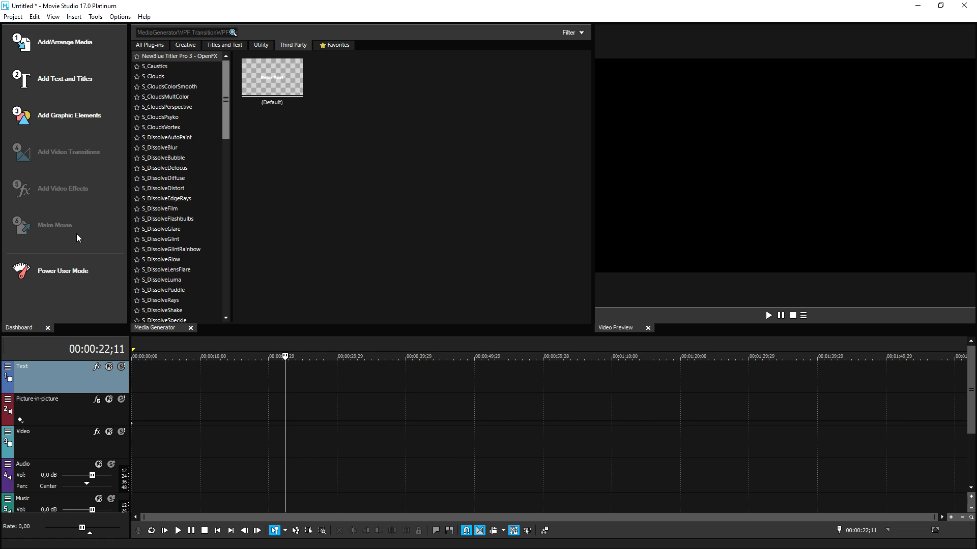
mouse_move(99, 251)
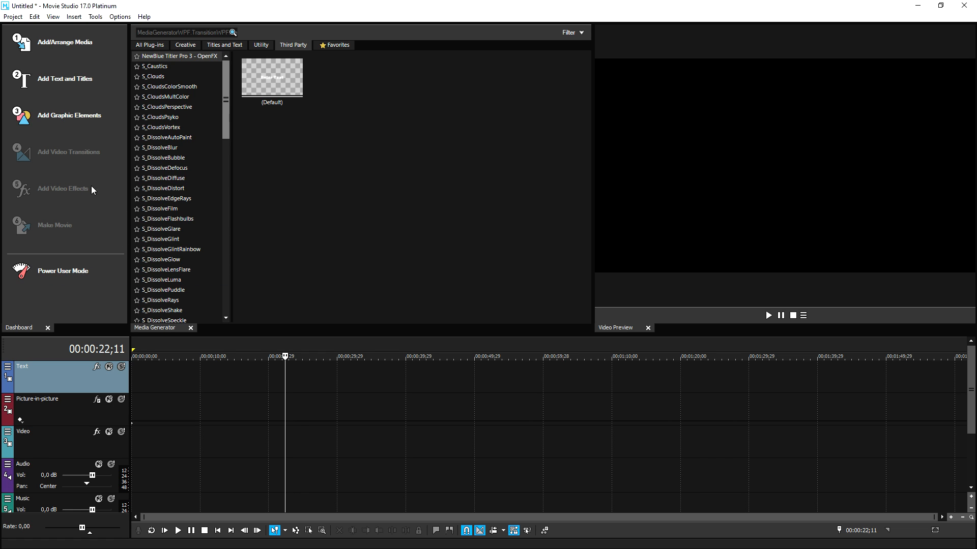
mouse_move(253, 163)
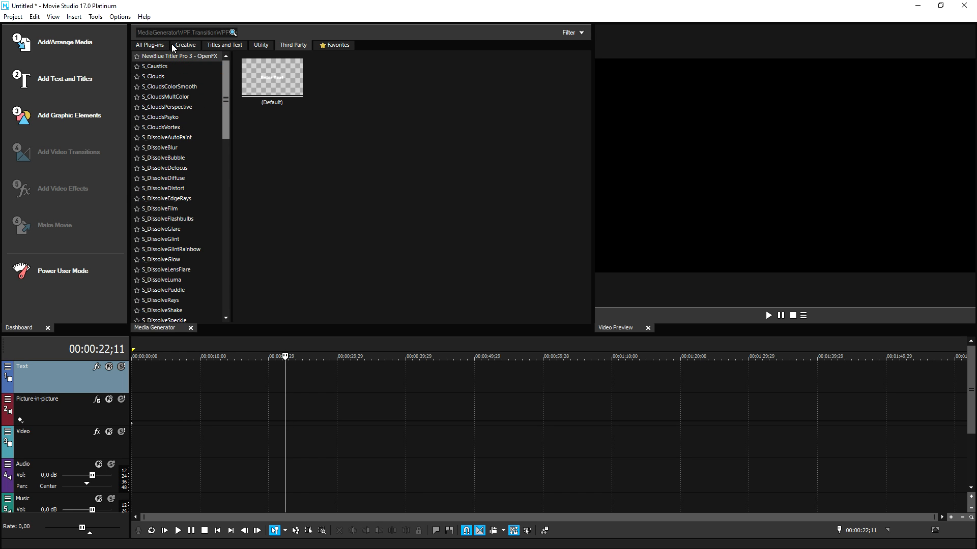
Step: Add a Creative Checkerboard to the Text track, stretch it to nearly a minute, and split it
click(160, 56)
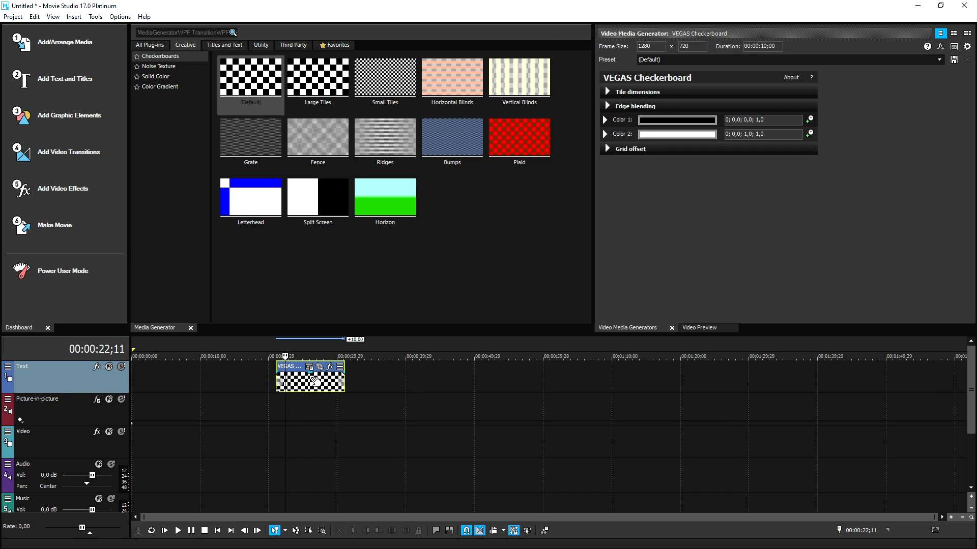
mouse_move(73, 154)
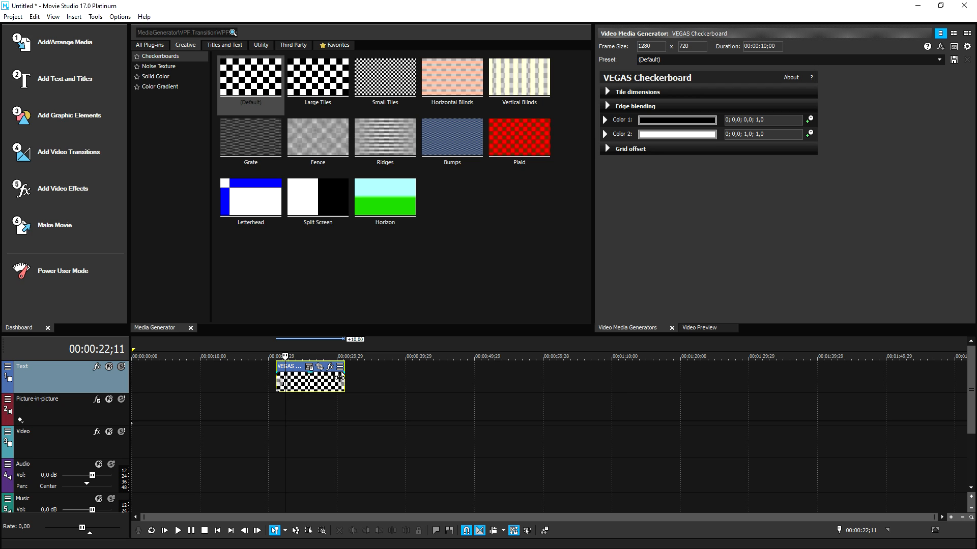
drag(346, 377, 683, 376)
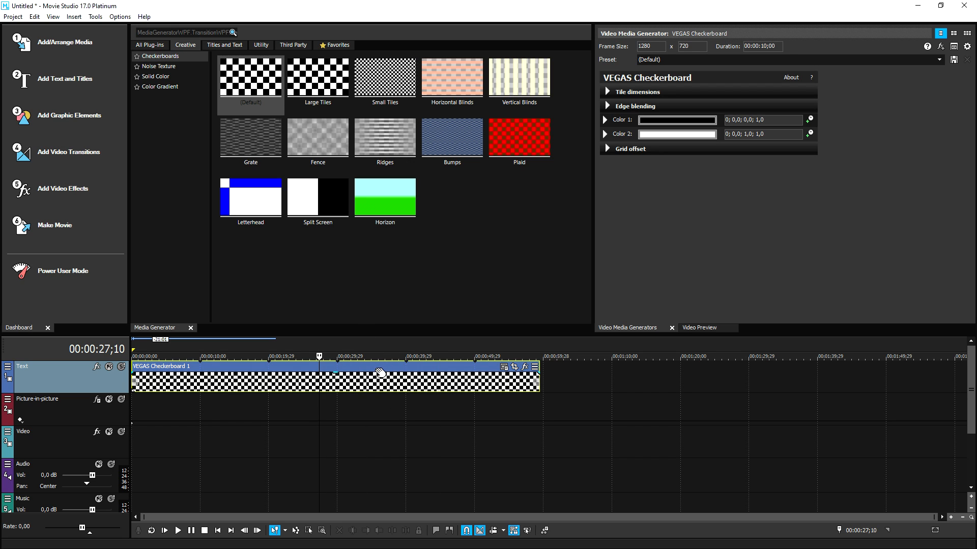
mouse_move(374, 383)
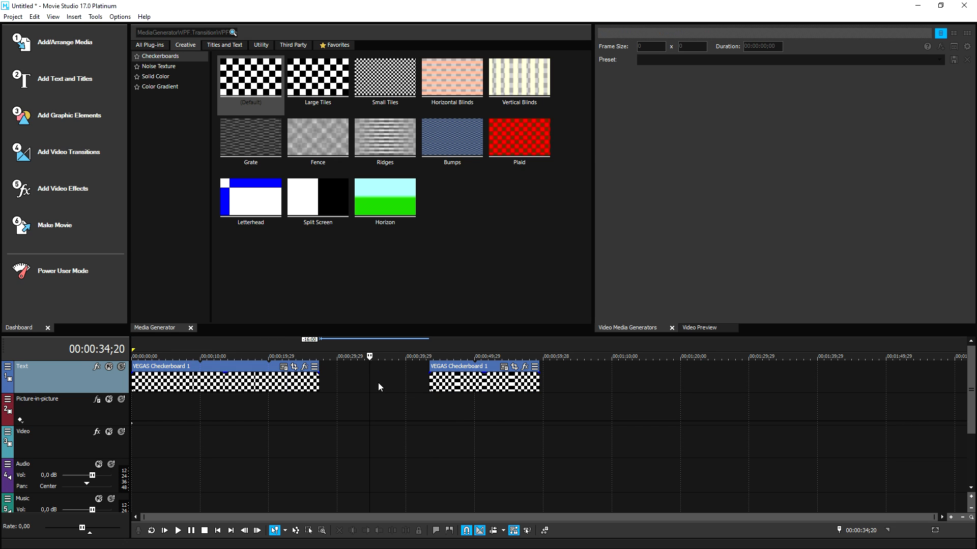
click(382, 377)
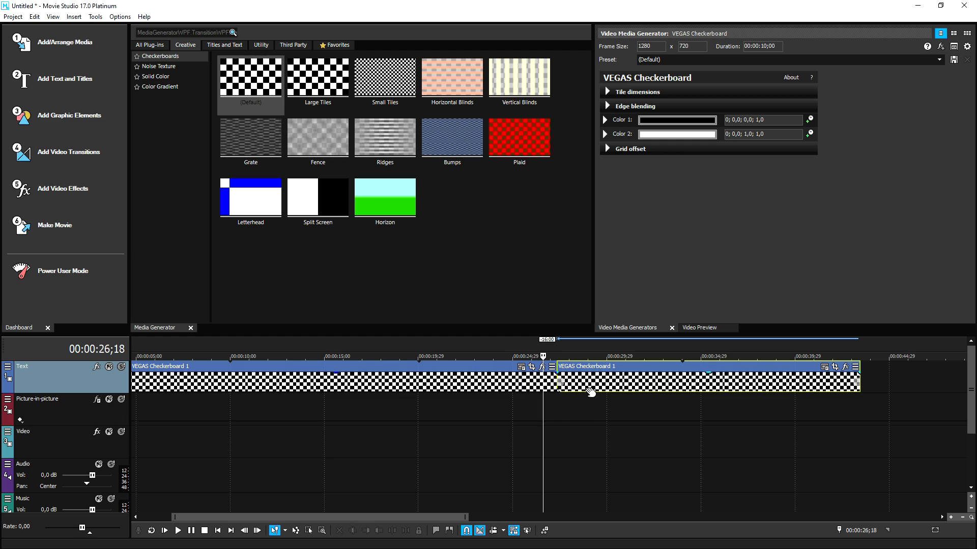
mouse_move(635, 67)
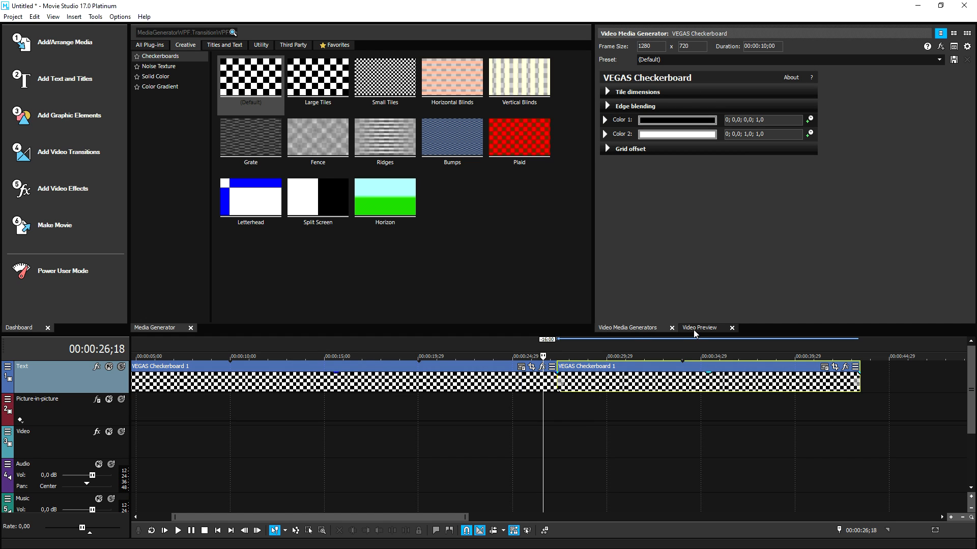
Step: Restore the video preview, then browse video transitions from Warp Flow down to Spiral presets
click(699, 328)
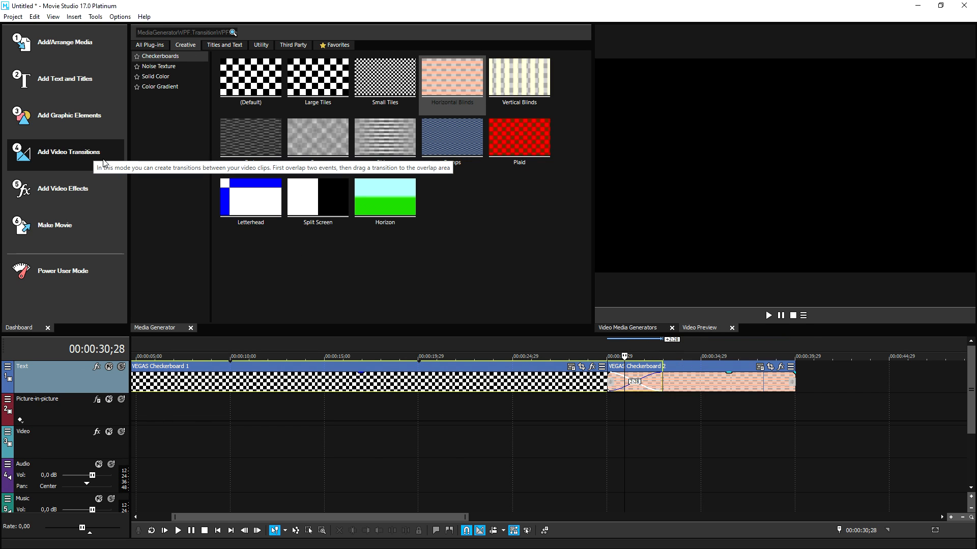
click(70, 151)
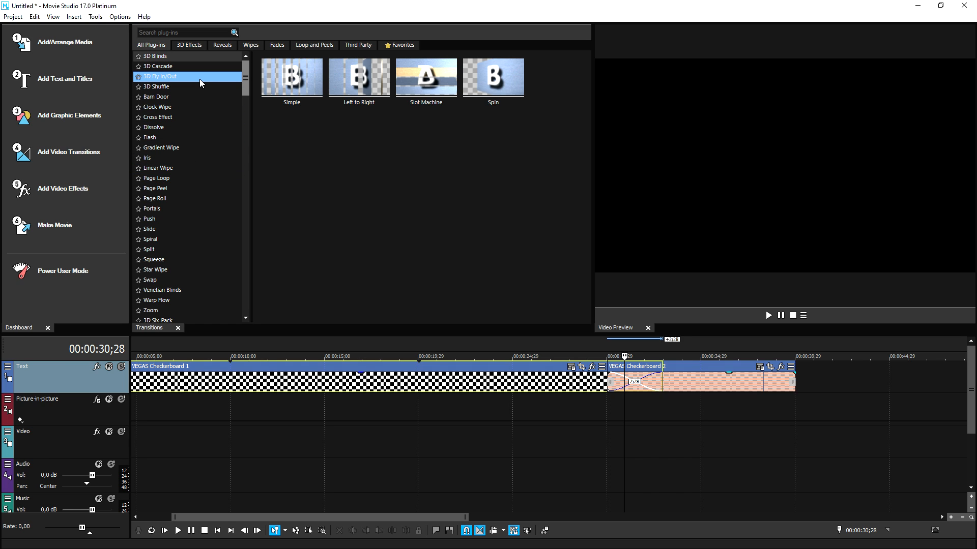
click(161, 77)
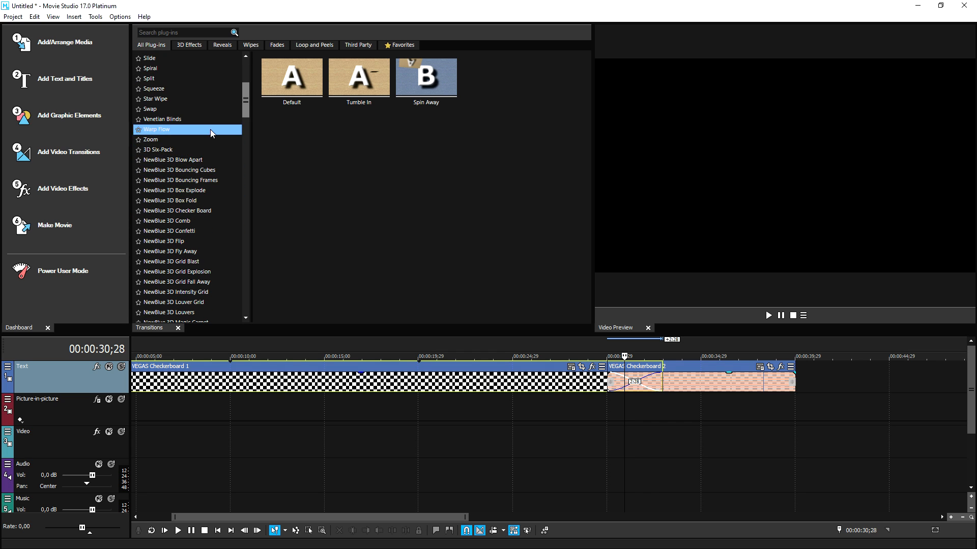
scroll(down, 3)
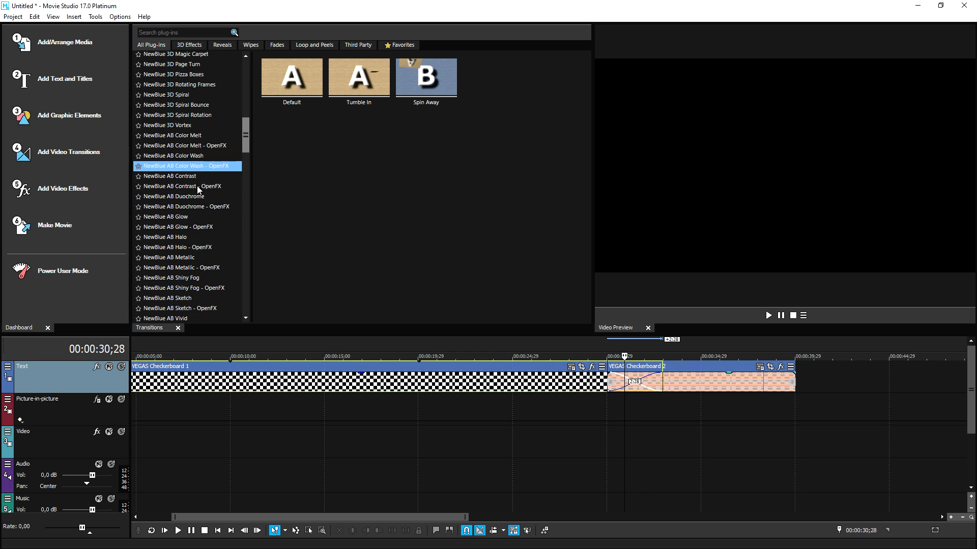
scroll(down, 3)
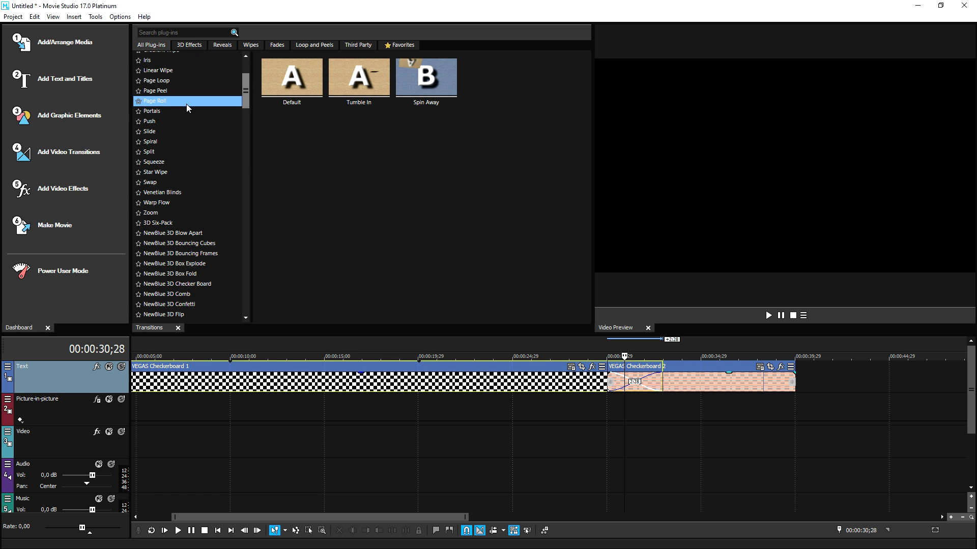
click(150, 141)
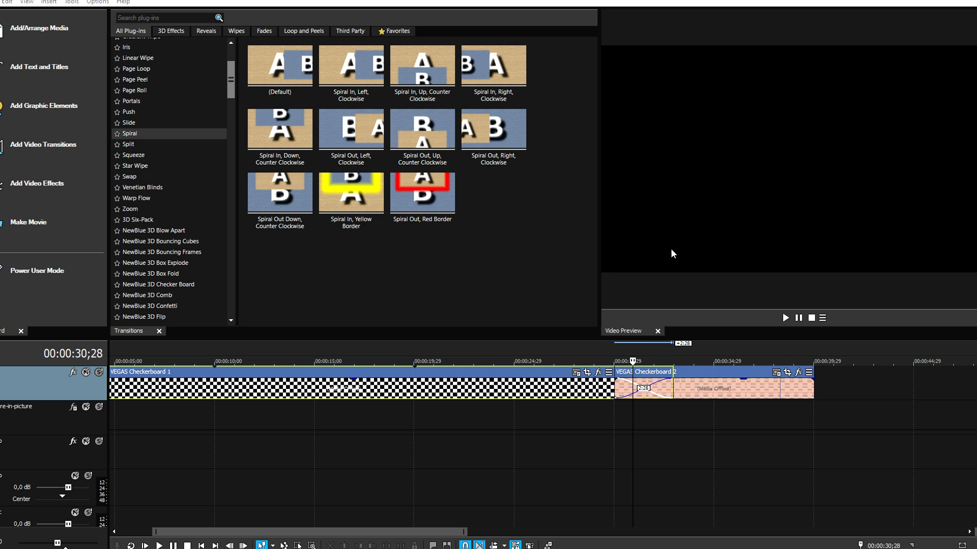
mouse_move(649, 253)
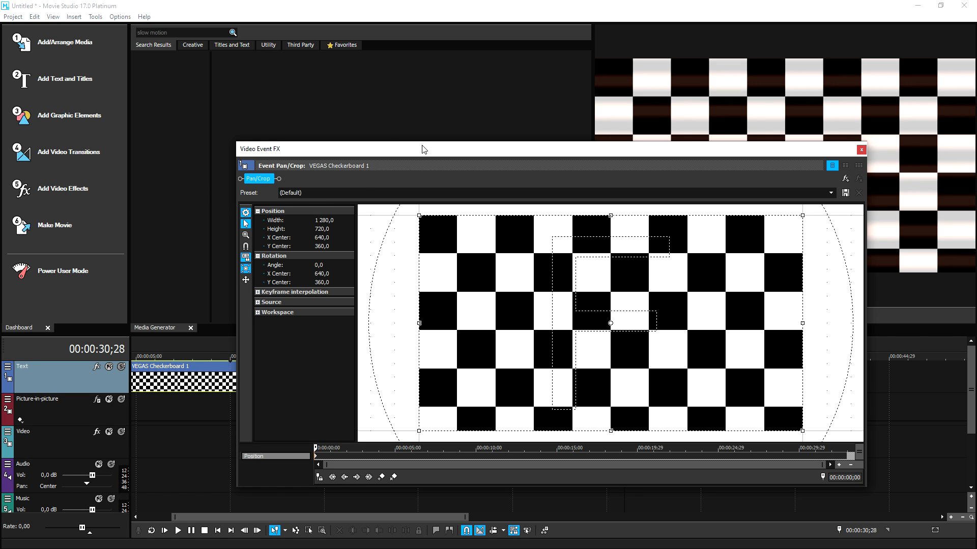
Step: Move the Video Event FX window aside and choose VEGAS Slow Motion from the VEGAS plug-ins
drag(423, 148, 146, 73)
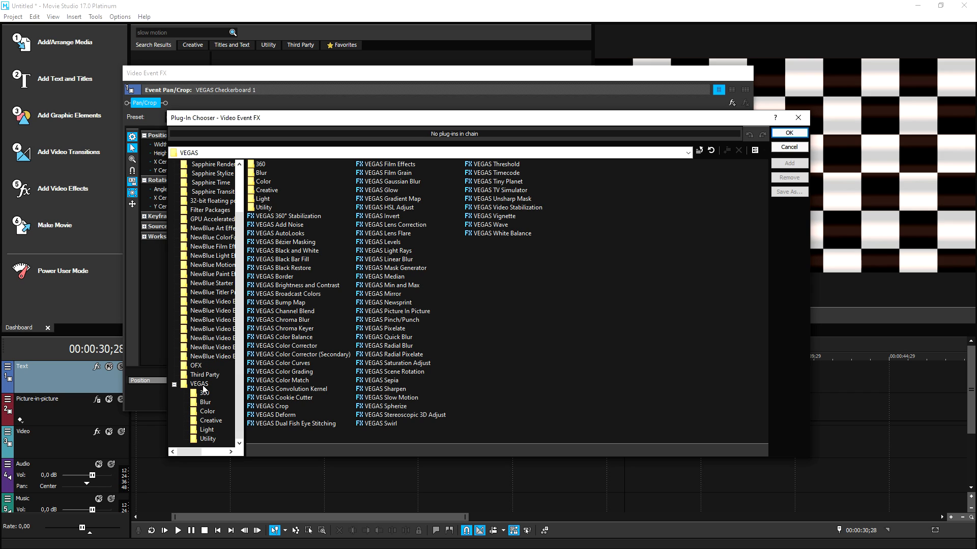
click(199, 383)
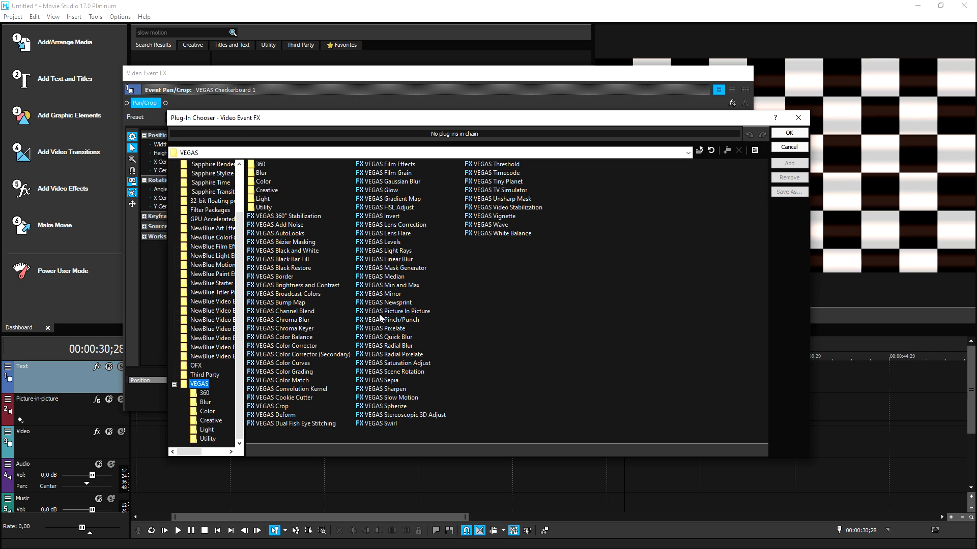
mouse_move(415, 366)
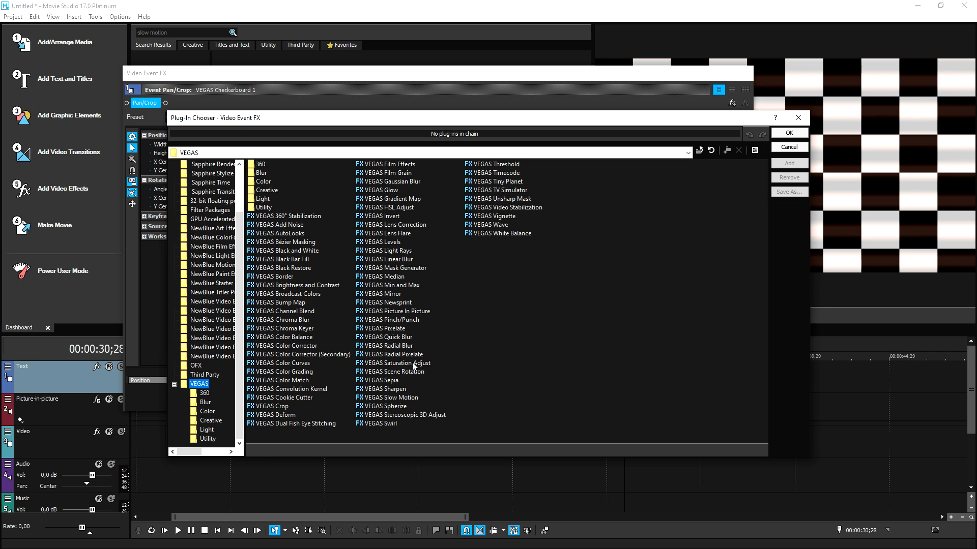
click(392, 397)
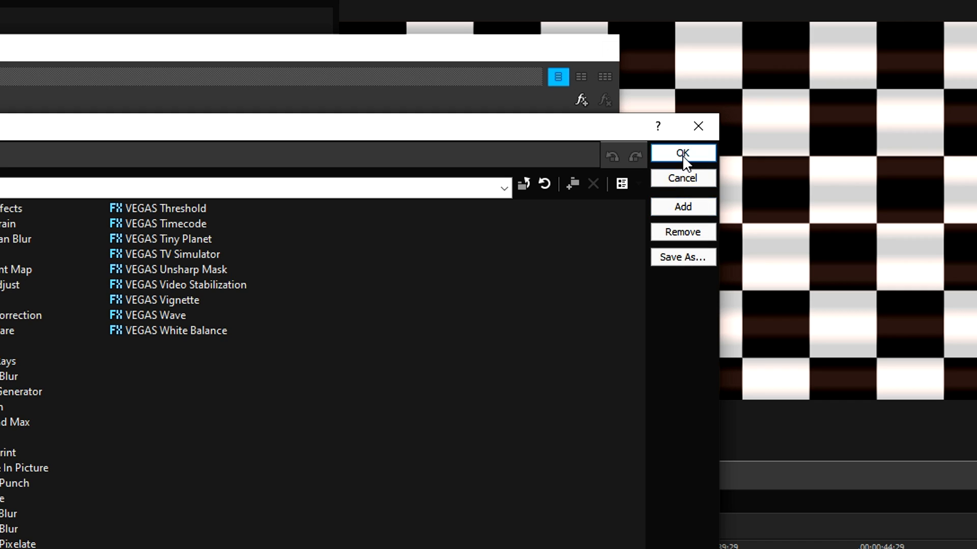
Step: Add Slow Motion, try quality settings, keep Optical Flow at 1/2x, and close the window
click(683, 154)
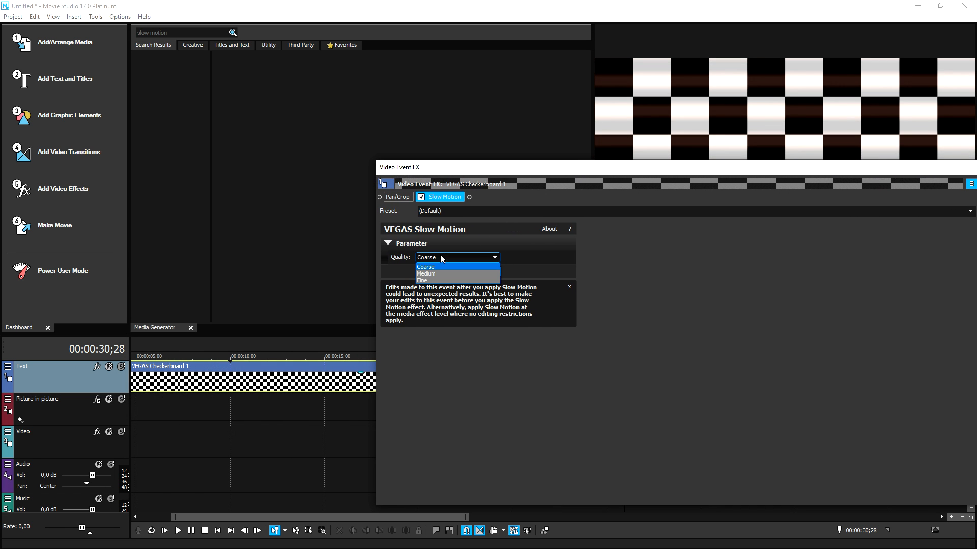
click(425, 275)
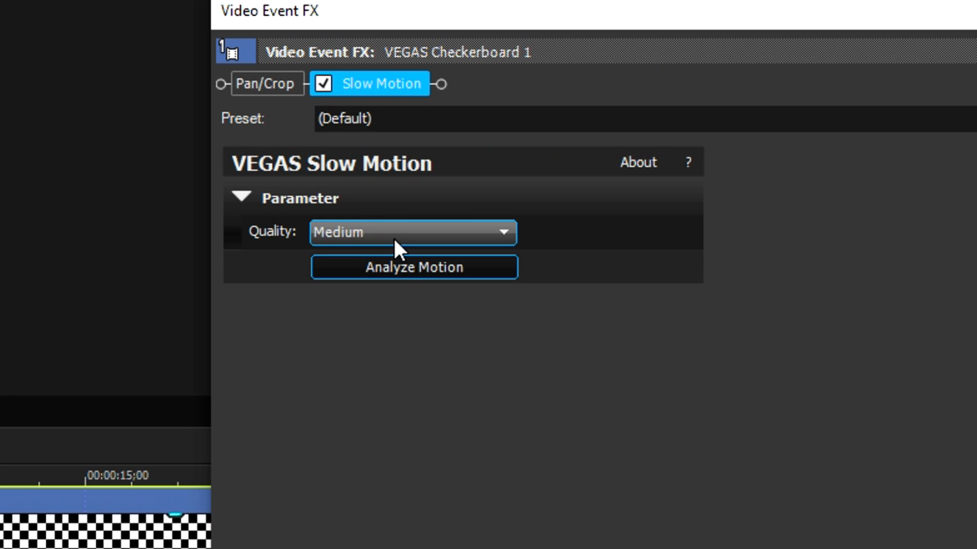
click(410, 233)
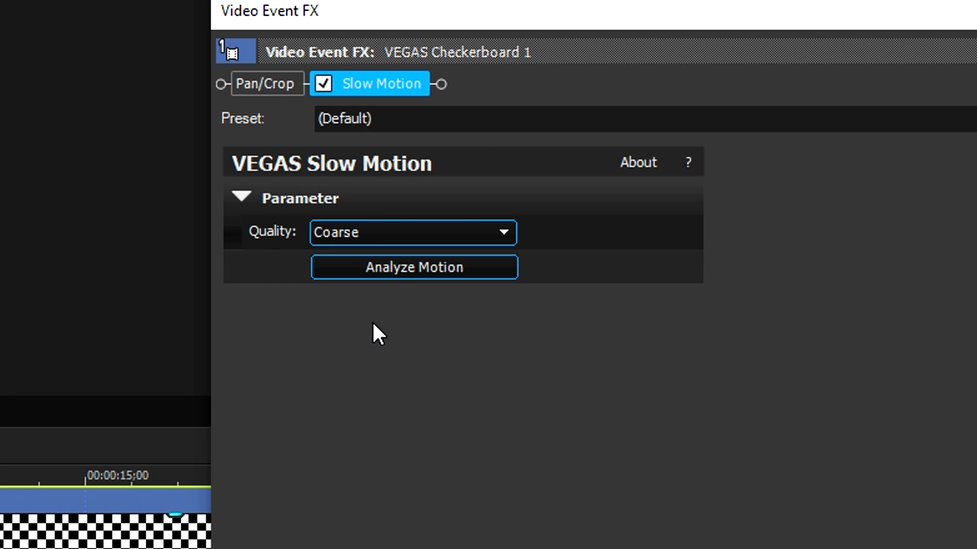
click(414, 267)
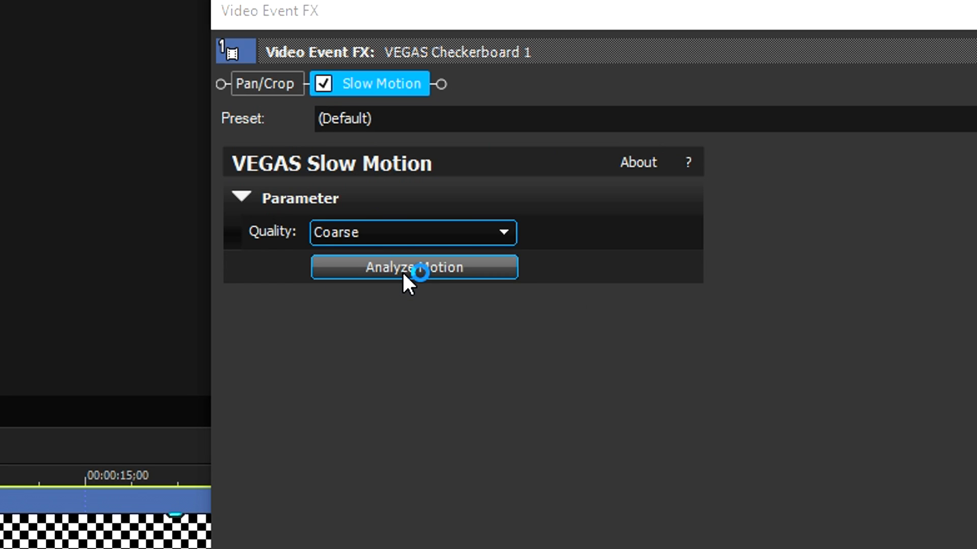
click(414, 267)
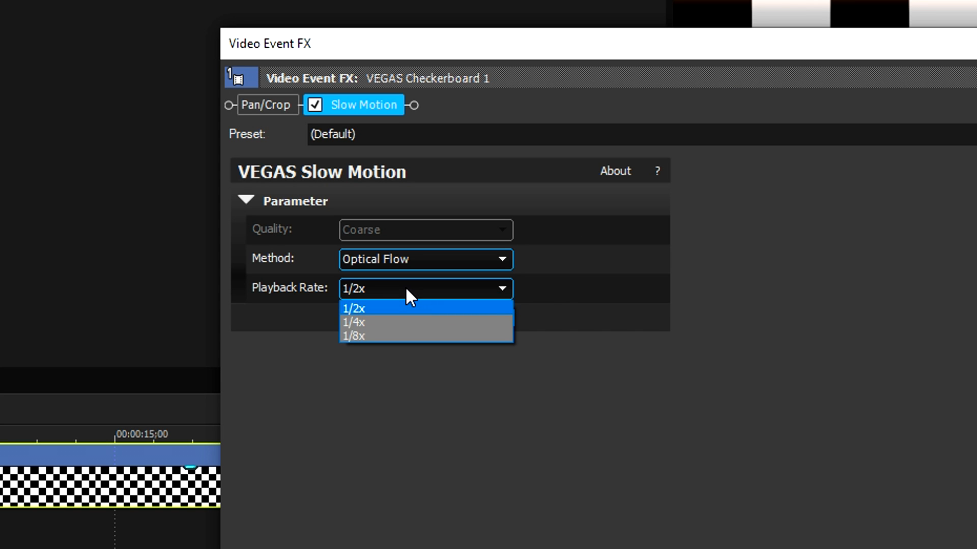
click(426, 259)
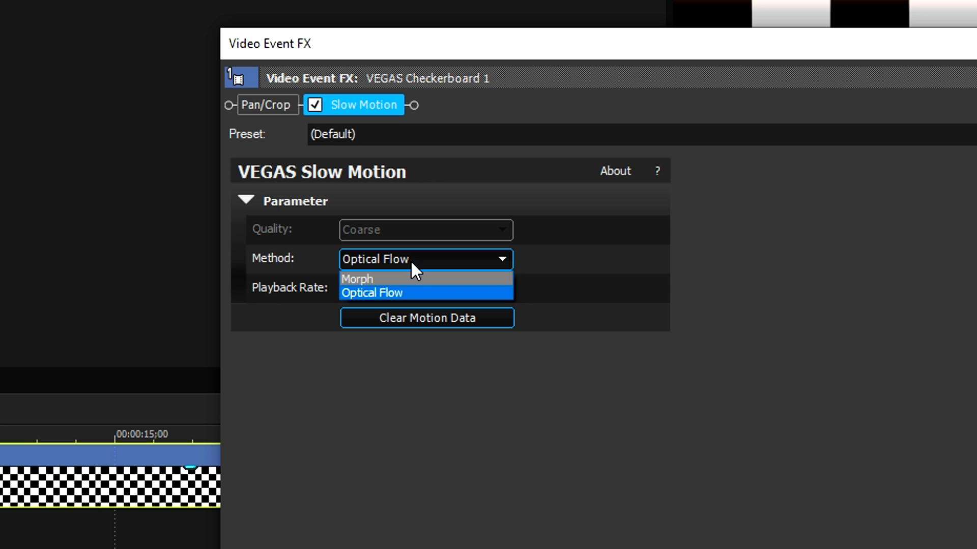
click(372, 293)
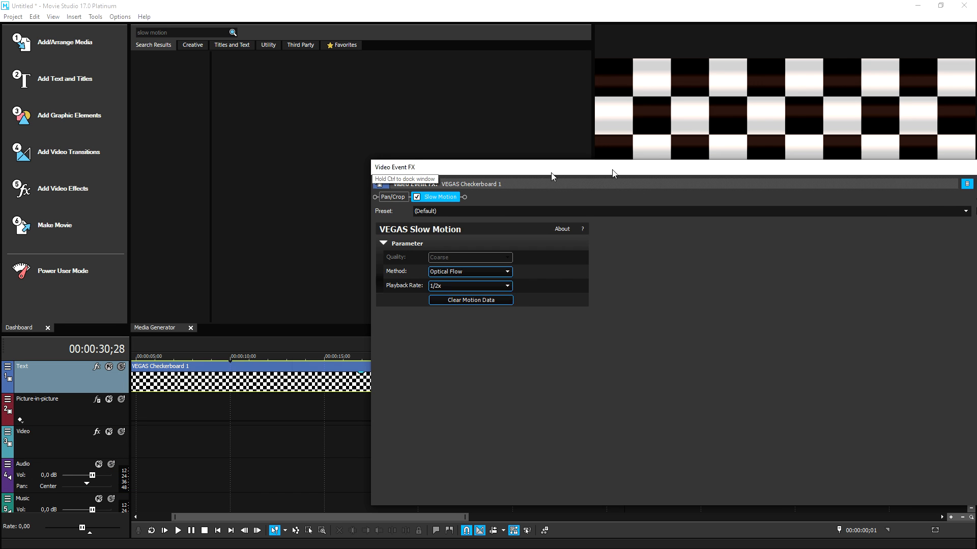
drag(552, 166, 461, 167)
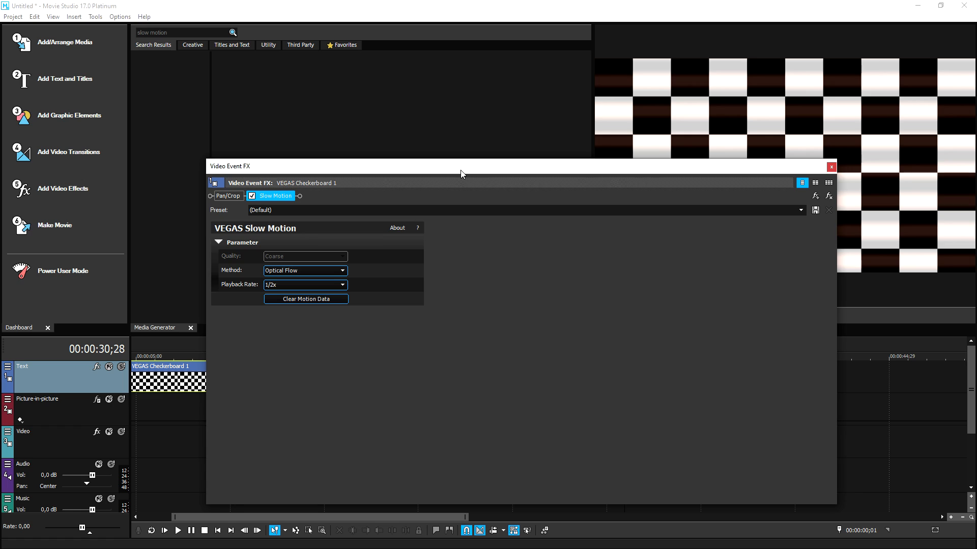
mouse_move(458, 186)
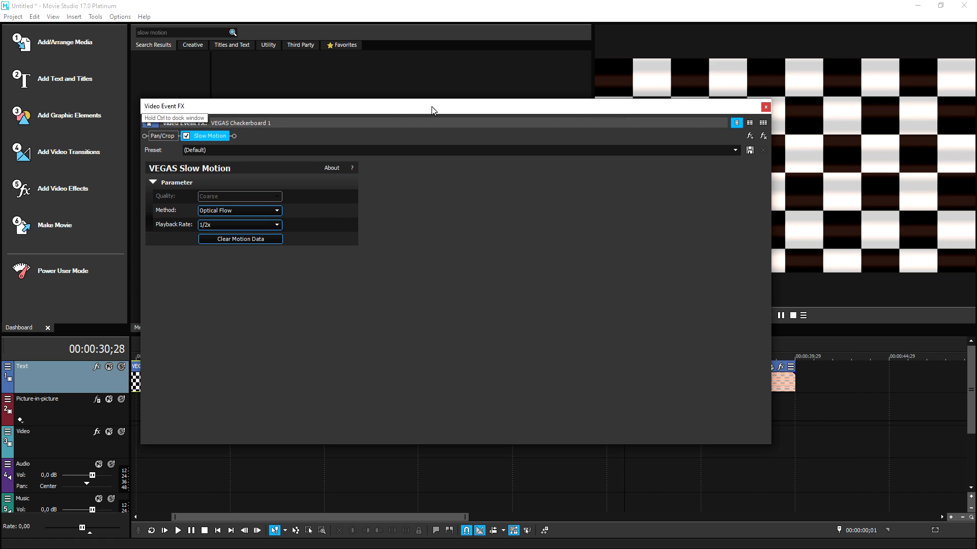
mouse_move(766, 109)
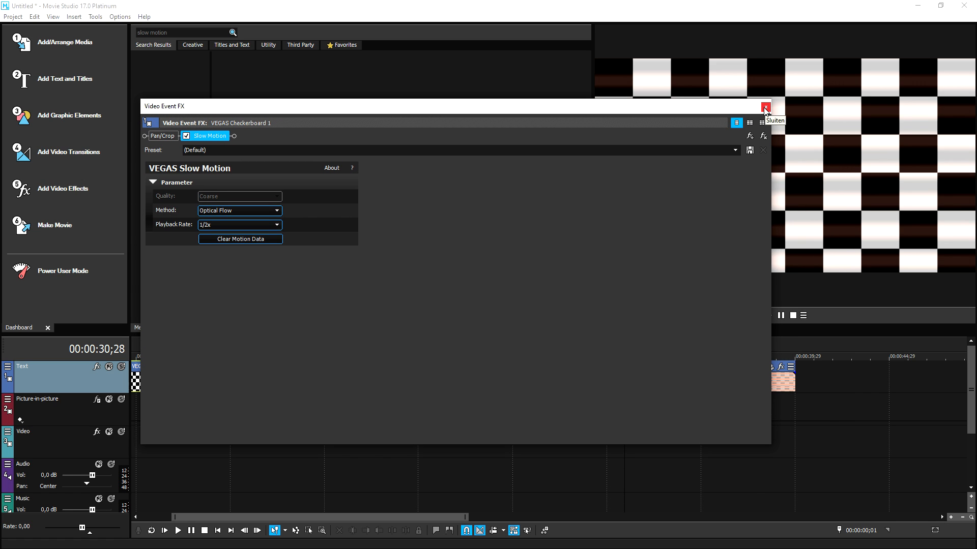
click(766, 108)
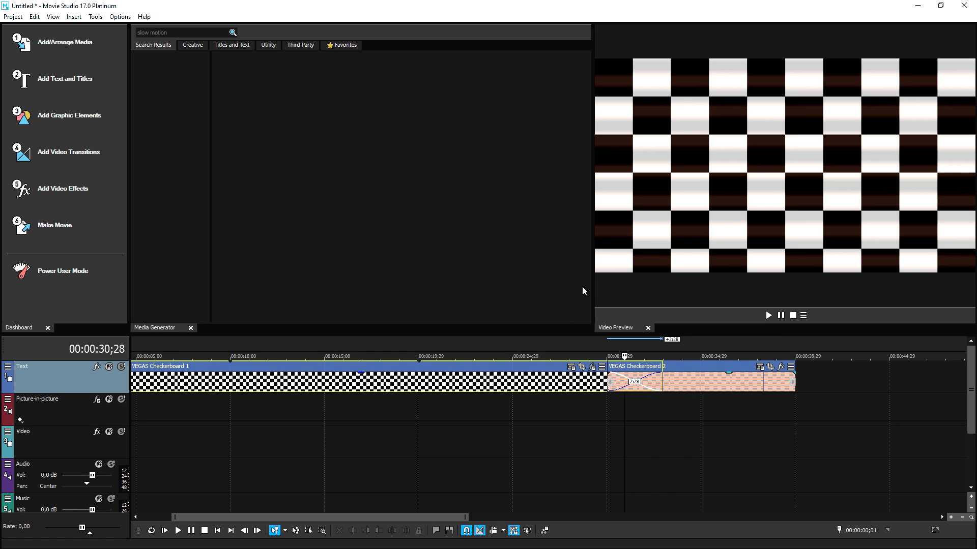
mouse_move(477, 206)
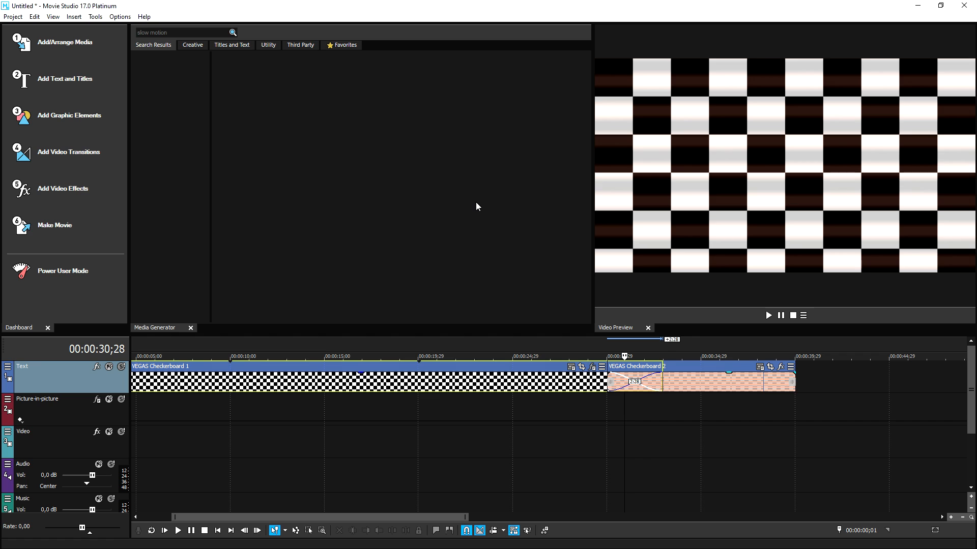
mouse_move(477, 216)
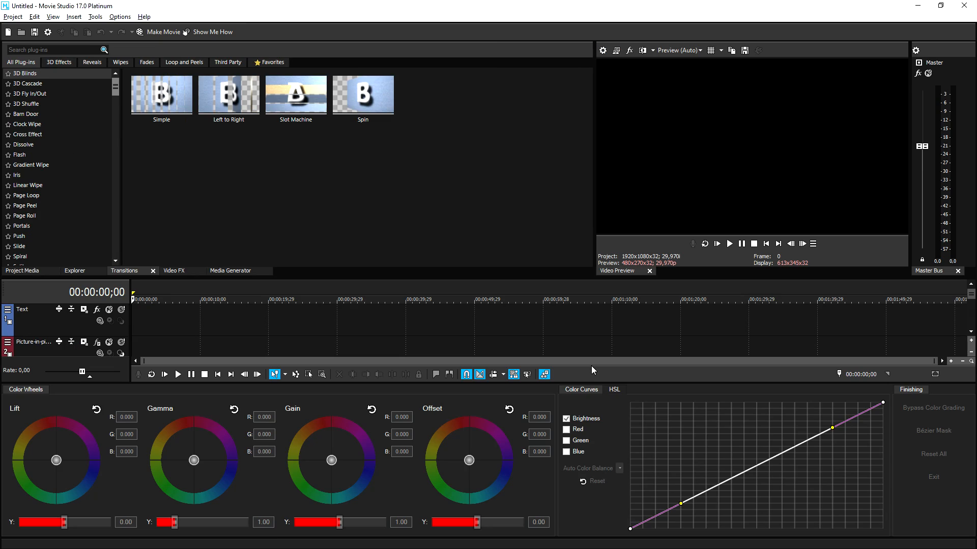
mouse_move(403, 482)
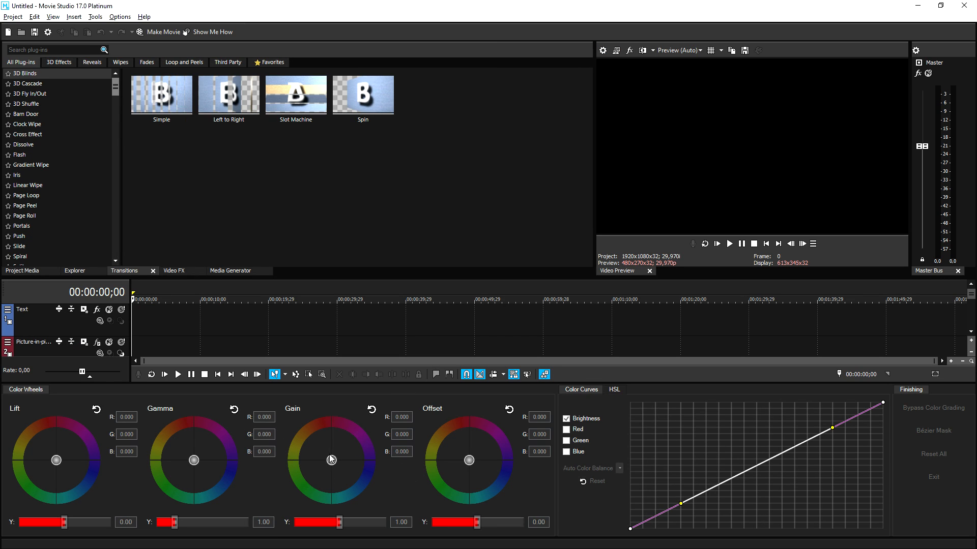
Step: Show the Checkerboards presets in the Media Generator tab of the new project
click(230, 270)
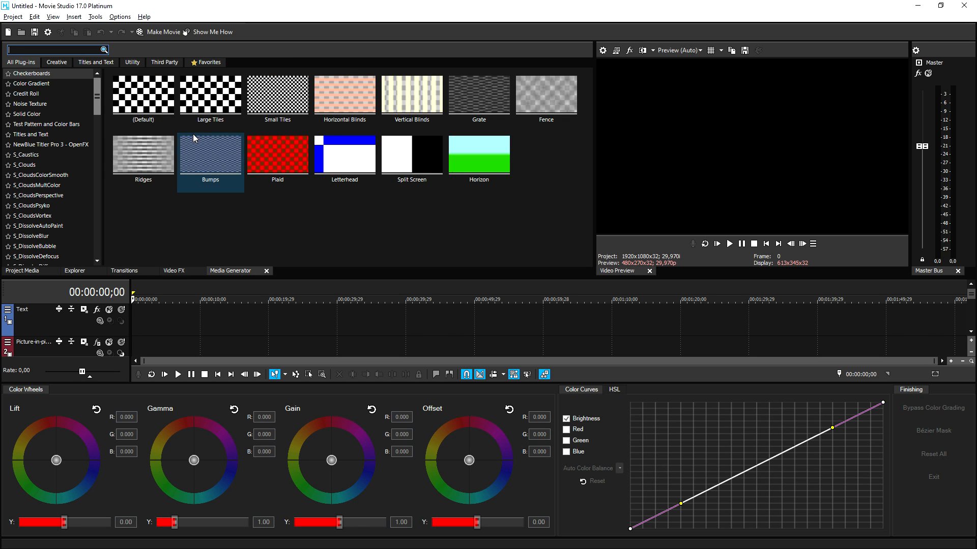
Step: Add the Horizon checkerboard clip and nudge the Gain wheel toward yellow, red, then neutral
click(479, 155)
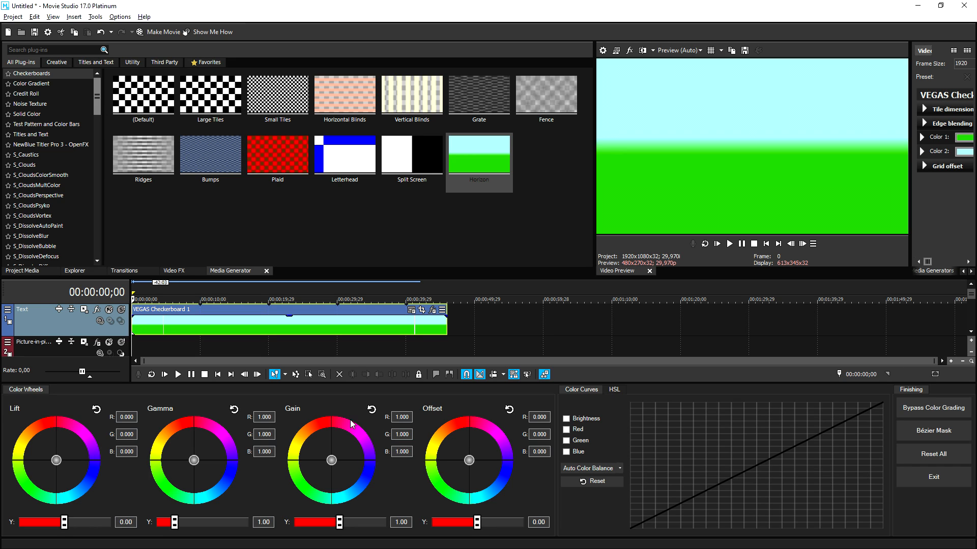
drag(330, 460, 319, 451)
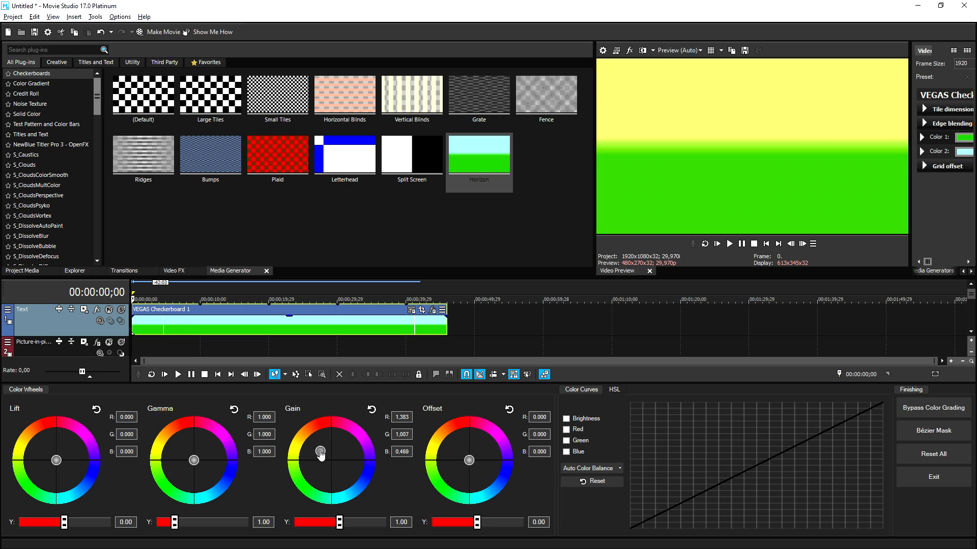
drag(319, 452, 326, 436)
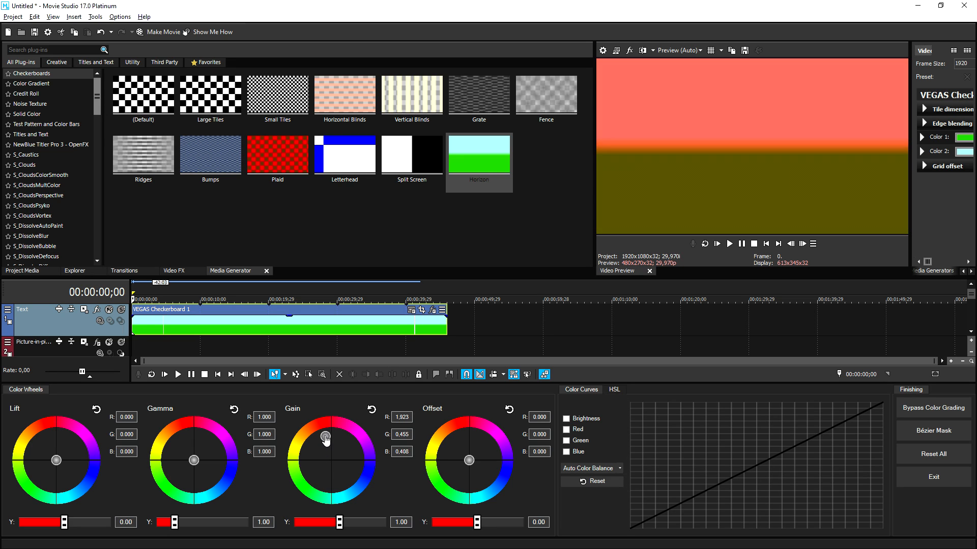
drag(325, 439, 332, 457)
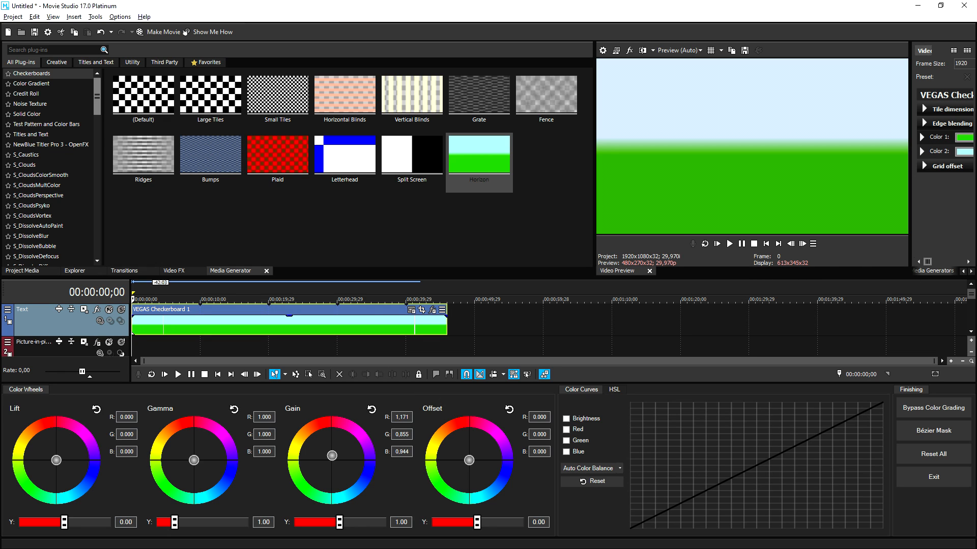
mouse_move(668, 313)
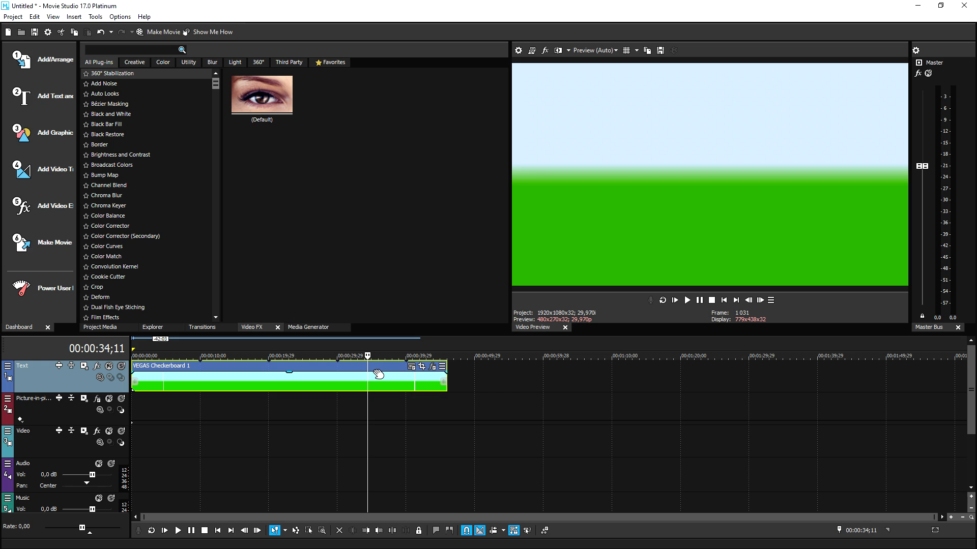
mouse_move(383, 357)
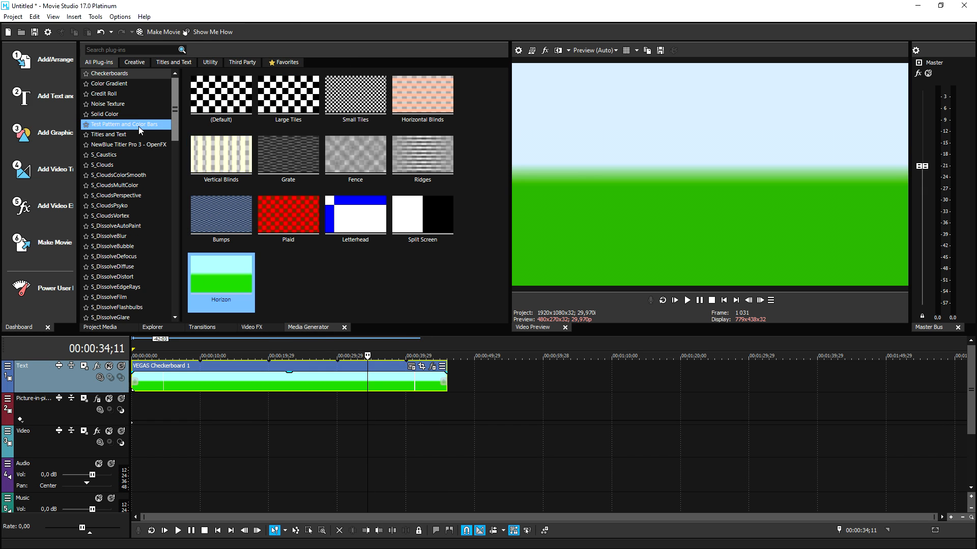
Step: Place the Default Titles and Text preset after the Horizon clip and browse fonts
scroll(down, 3)
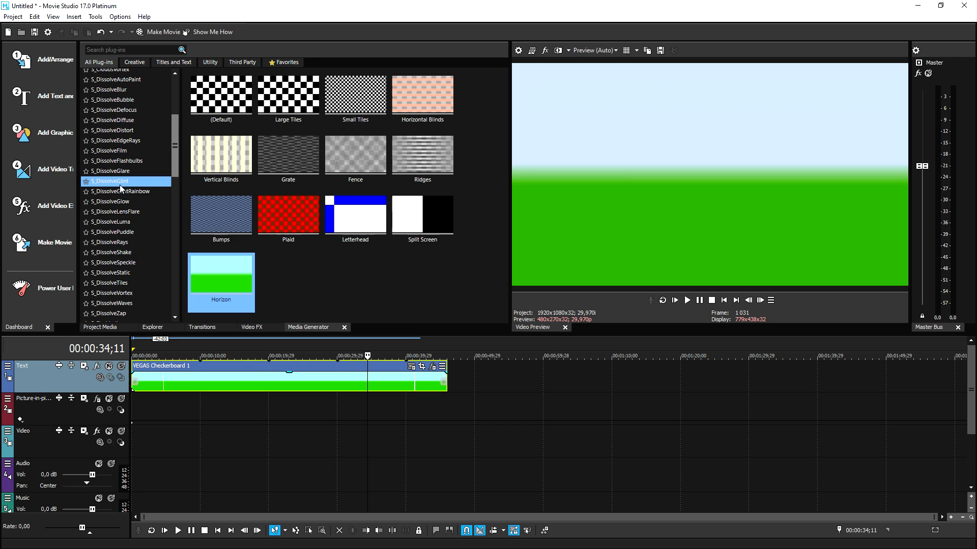
scroll(down, 3)
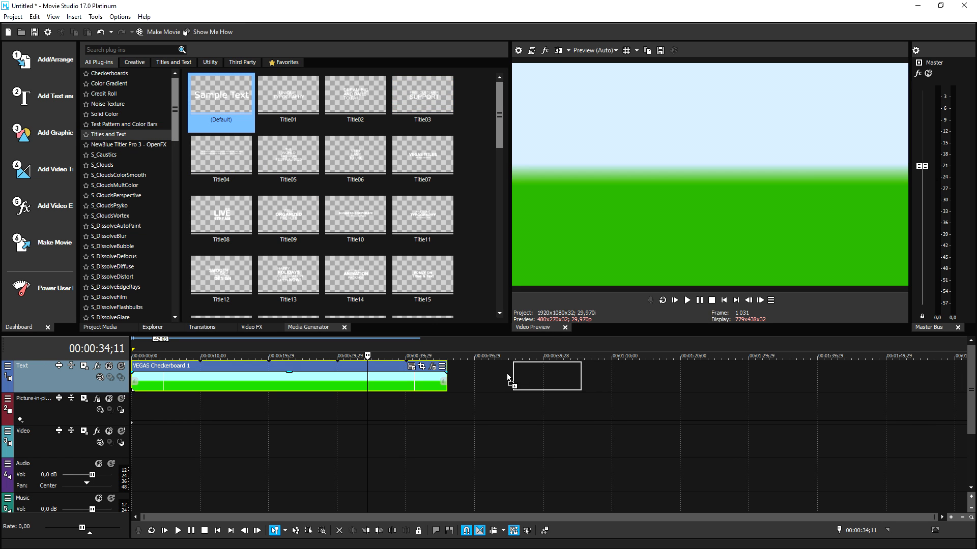
drag(222, 94, 531, 375)
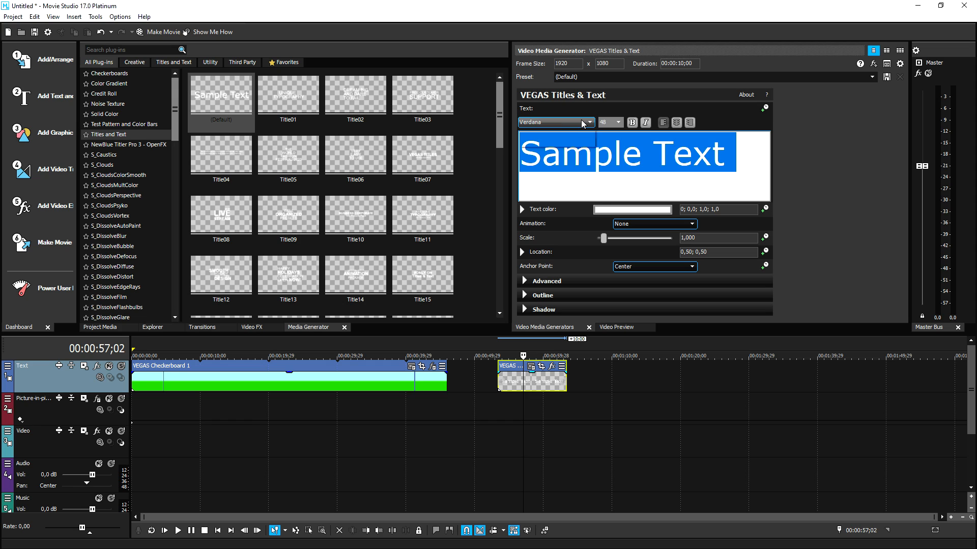
click(589, 121)
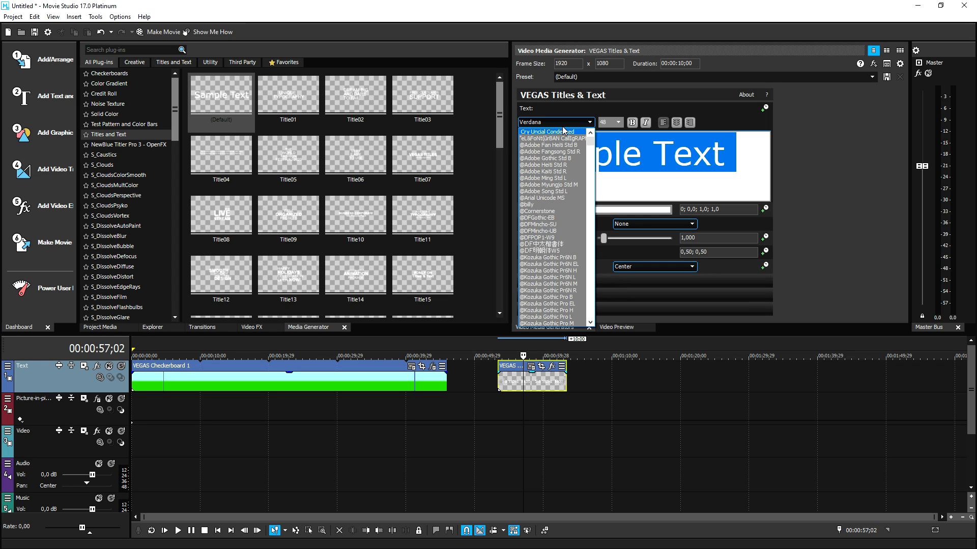
mouse_move(560, 127)
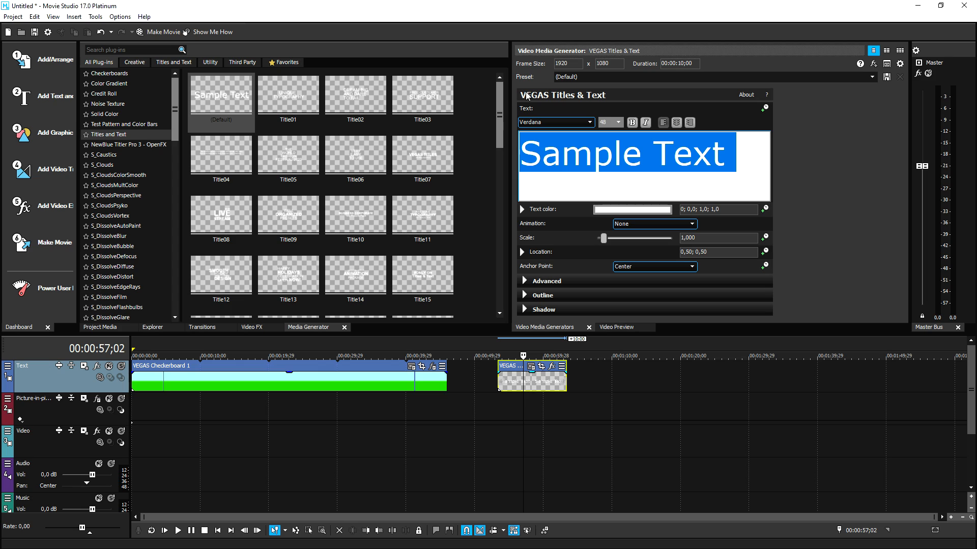
mouse_move(520, 158)
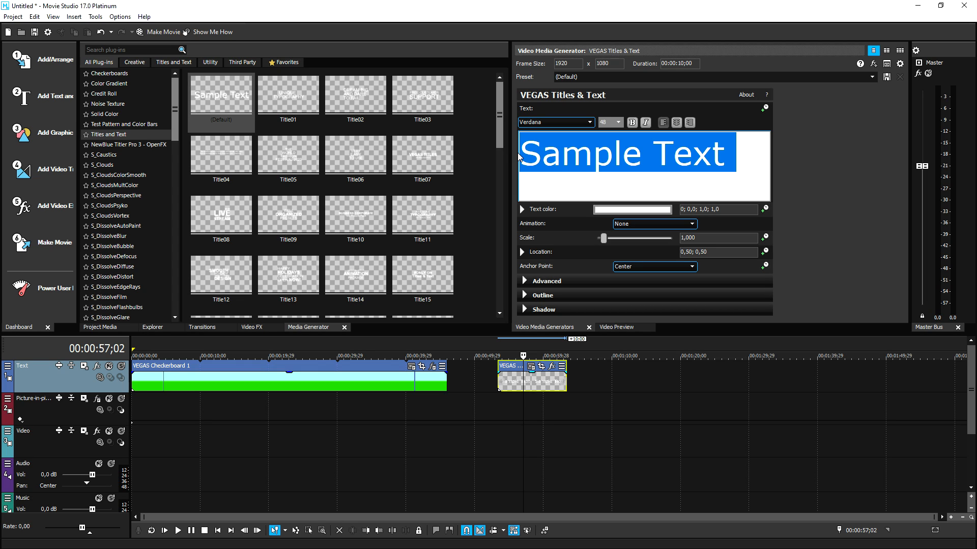
click(422, 154)
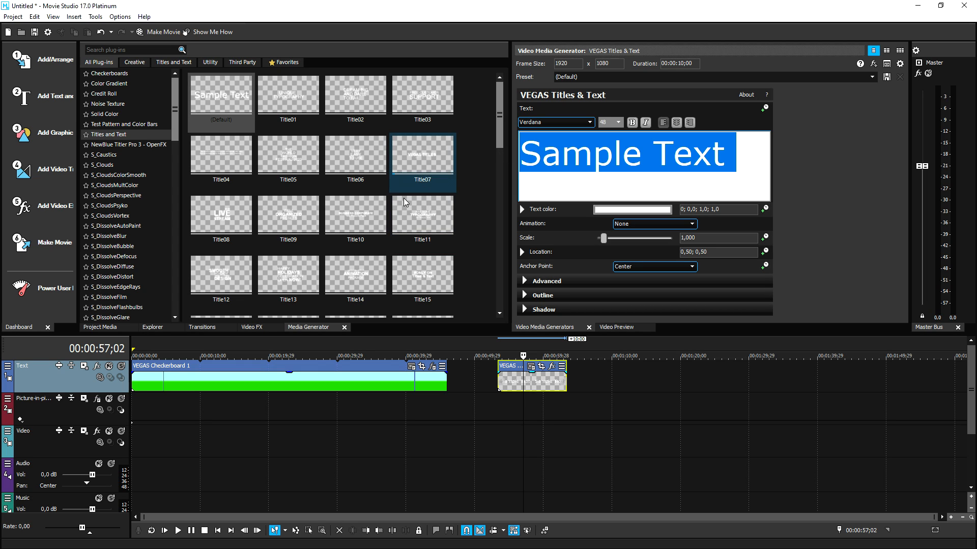
click(252, 327)
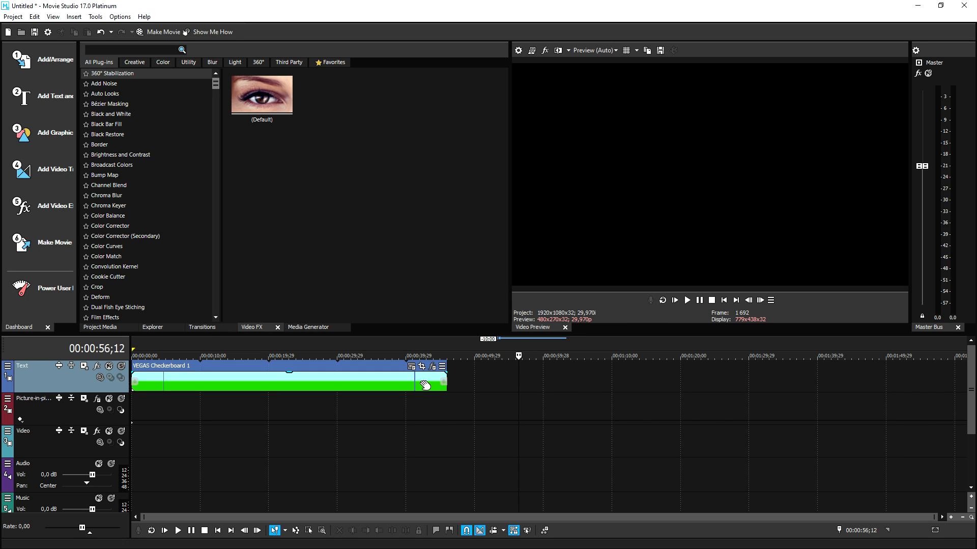
Step: Apply the Default Chroma Blur preset, then select the Maximum Blur preset
click(100, 298)
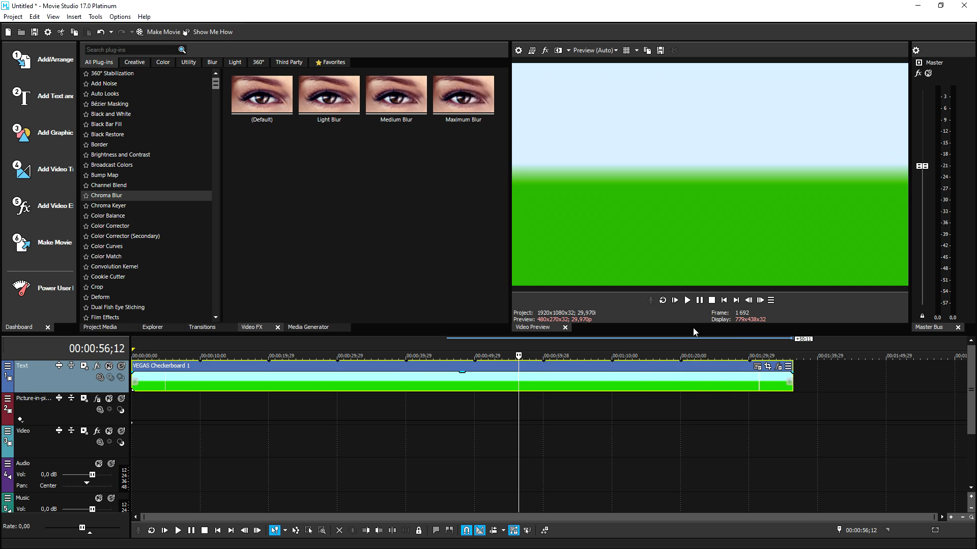
mouse_move(652, 163)
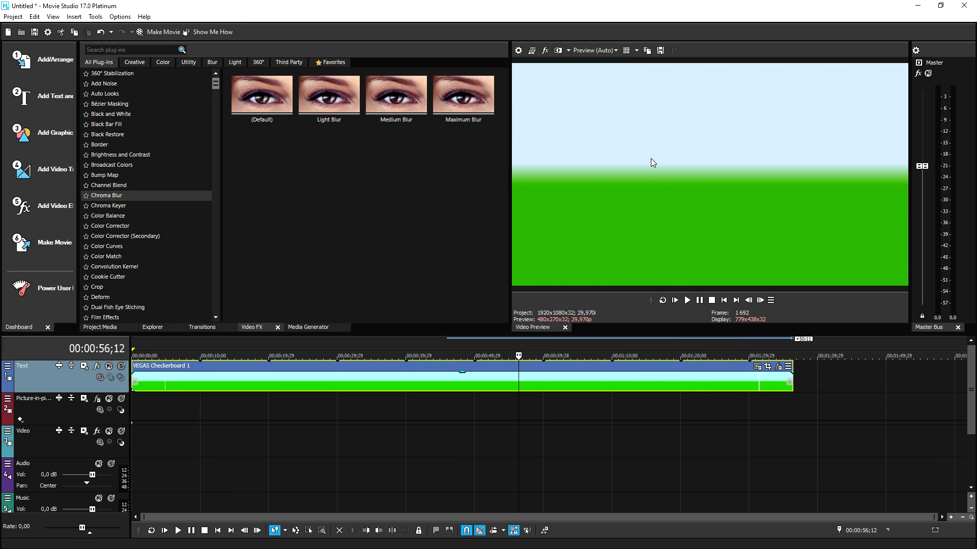
mouse_move(661, 119)
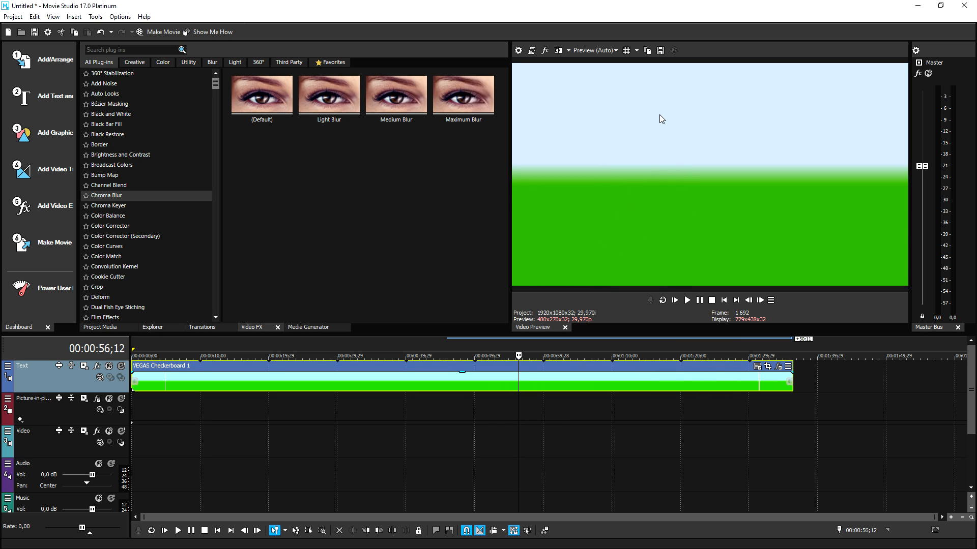
click(261, 95)
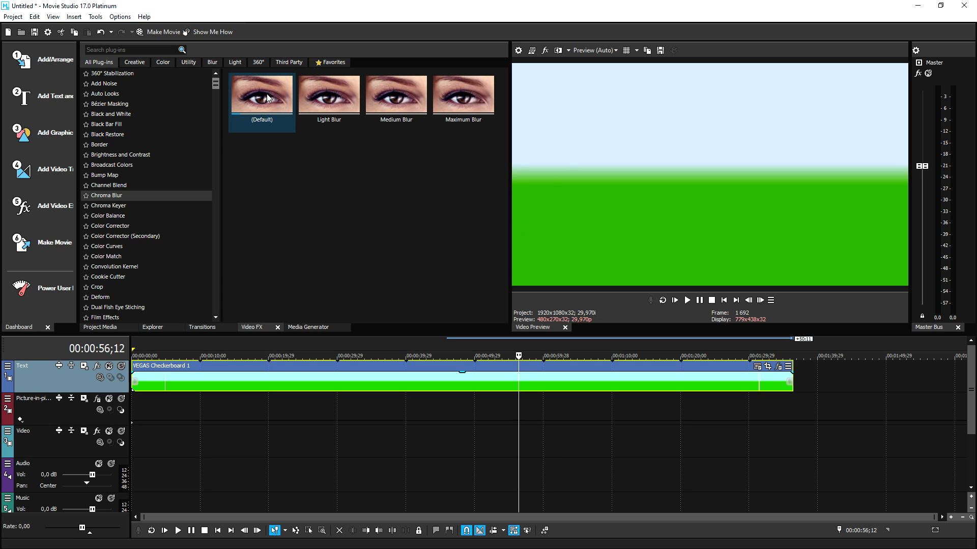
double_click(261, 94)
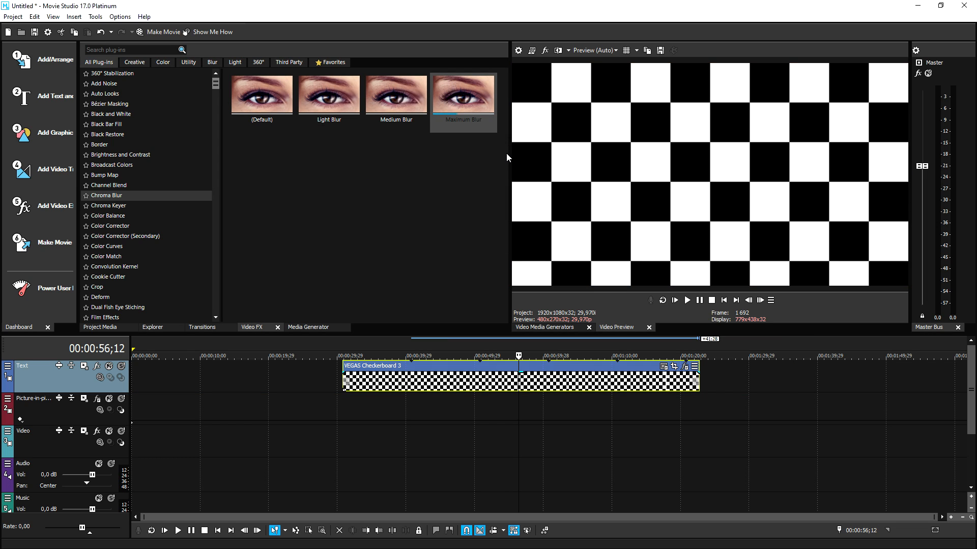
click(99, 144)
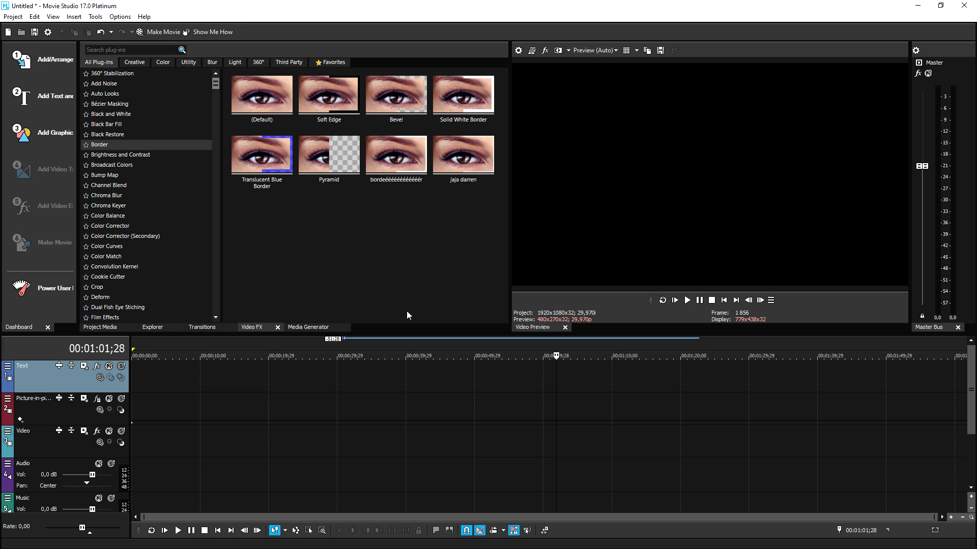
mouse_move(384, 316)
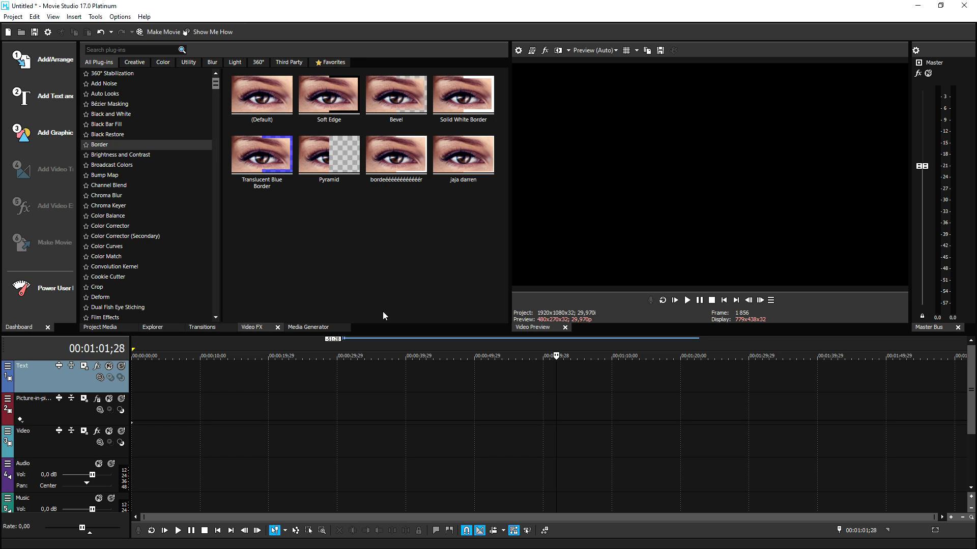
mouse_move(393, 304)
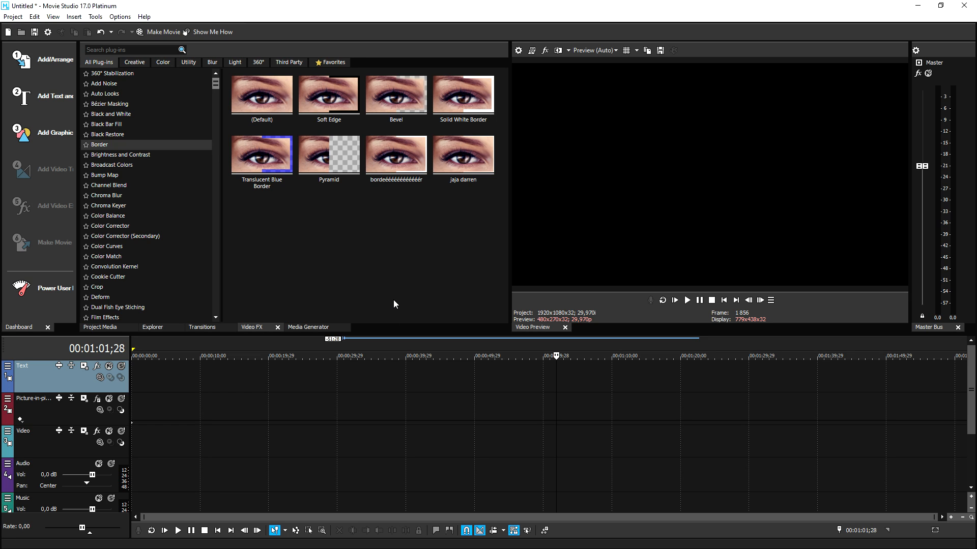
mouse_move(422, 282)
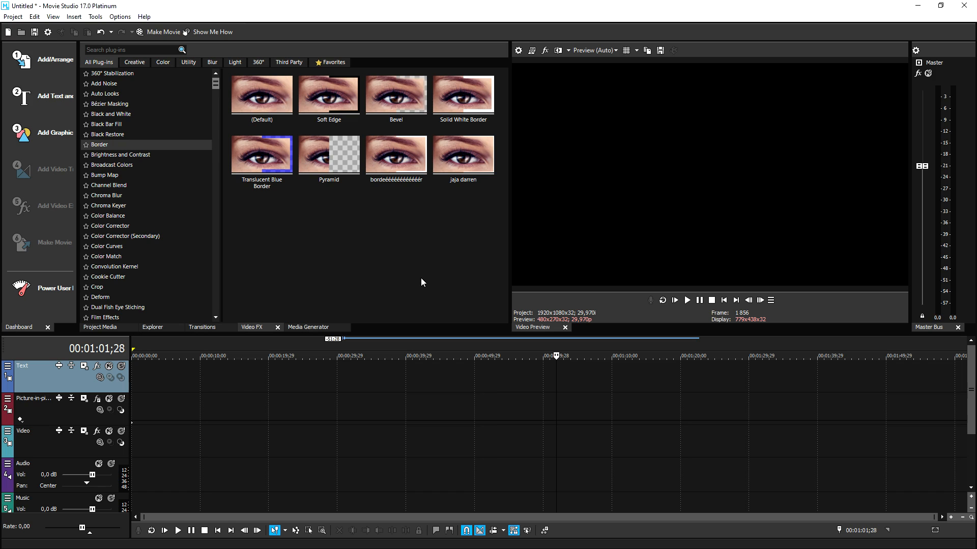
mouse_move(419, 283)
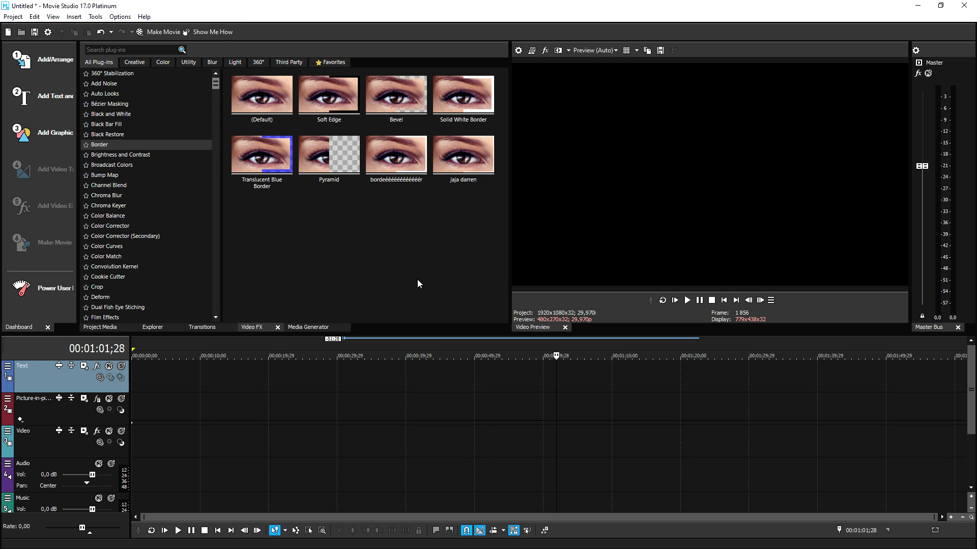
mouse_move(412, 286)
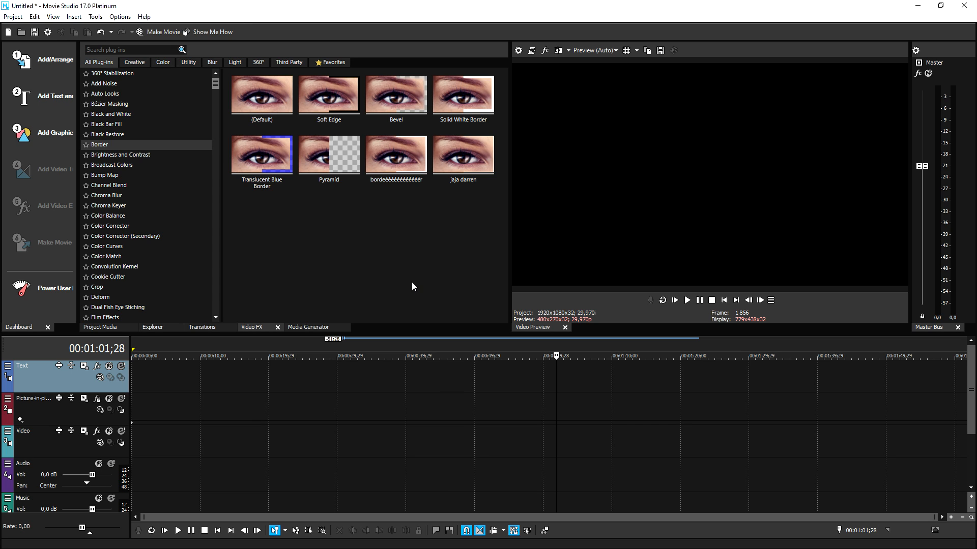
mouse_move(393, 324)
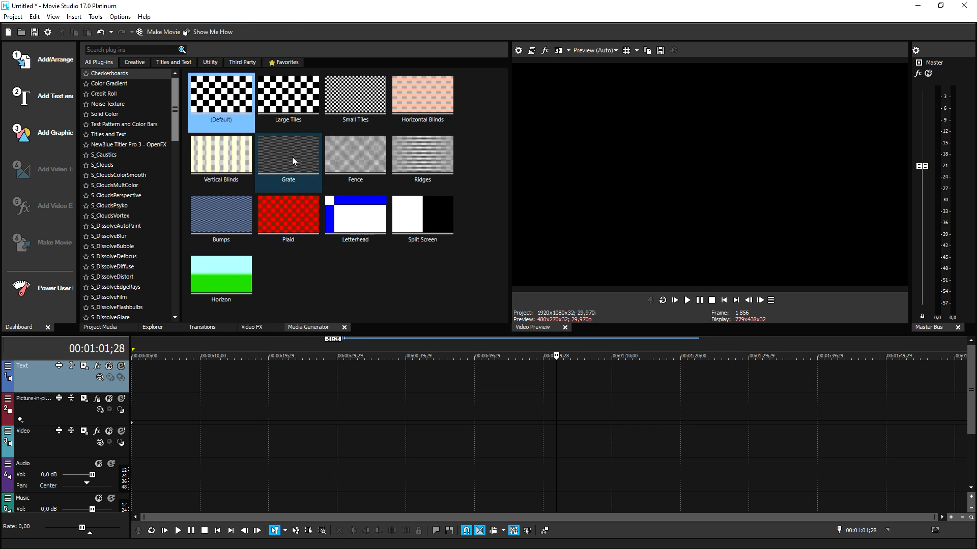
Step: Choose the red Plaid checkerboard generator and pick the Soft Edge border preset
click(288, 214)
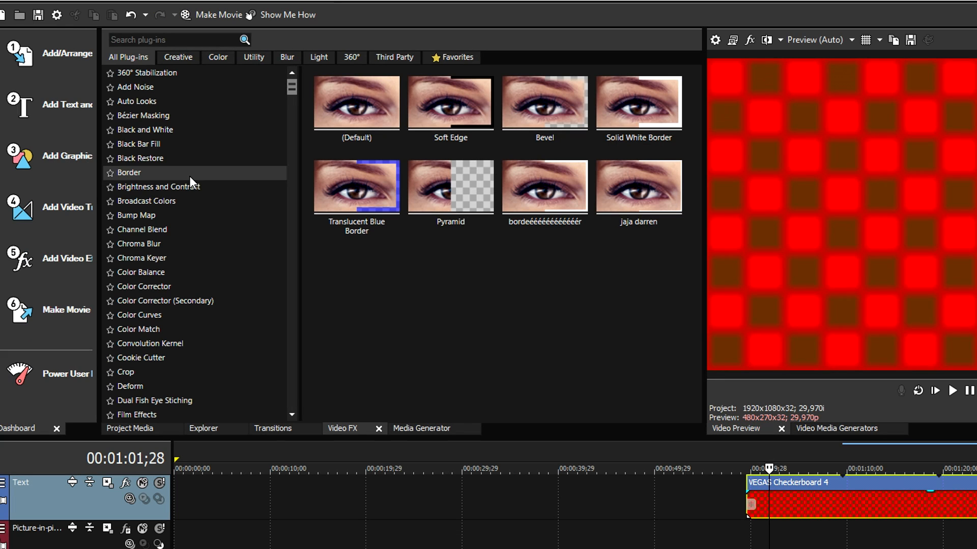
mouse_move(303, 205)
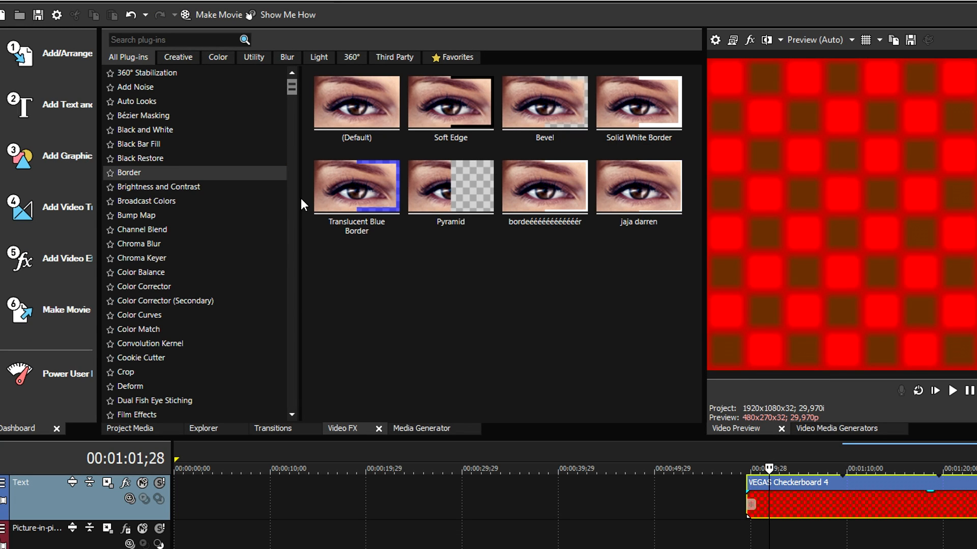
click(450, 103)
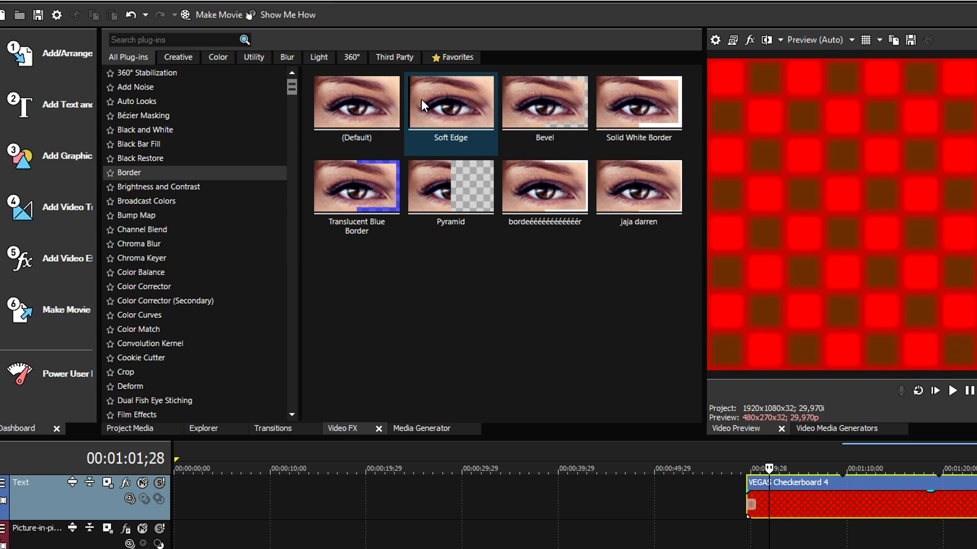
mouse_move(440, 107)
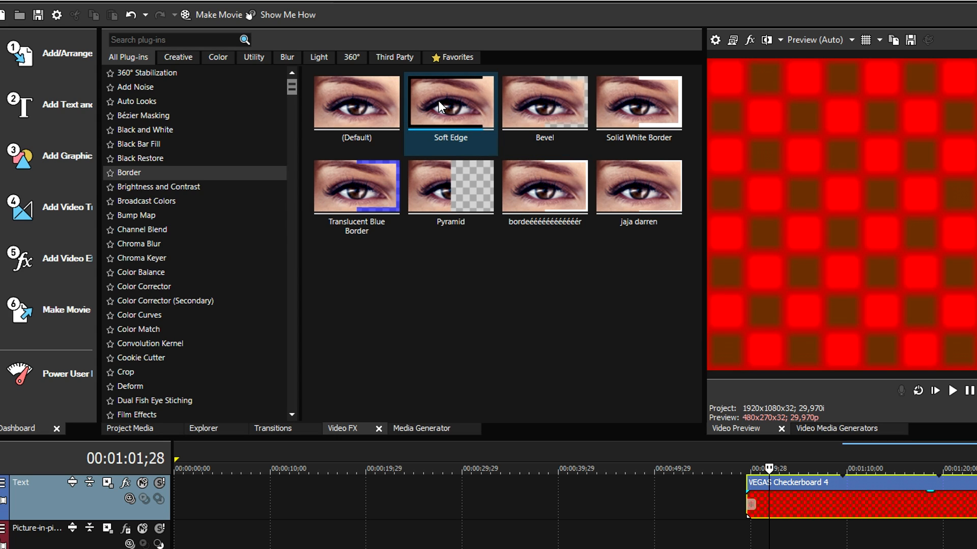
click(544, 102)
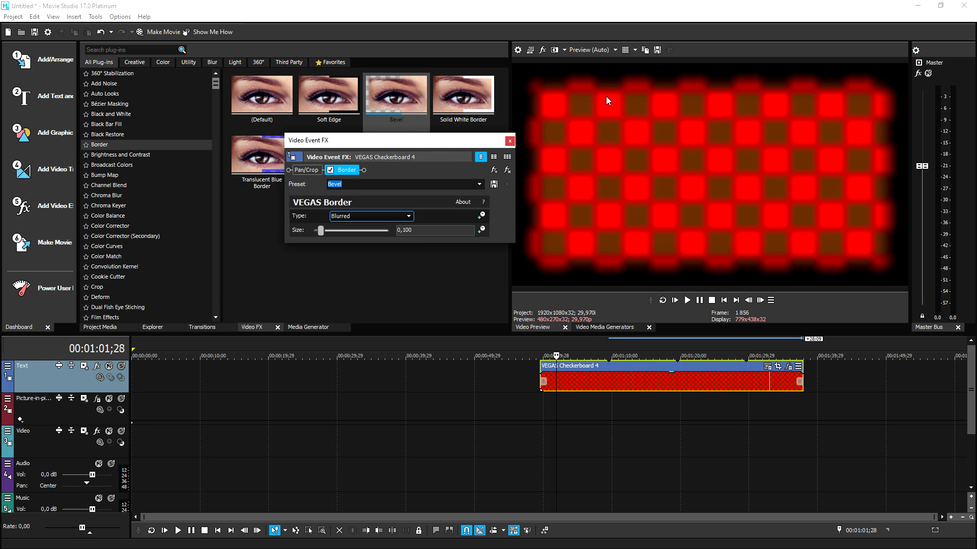
mouse_move(632, 197)
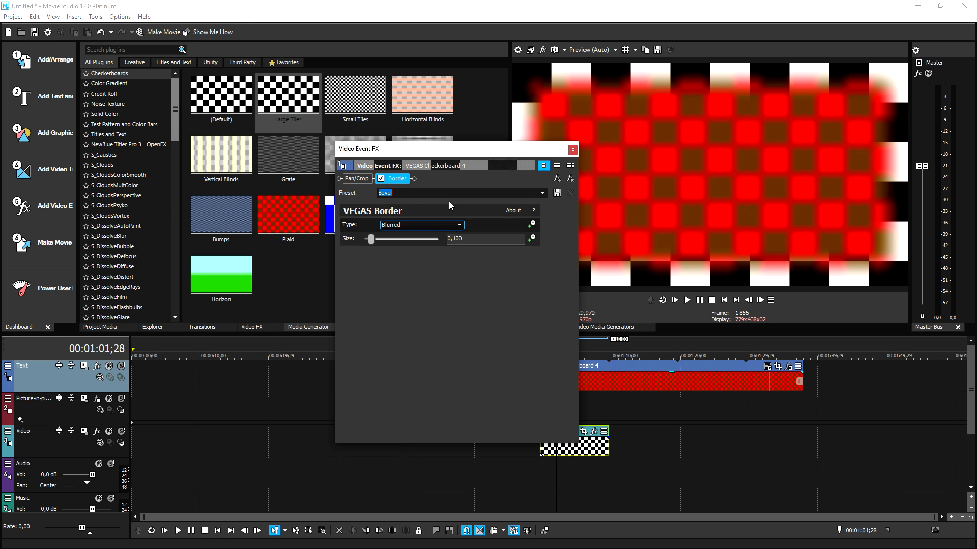
mouse_move(739, 131)
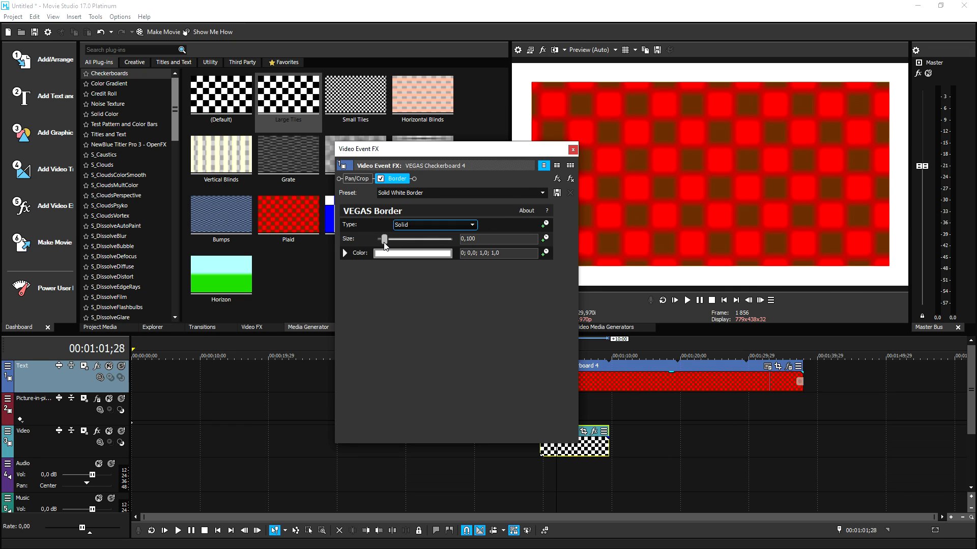
Step: Thin the border to size 0.034 and change its colour to orange
drag(385, 239, 380, 239)
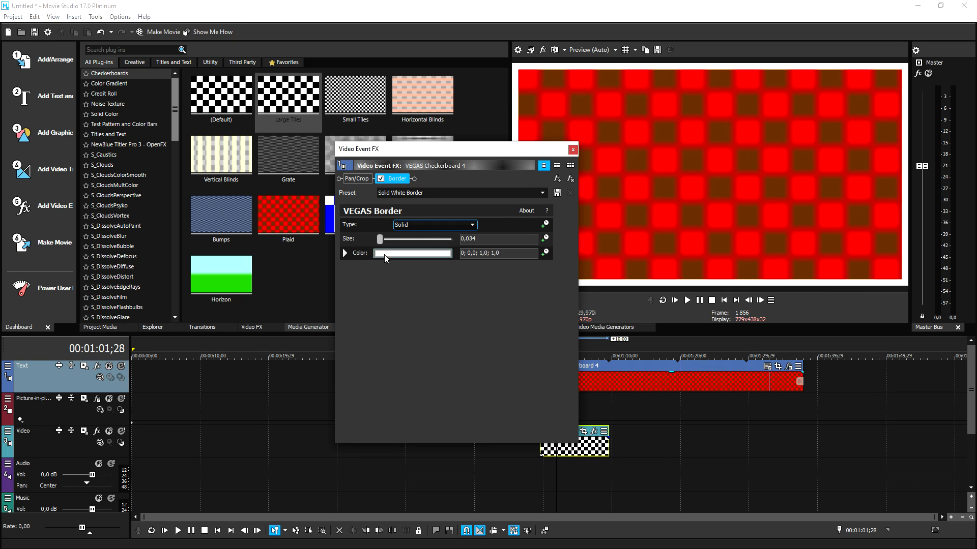
click(413, 252)
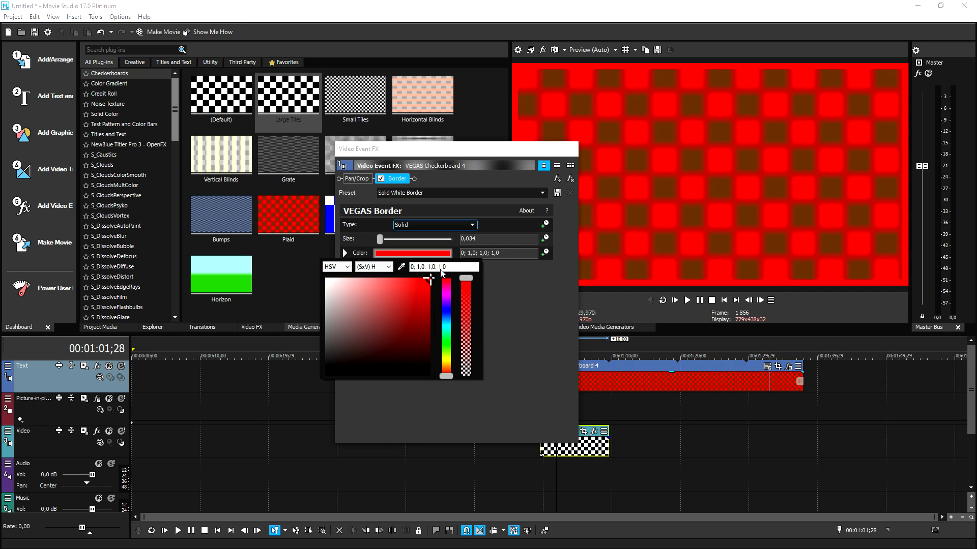
drag(446, 287, 446, 367)
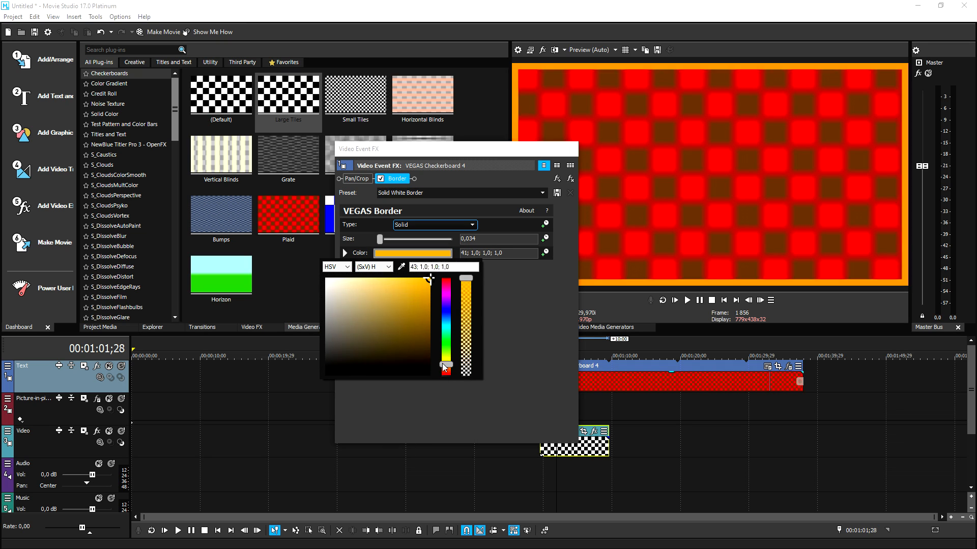
click(466, 313)
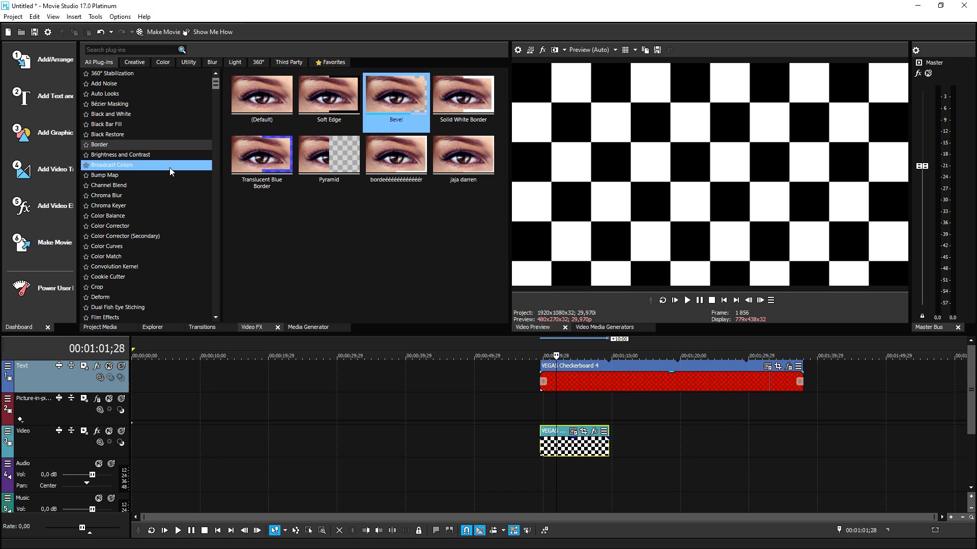
Step: Apply the Default Black Restore preset to the stock footage at about 7:53 and raise its threshold
click(109, 134)
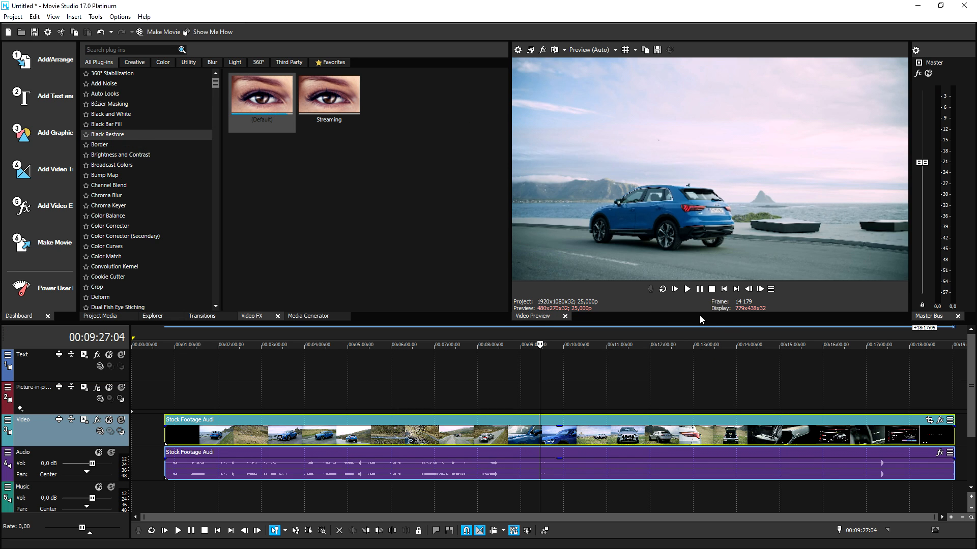
click(471, 433)
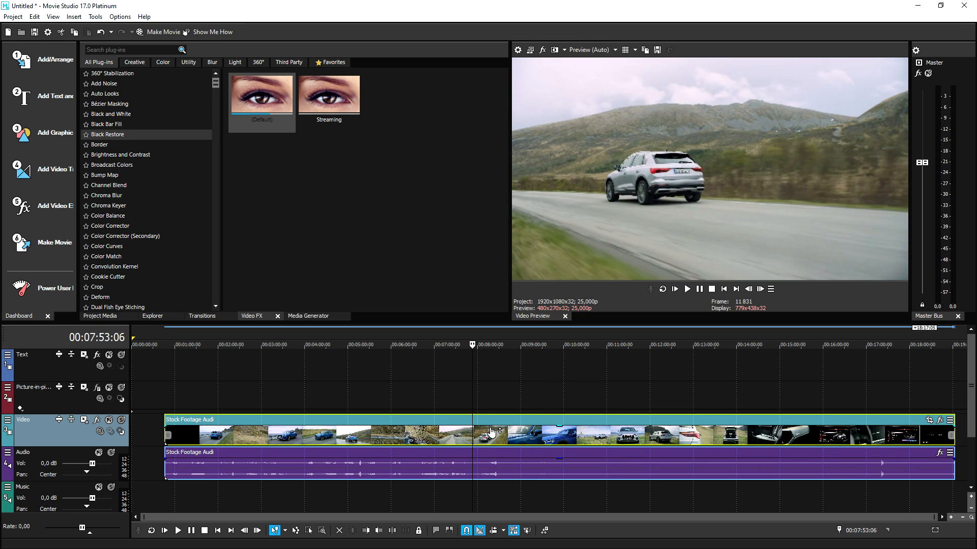
click(261, 94)
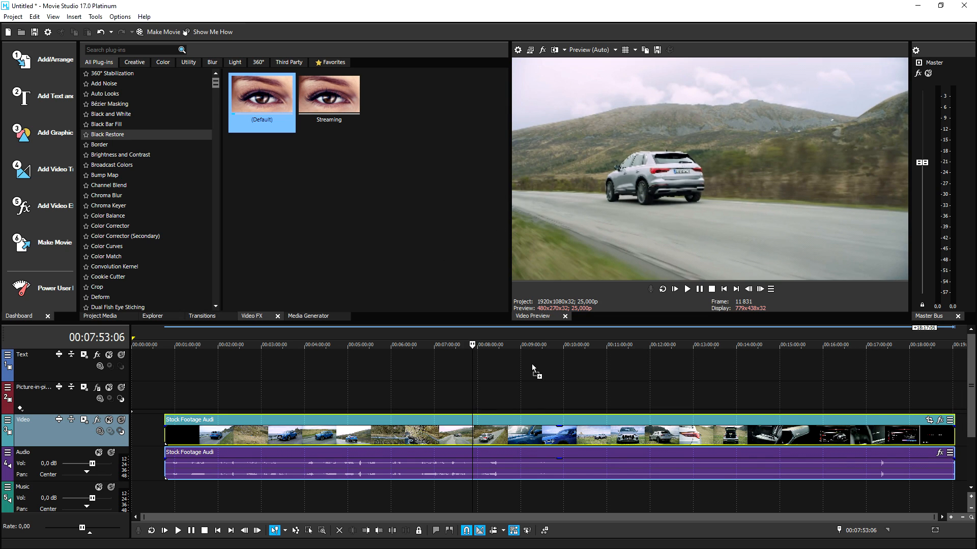
double_click(261, 100)
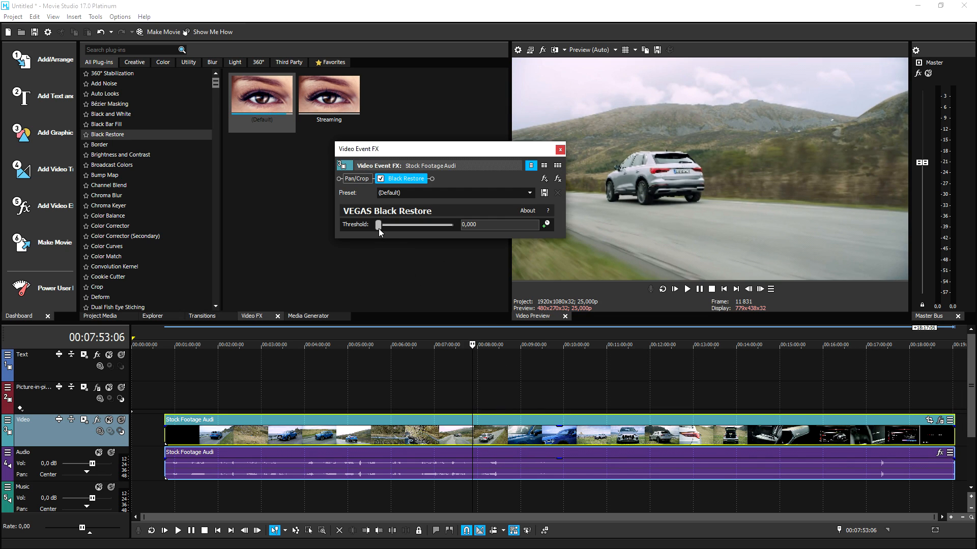
drag(378, 225, 424, 224)
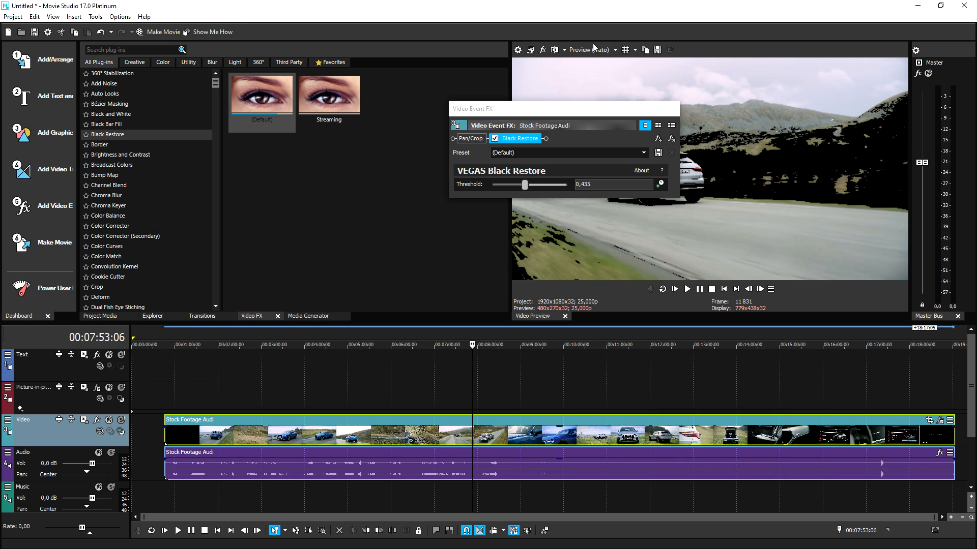
Step: Set the preview quality to Best
click(603, 49)
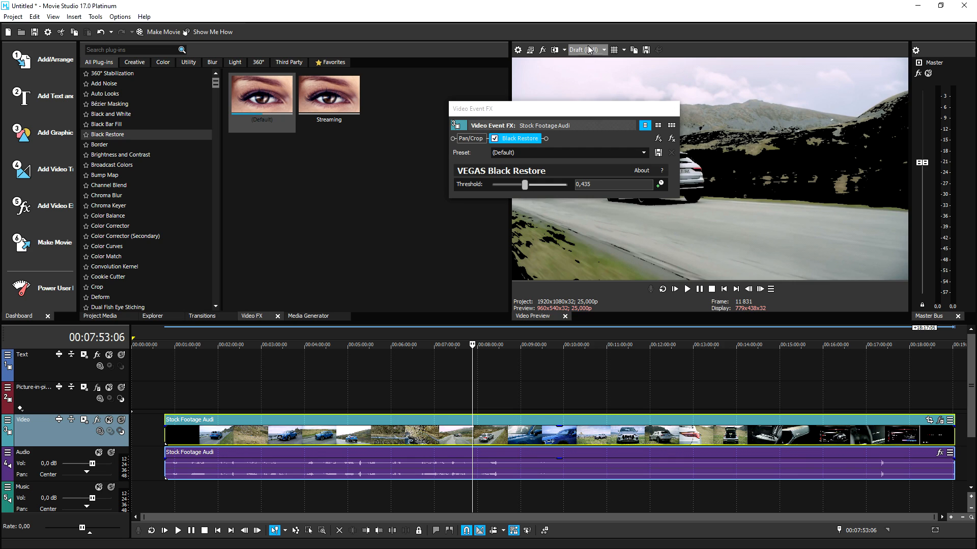
click(586, 49)
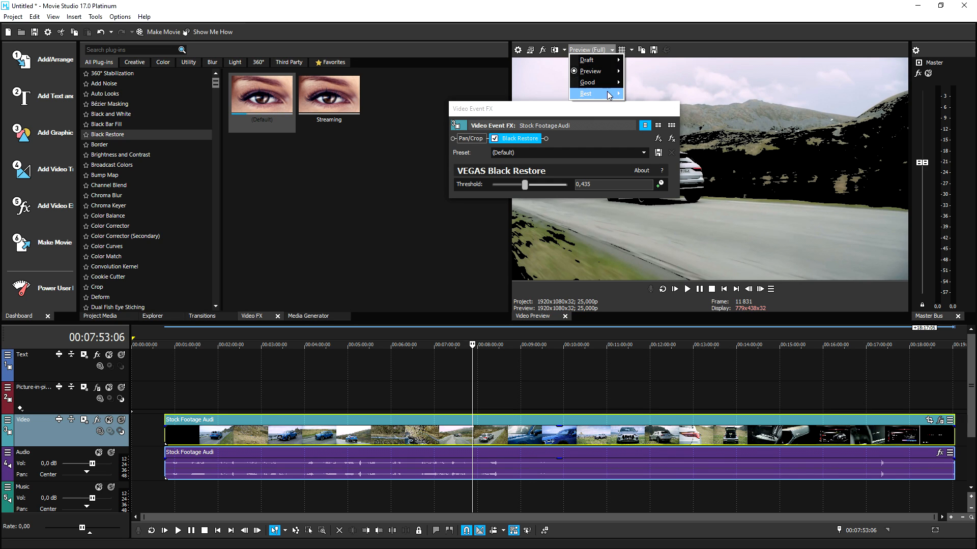
click(588, 82)
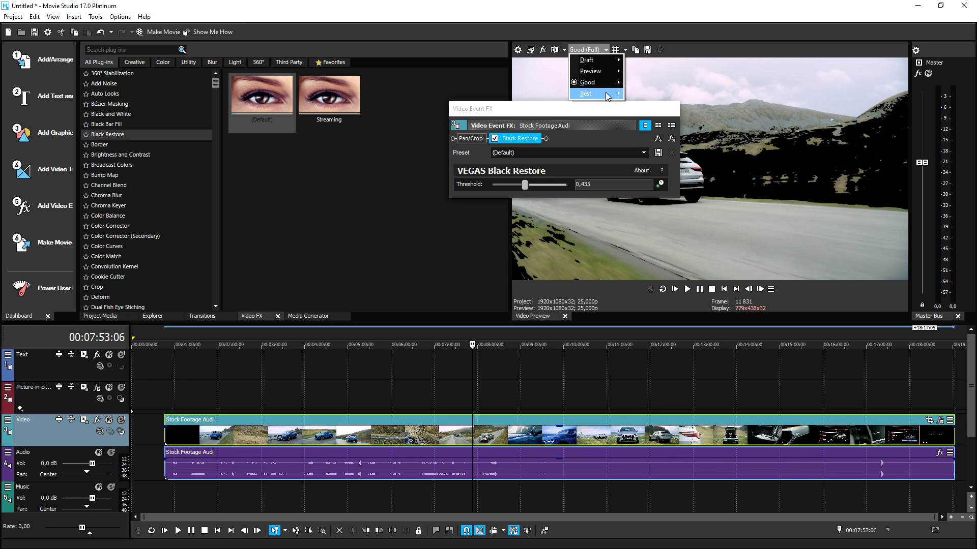
click(585, 94)
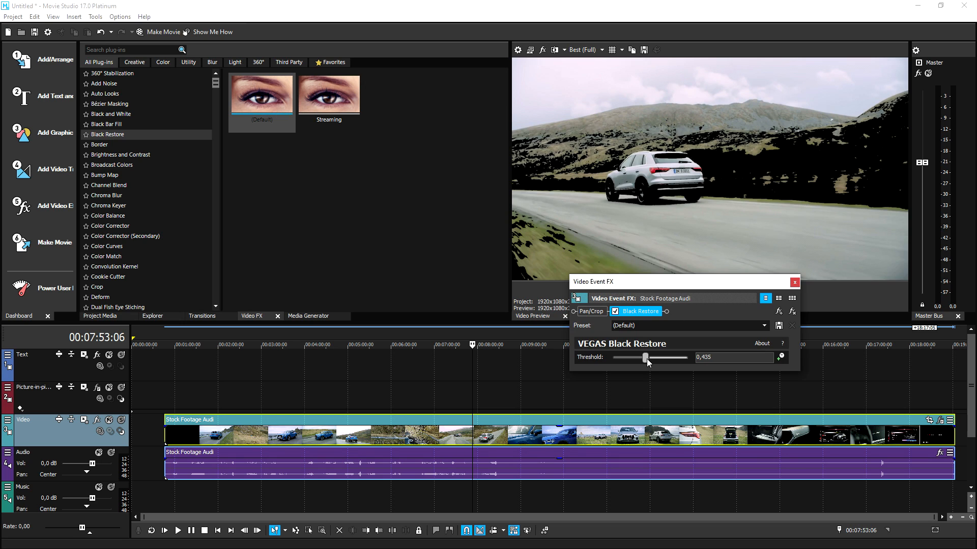
Step: Sweep the Black Restore threshold up and down, leaving it at about 0.184
drag(645, 357, 654, 358)
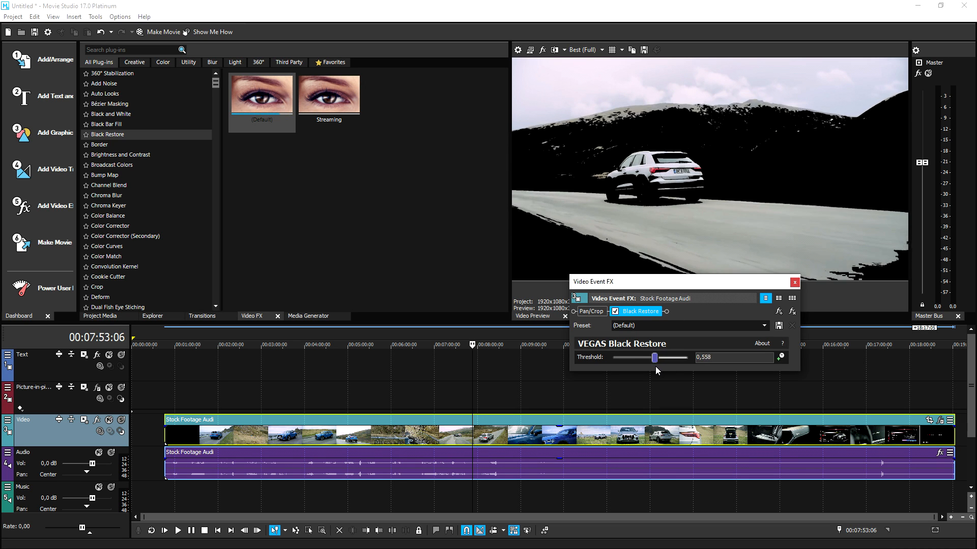
drag(655, 357, 642, 357)
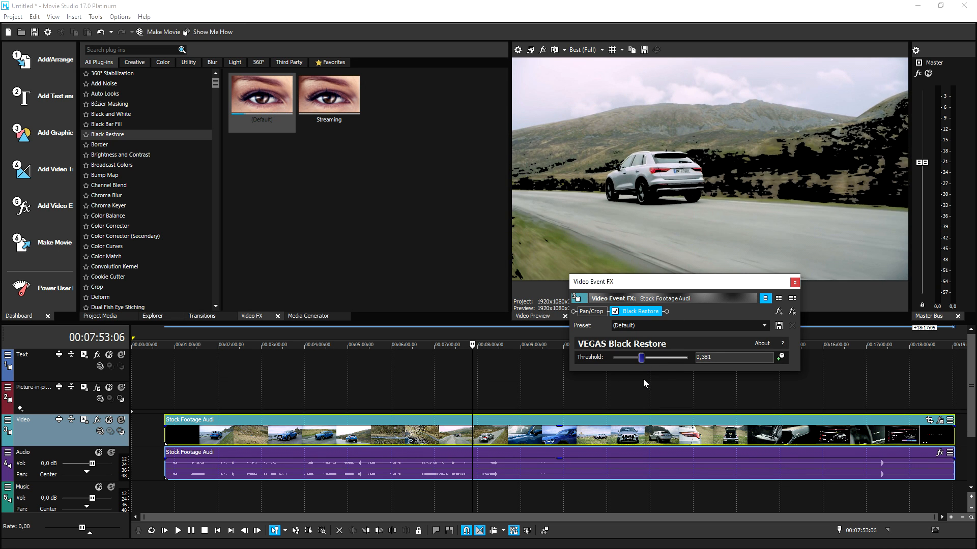
drag(643, 357, 640, 357)
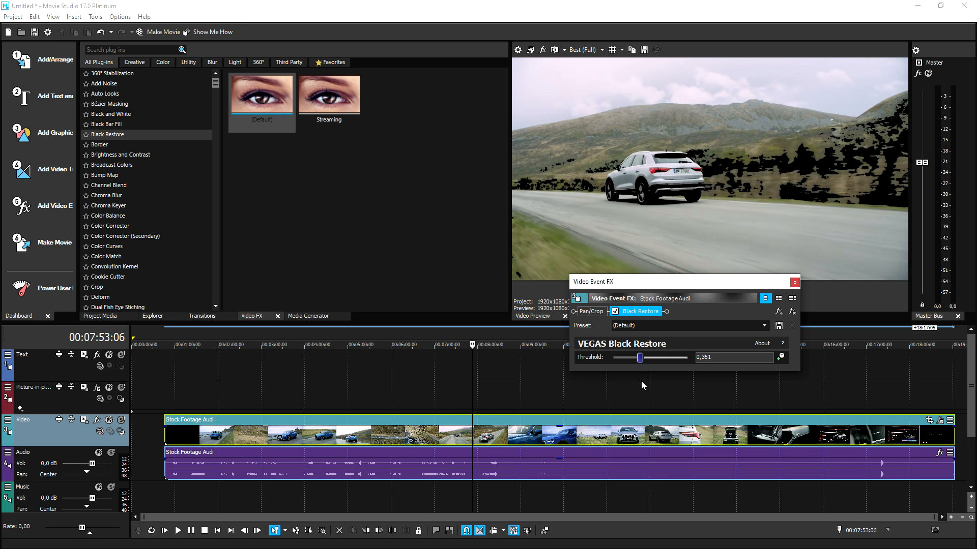
drag(638, 357, 613, 357)
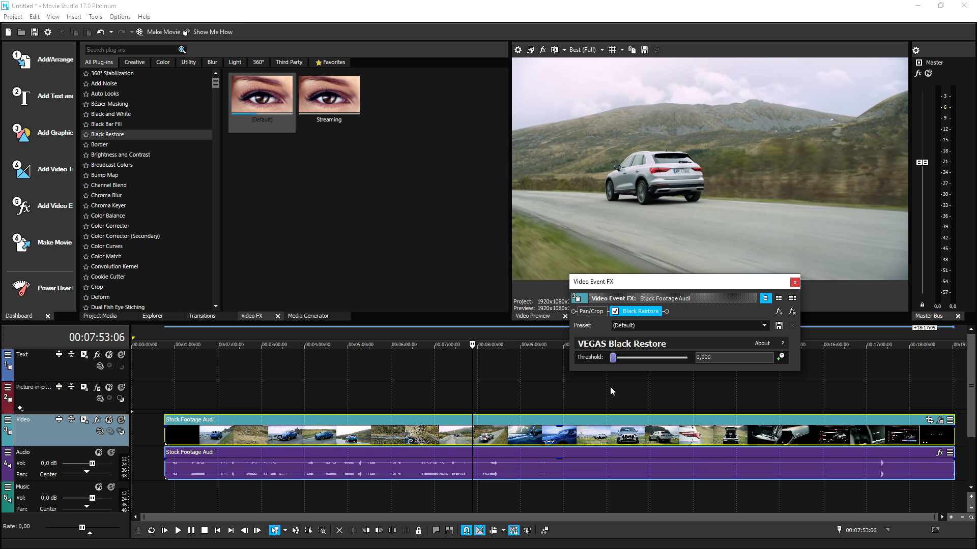
drag(615, 357, 622, 357)
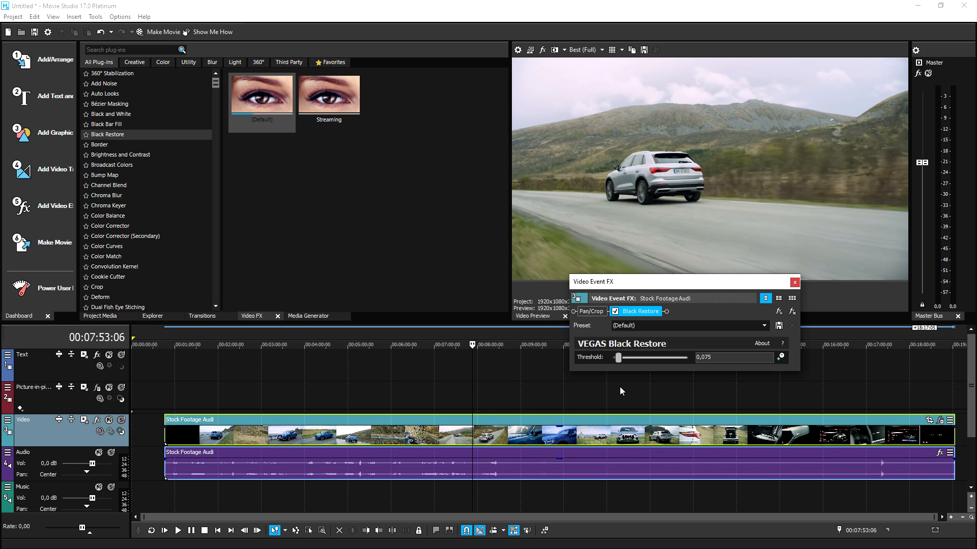
drag(617, 357, 636, 358)
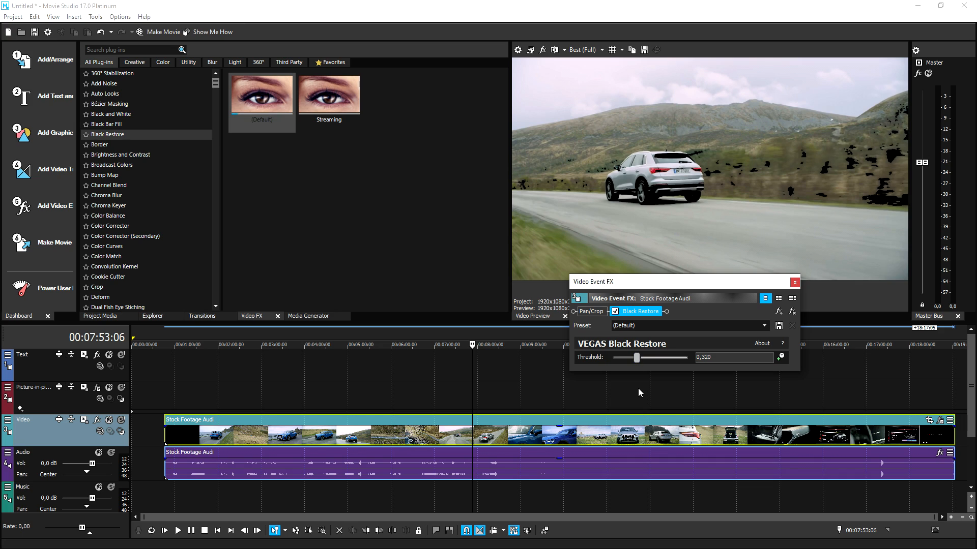
drag(636, 358, 611, 357)
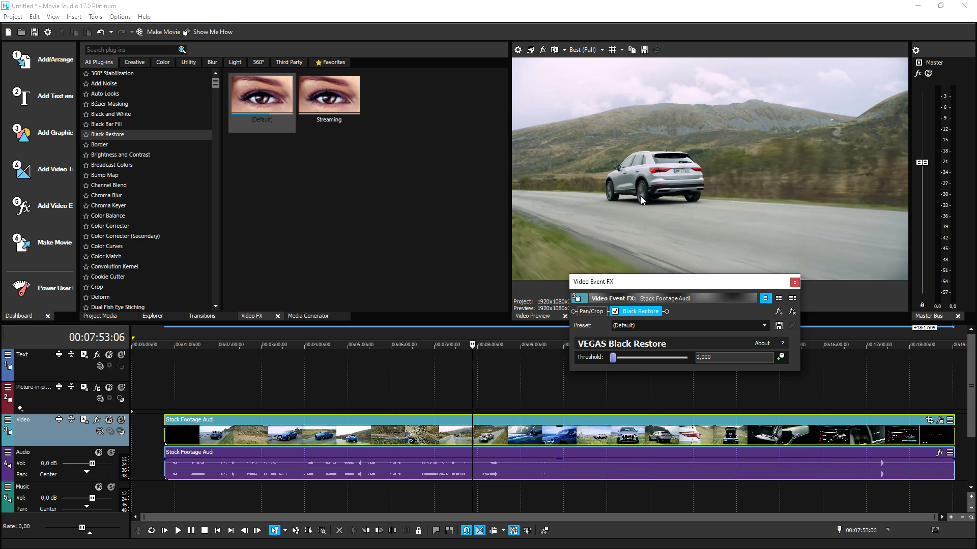
drag(614, 357, 621, 357)
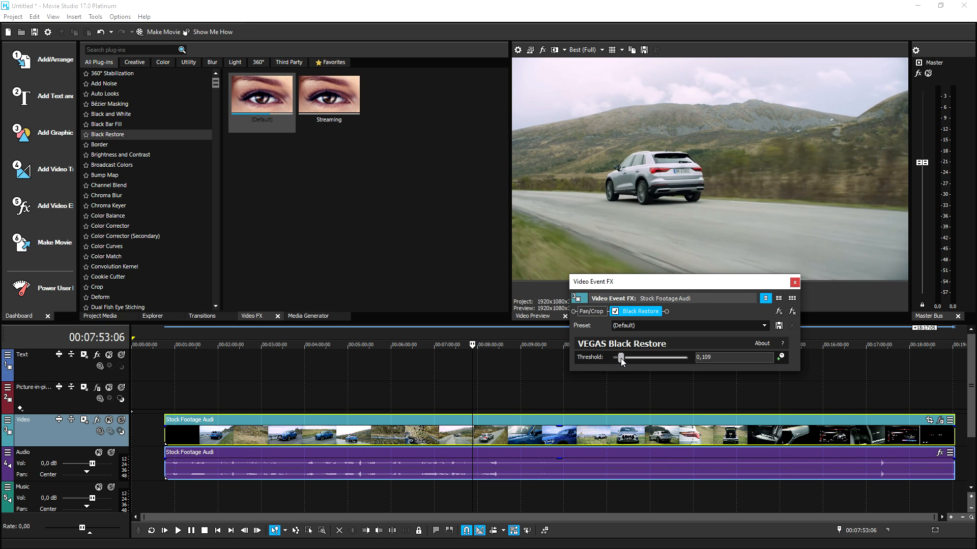
drag(621, 358, 650, 358)
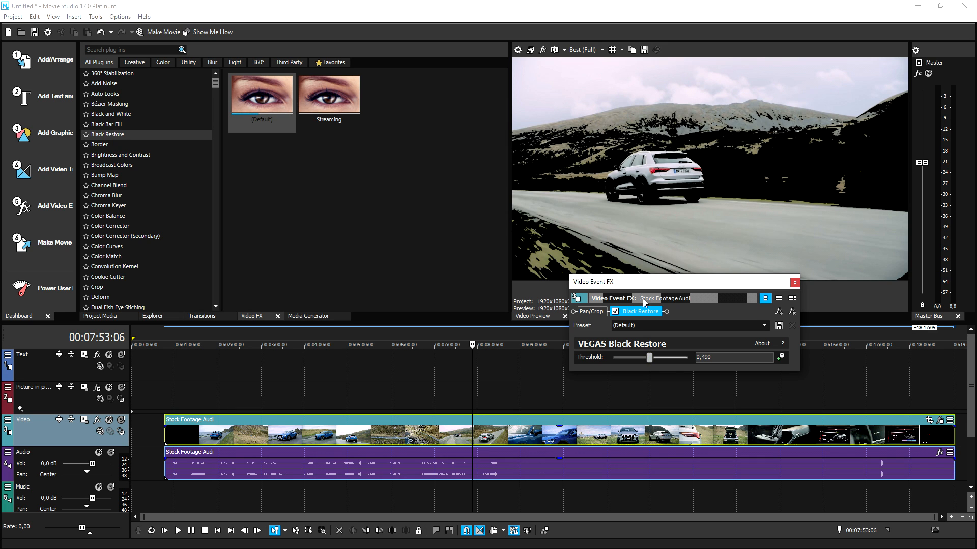
drag(650, 358, 626, 357)
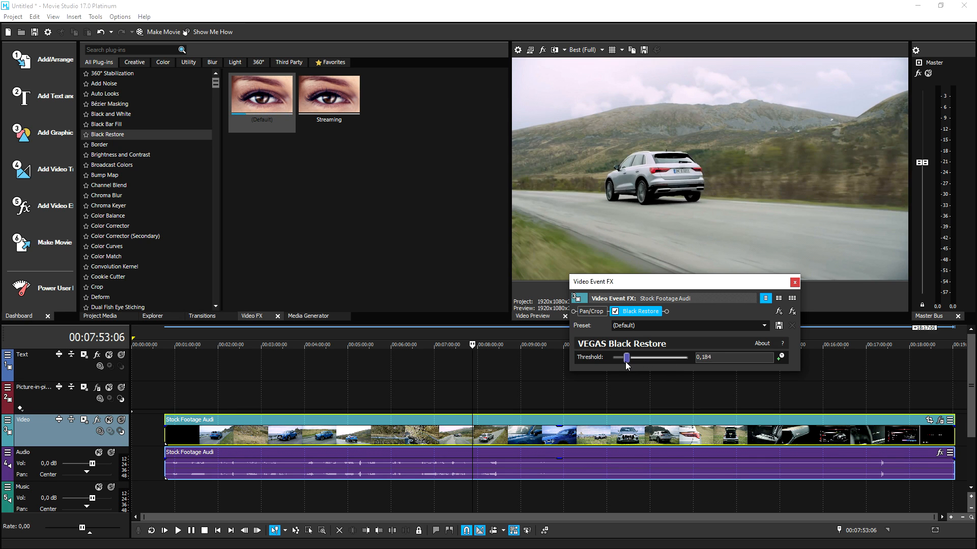
drag(627, 358, 643, 358)
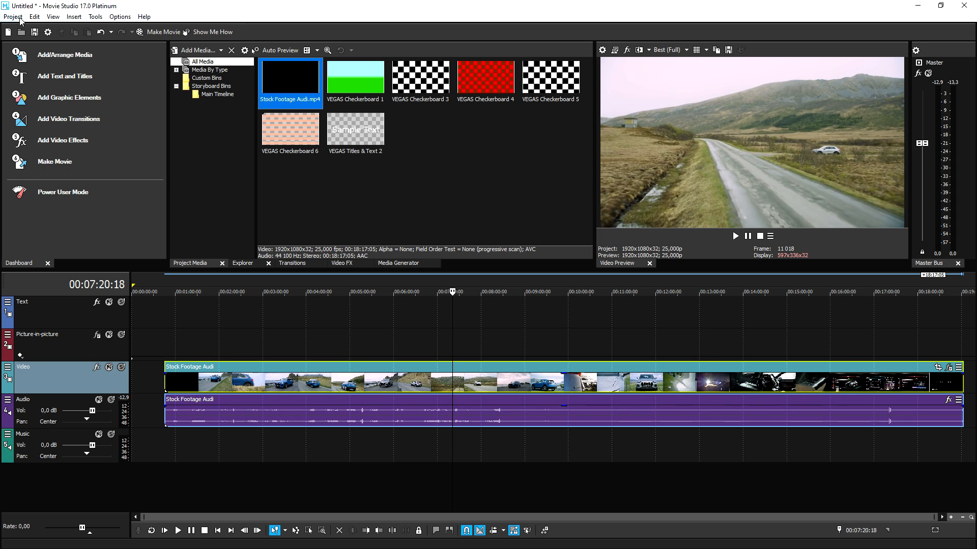
Step: Choose Make Movie... from the Project menu
click(12, 17)
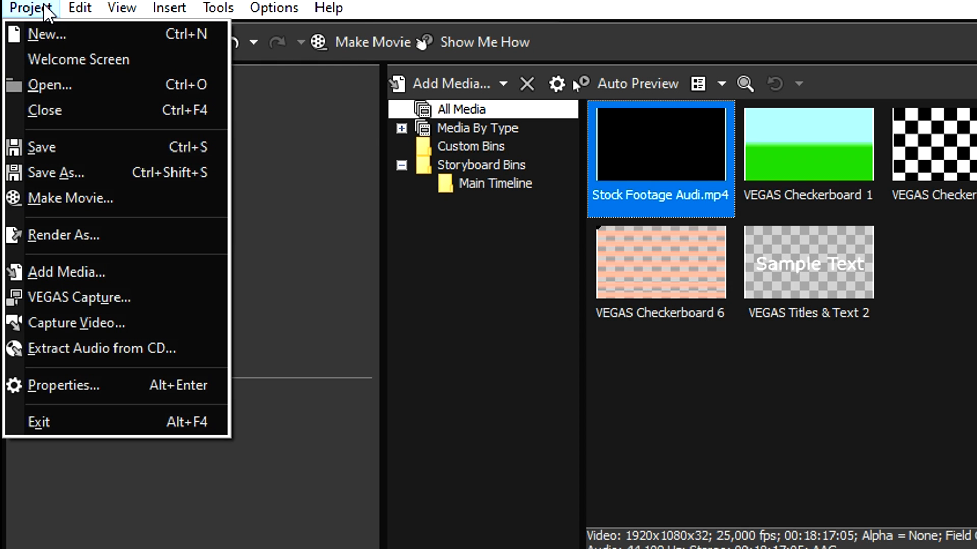
mouse_move(40, 16)
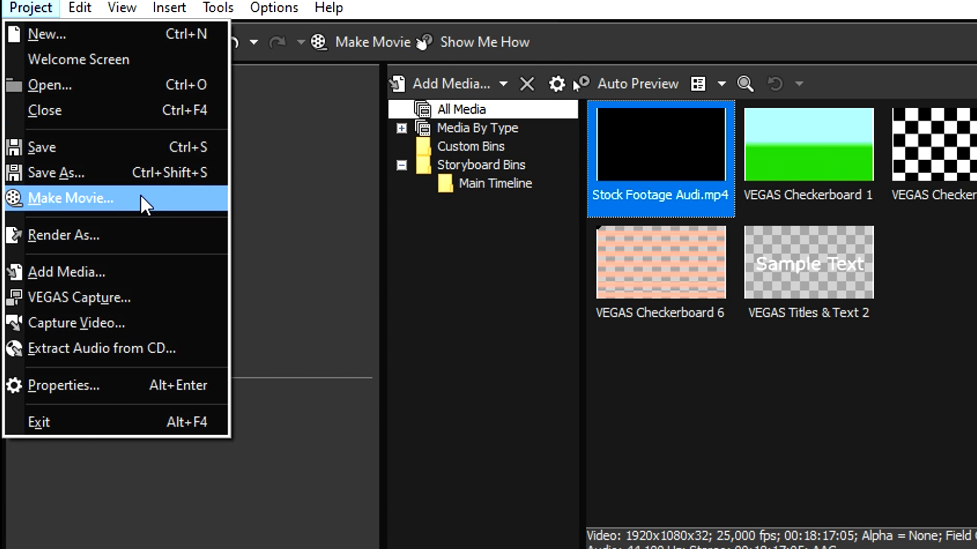
click(69, 198)
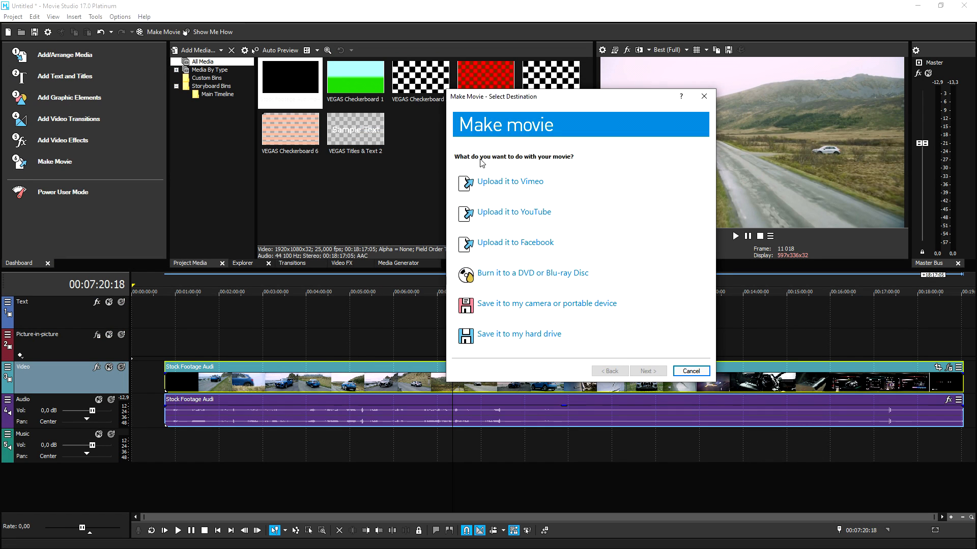
mouse_move(530, 195)
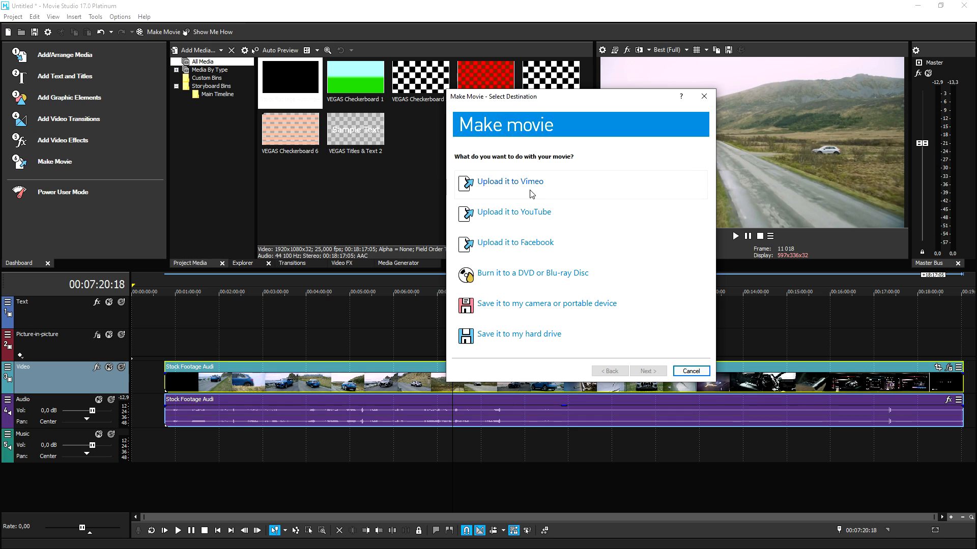
mouse_move(523, 251)
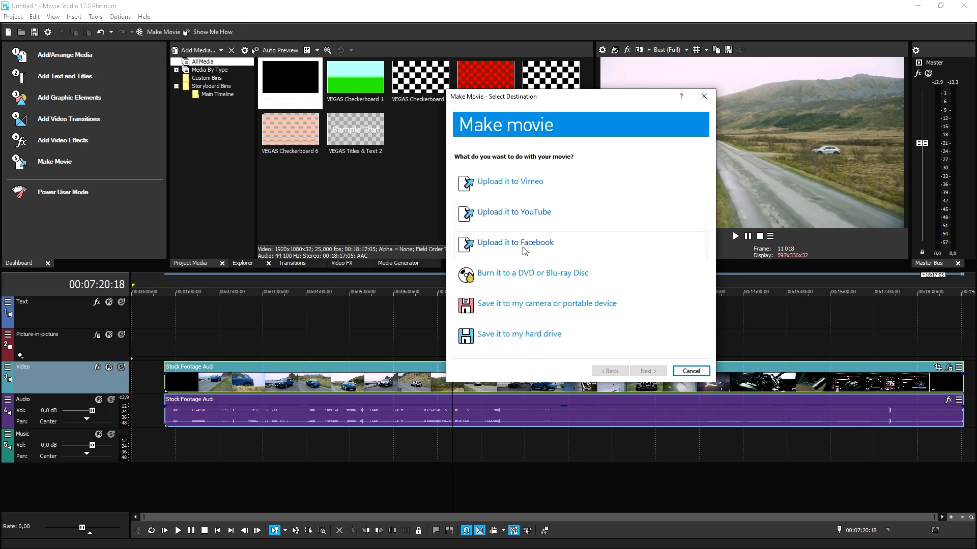
mouse_move(543, 283)
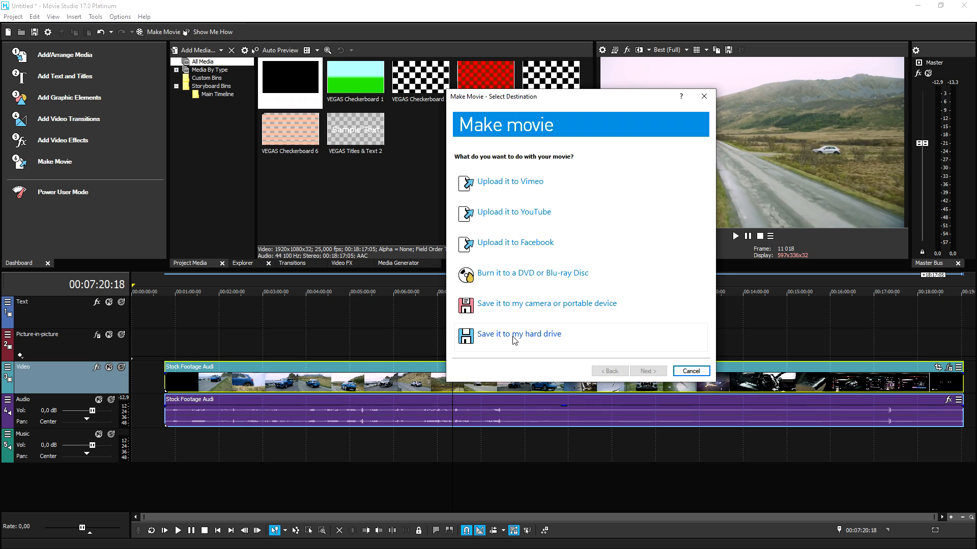
mouse_move(527, 310)
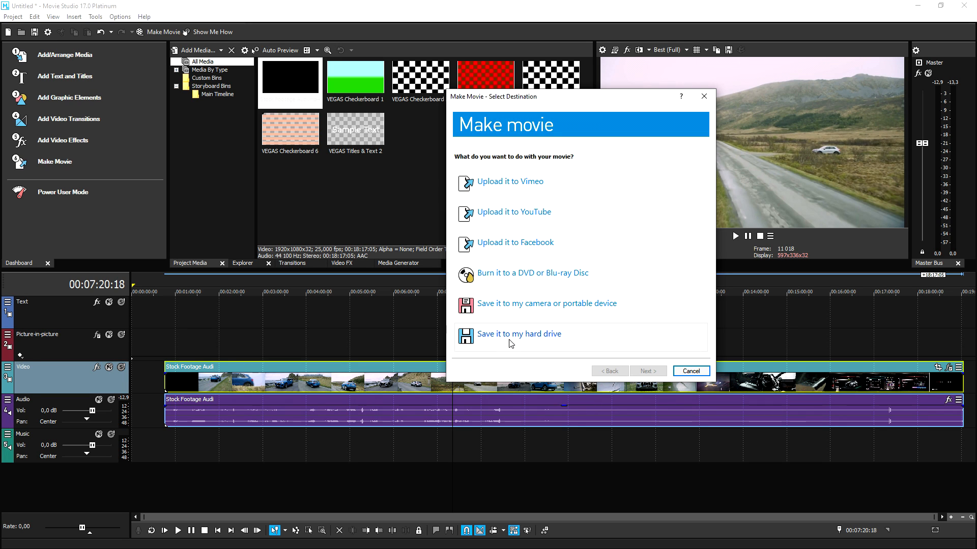
mouse_move(525, 343)
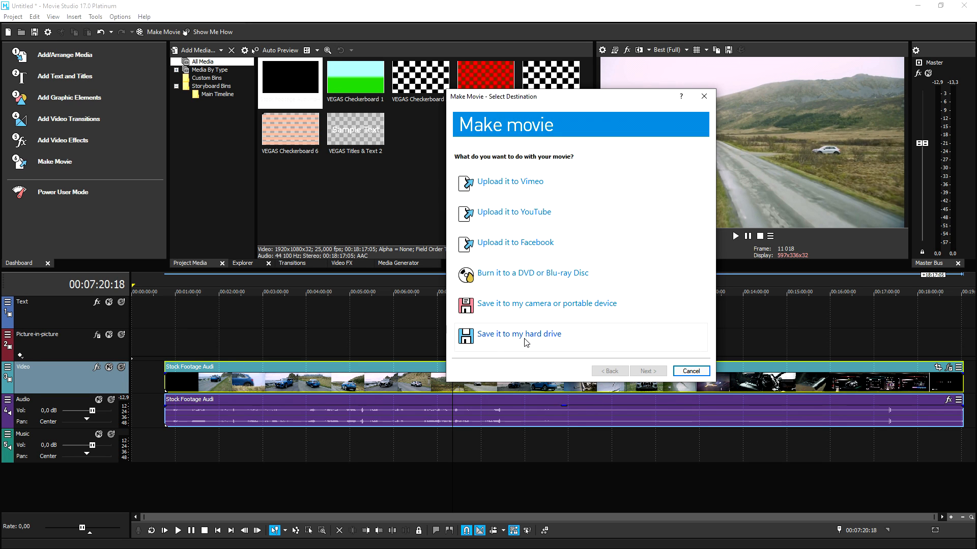
Step: Choose 'Save it to my hard drive' in the Make Movie wizard
click(519, 334)
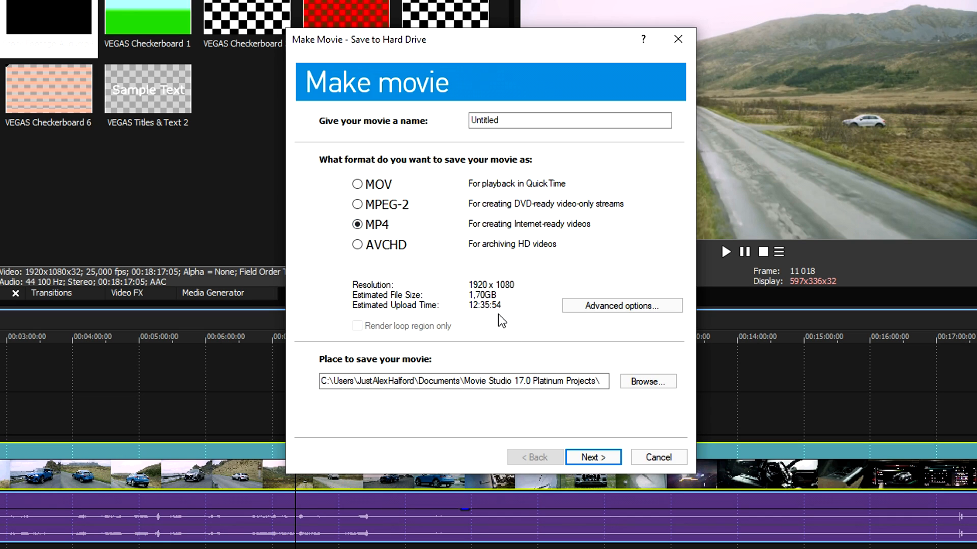
mouse_move(505, 278)
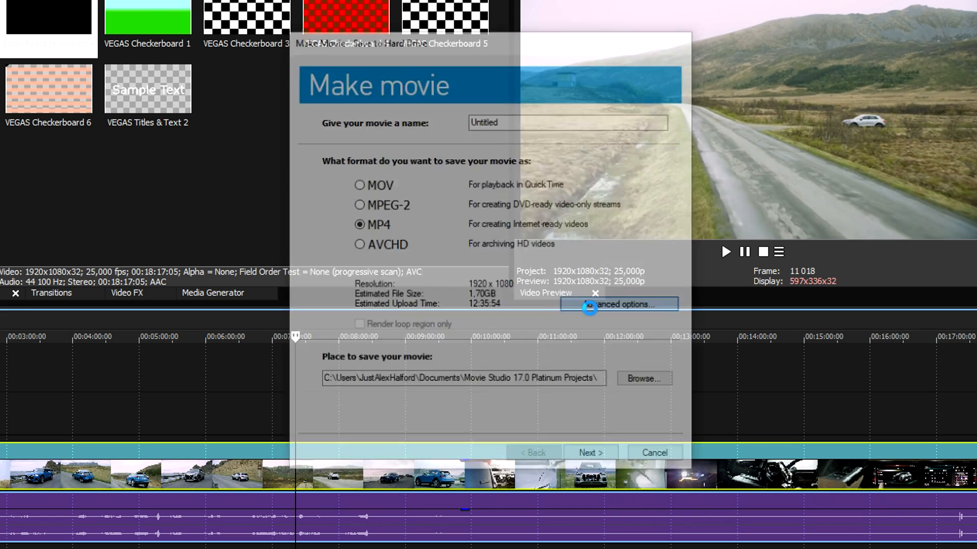
Step: In Advanced options, select the Sony AVC/MVC 60 FPS template and close Render As
click(617, 305)
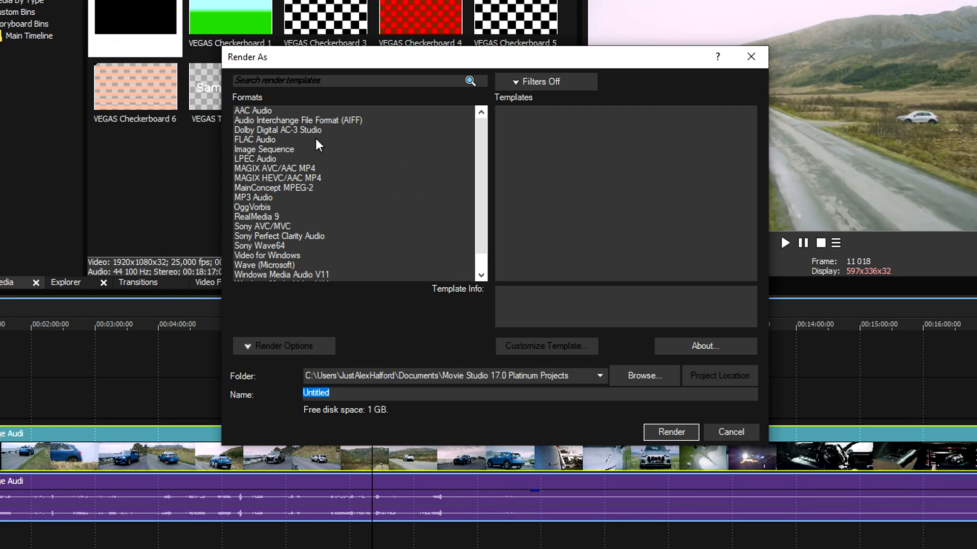
scroll(down, 3)
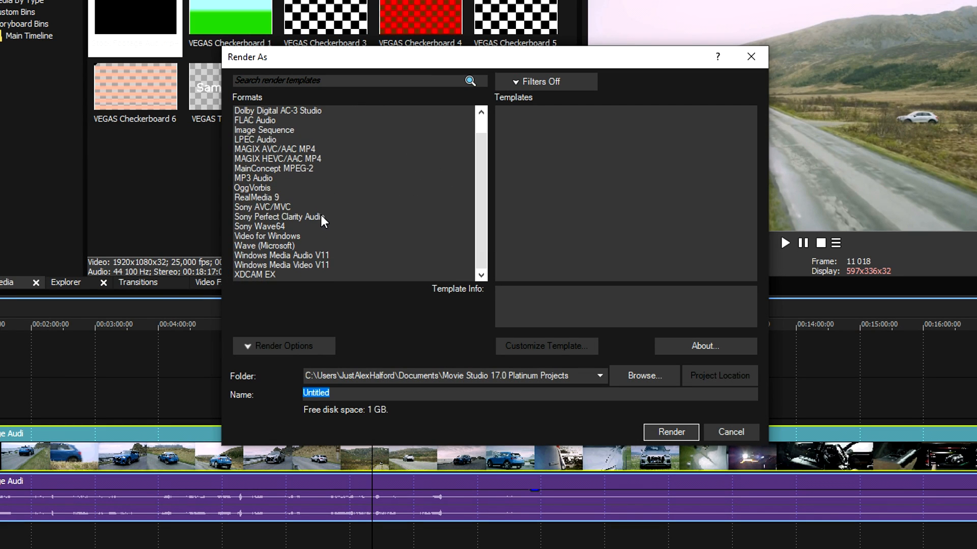
mouse_move(305, 225)
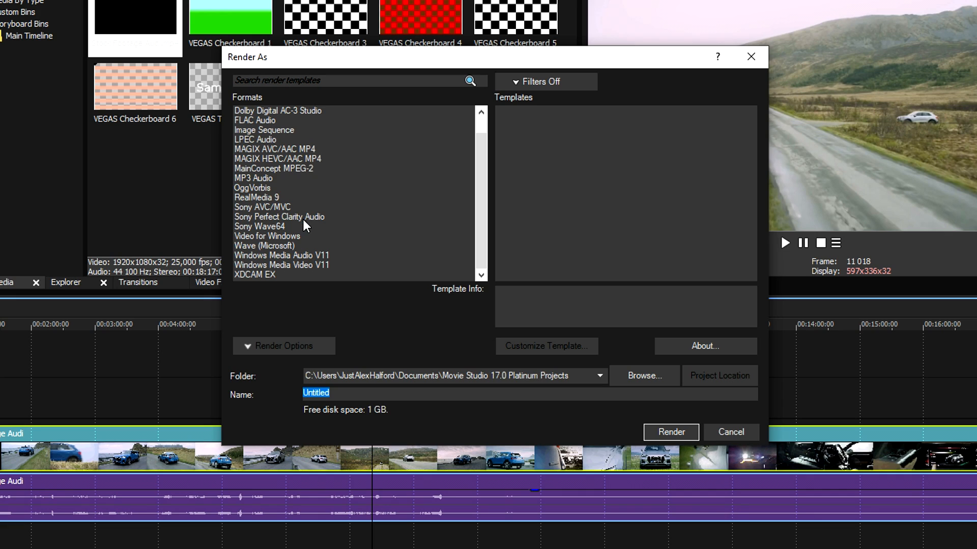
mouse_move(265, 214)
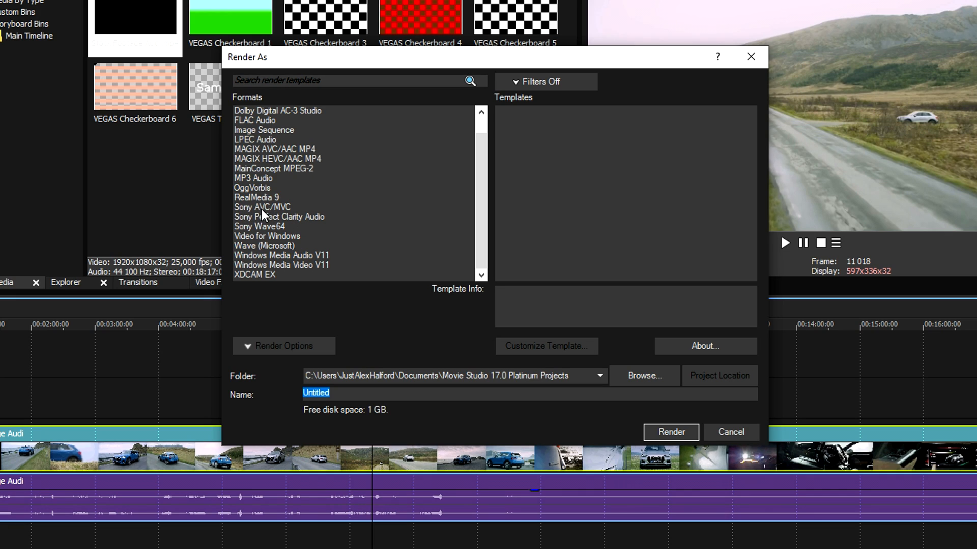
click(261, 207)
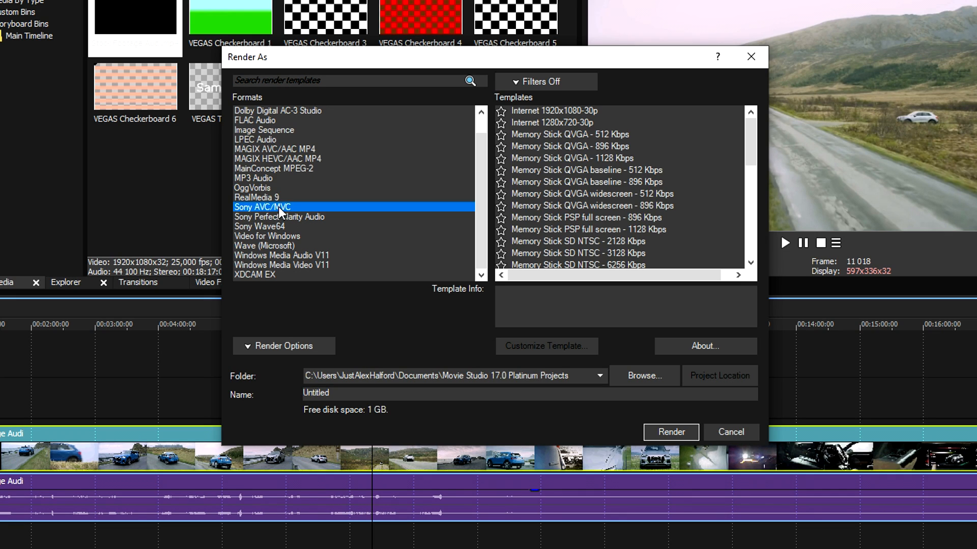
scroll(down, 3)
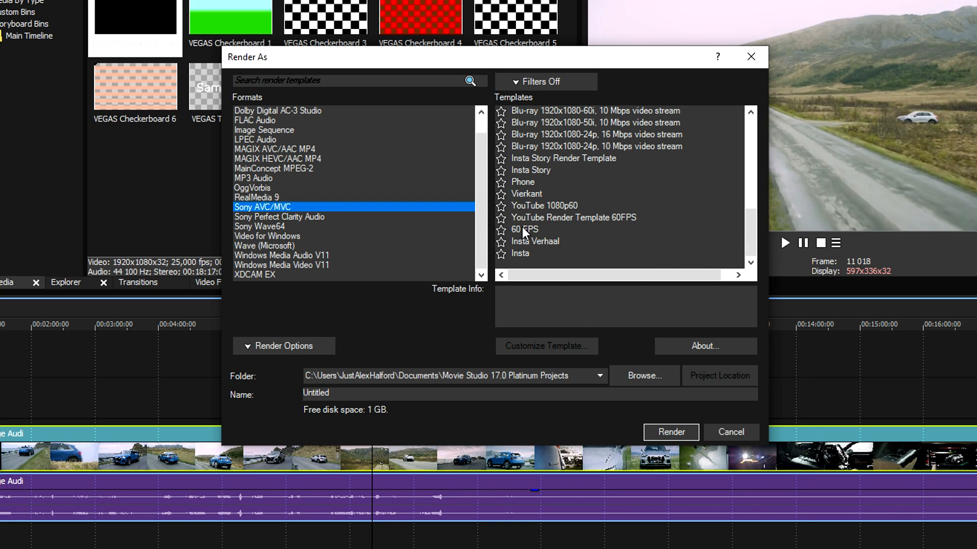
click(557, 227)
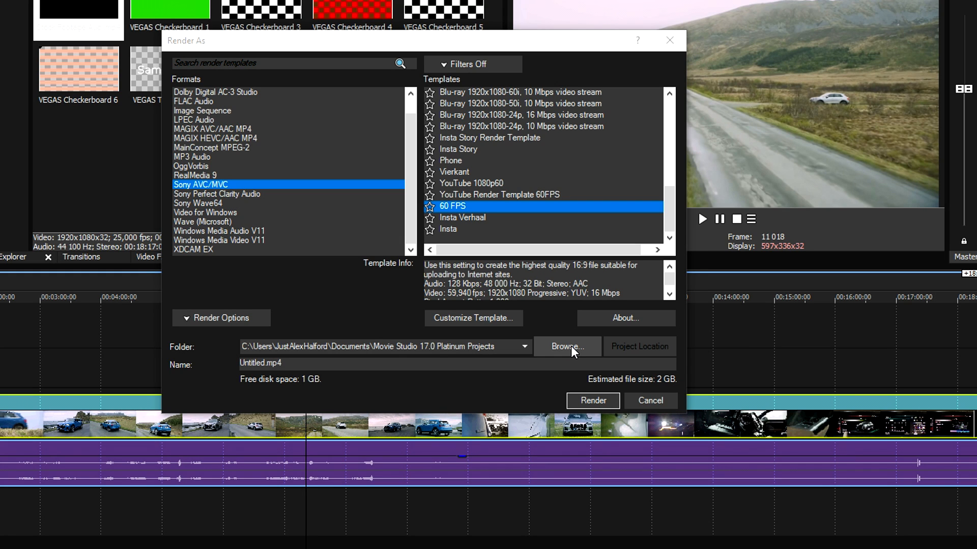
click(566, 346)
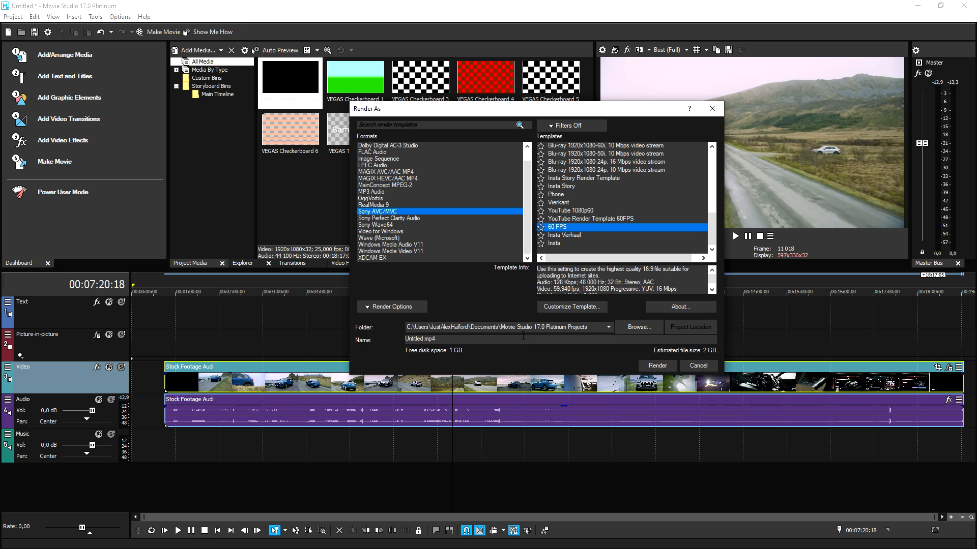
click(697, 366)
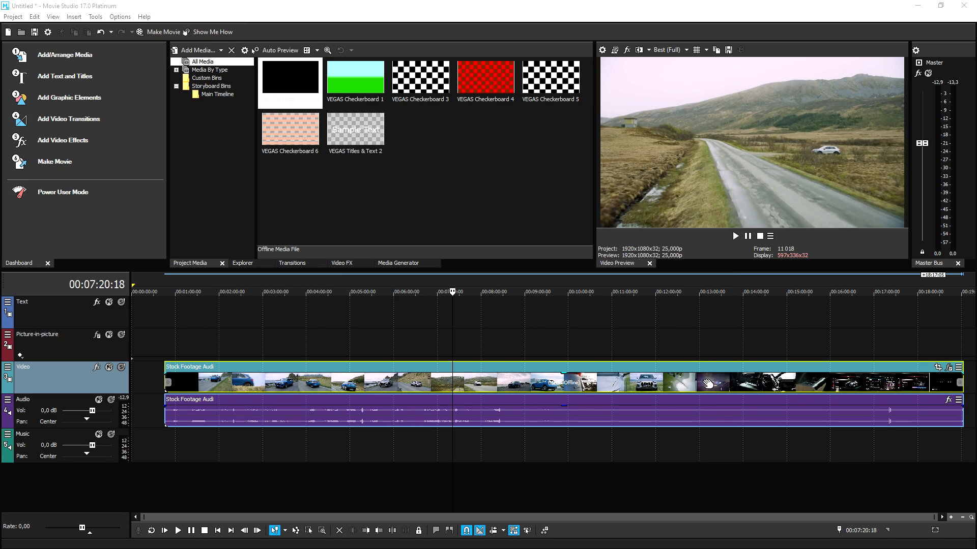